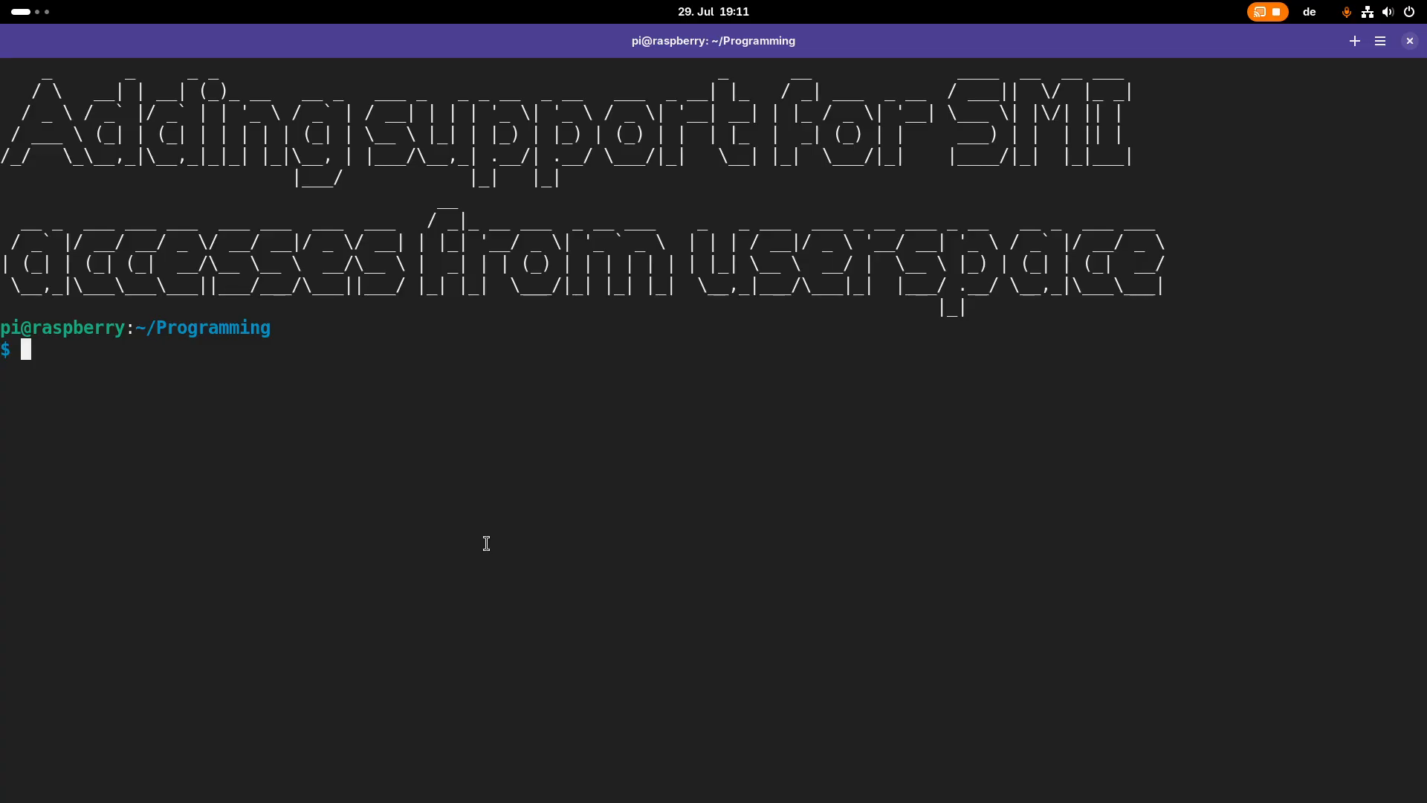
{"action": "mouse_move", "coordinate": [862, 389]}
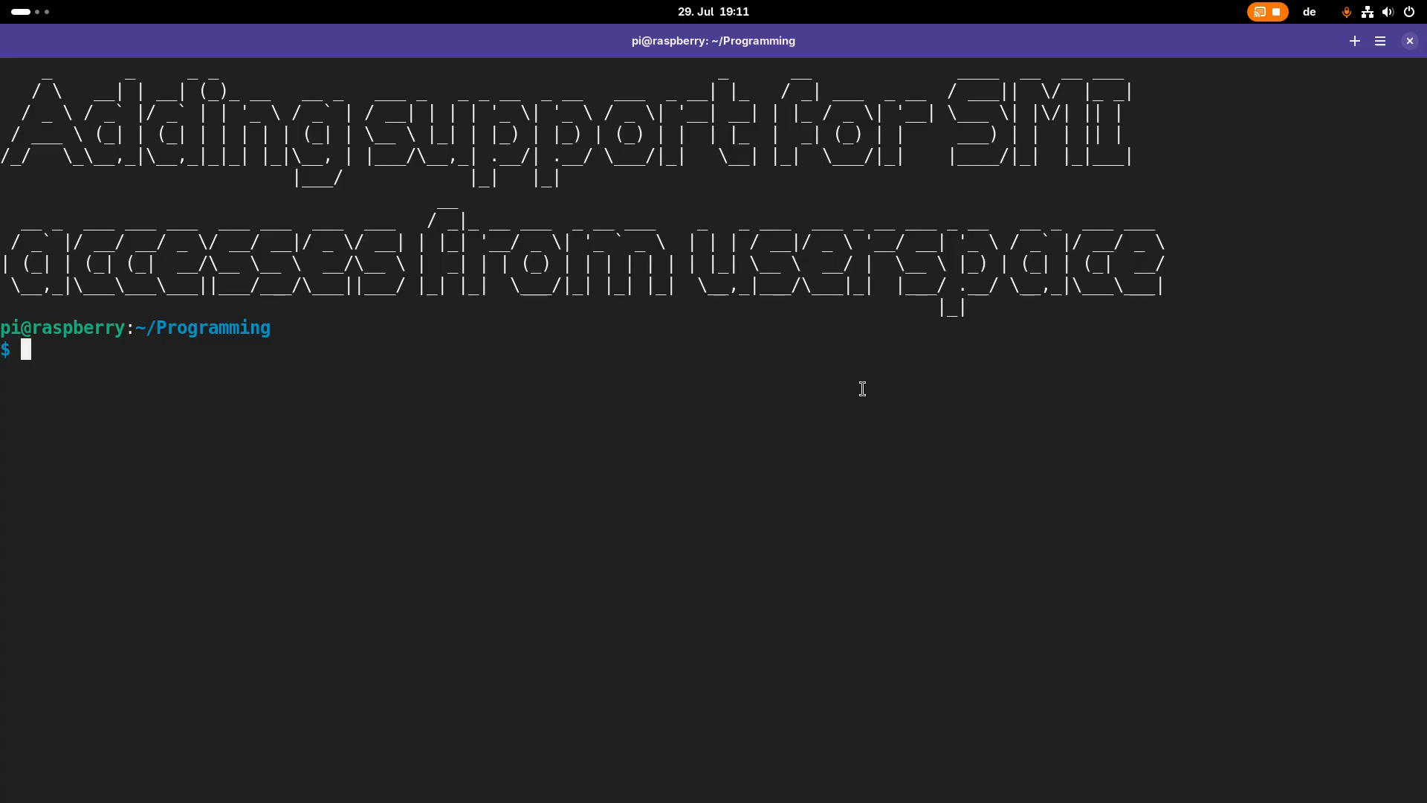
{"action": "mouse_move", "coordinate": [778, 452]}
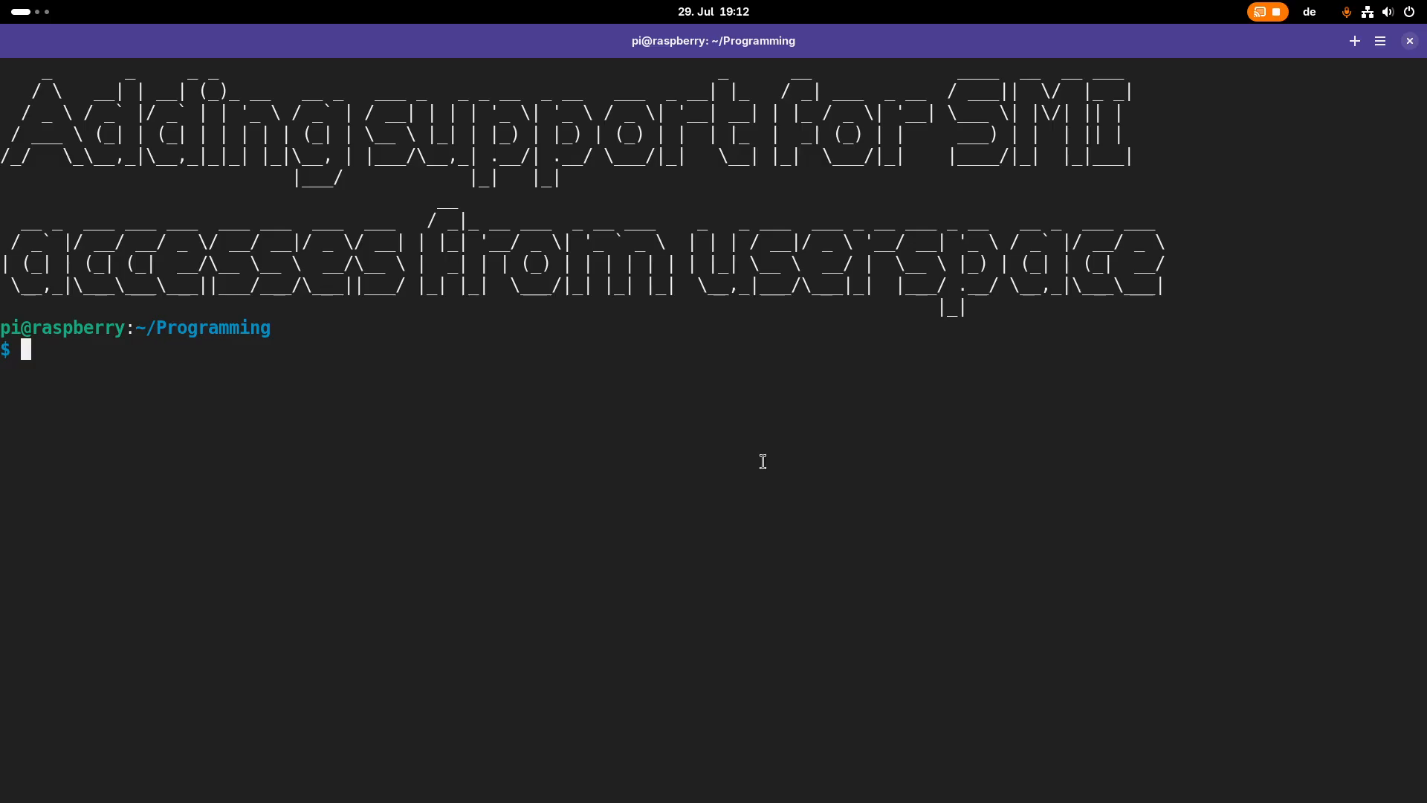
{"action": "mouse_move", "coordinate": [790, 428]}
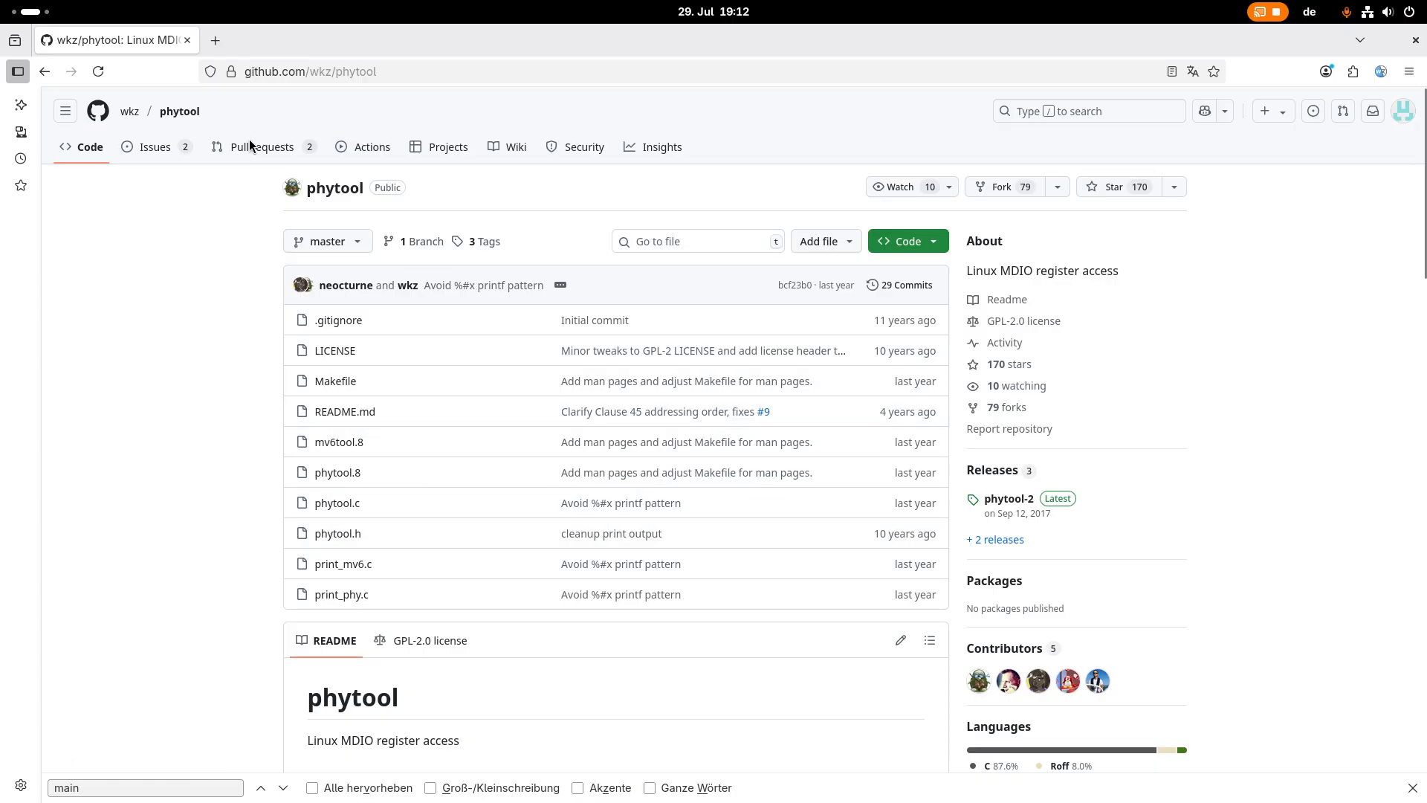
Scroll through the terminal output and select text with a double-click
{"action": "scroll", "scroll_direction": "down", "scroll_amount": 3}
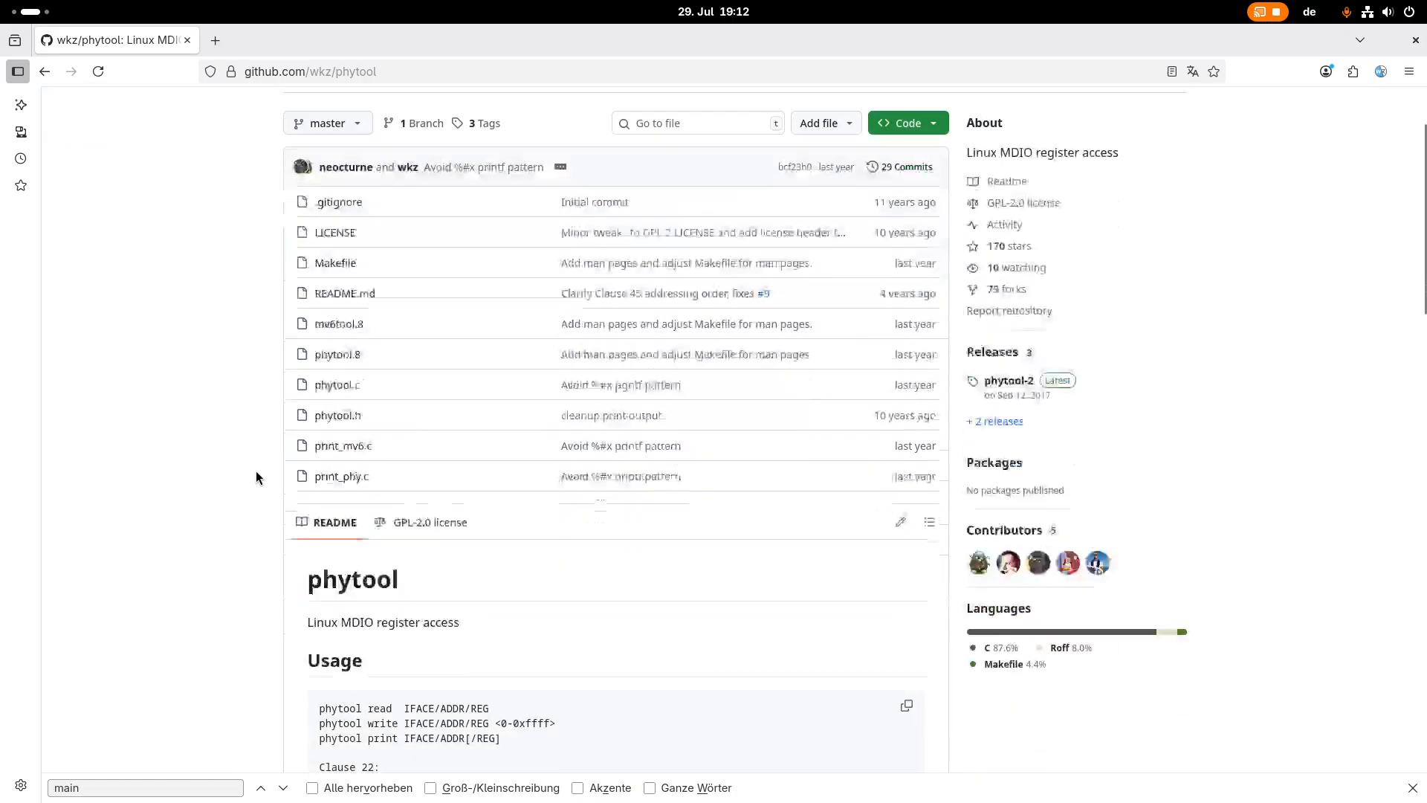
{"action": "scroll", "scroll_direction": "down", "scroll_amount": 3}
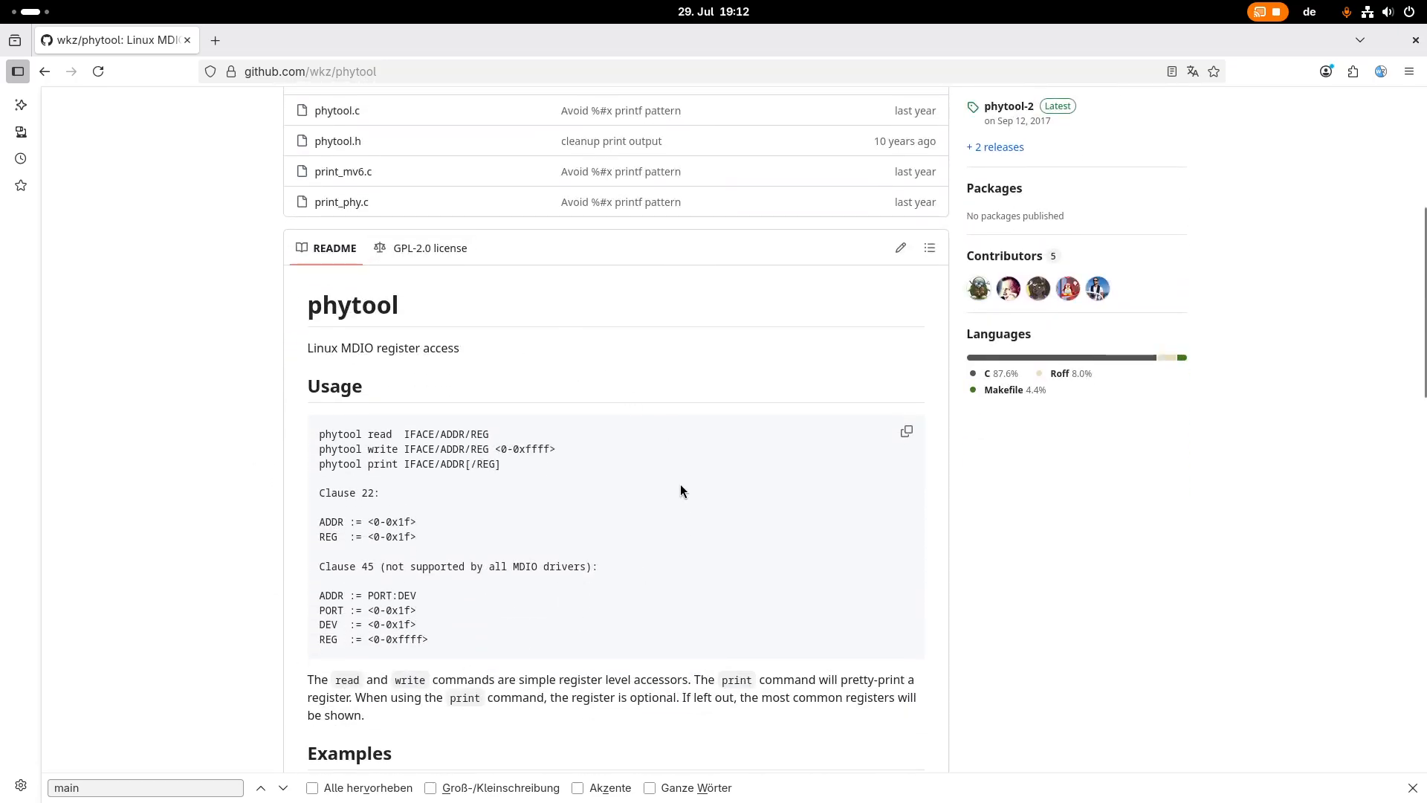
{"action": "scroll", "scroll_direction": "down", "scroll_amount": 3}
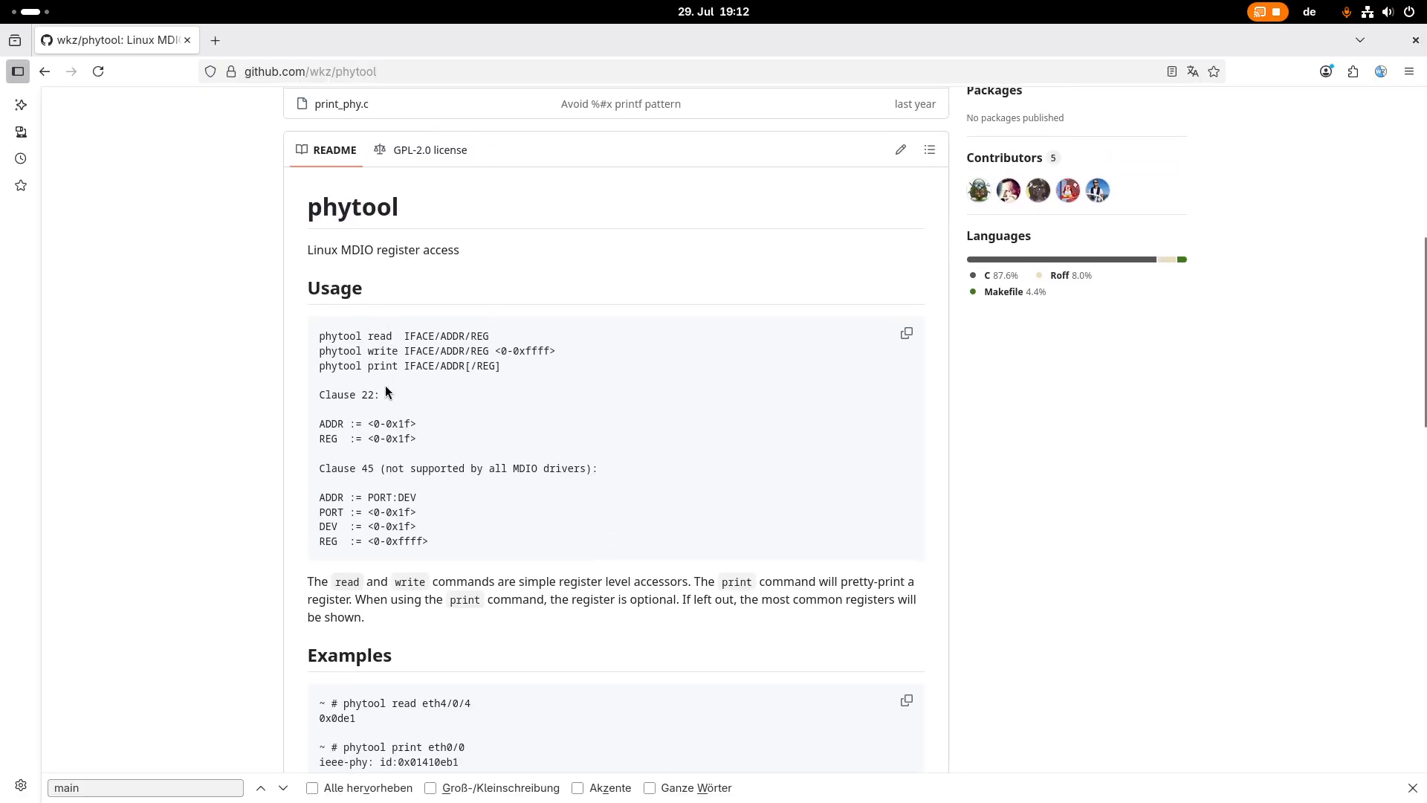
{"action": "mouse_move", "coordinate": [635, 376]}
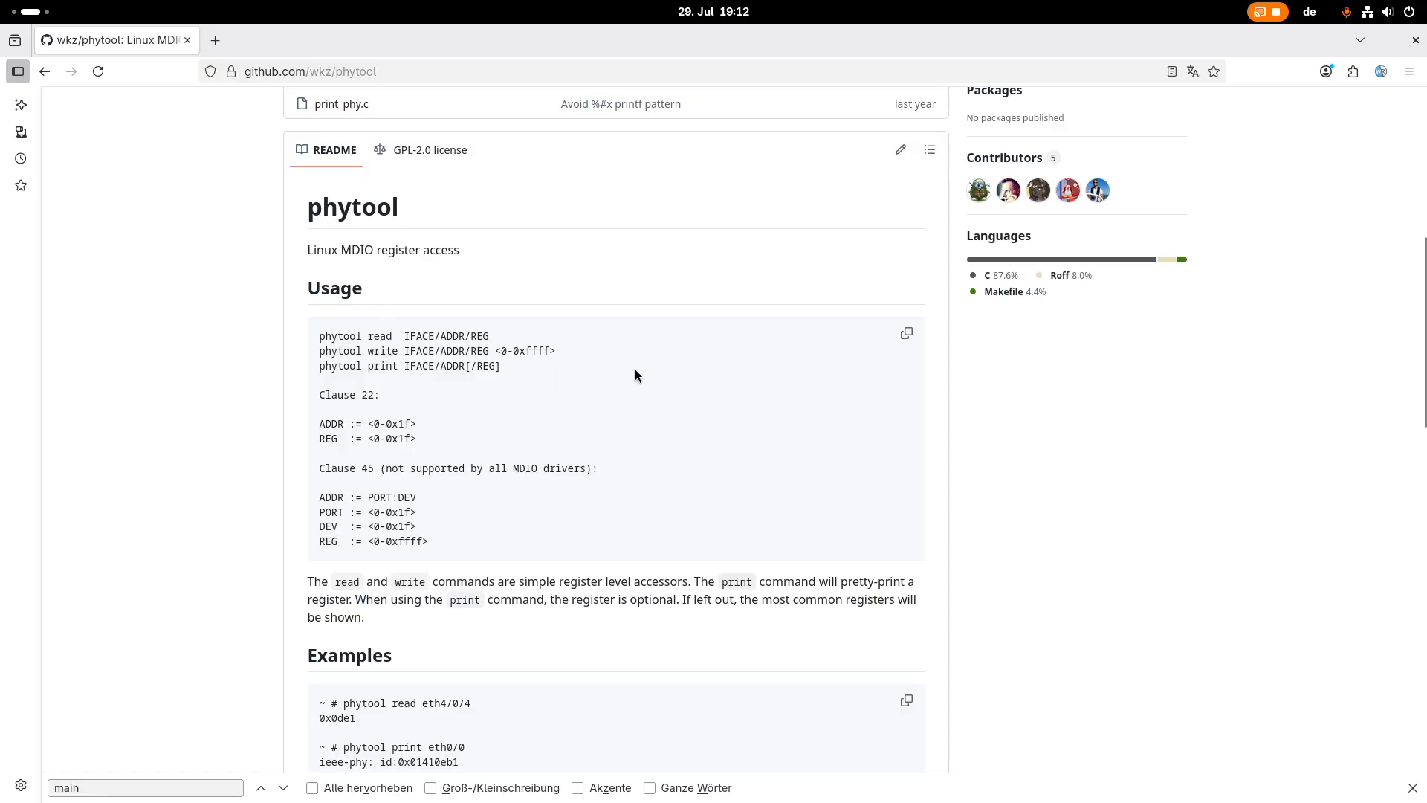
{"action": "scroll", "scroll_direction": "down", "scroll_amount": 3}
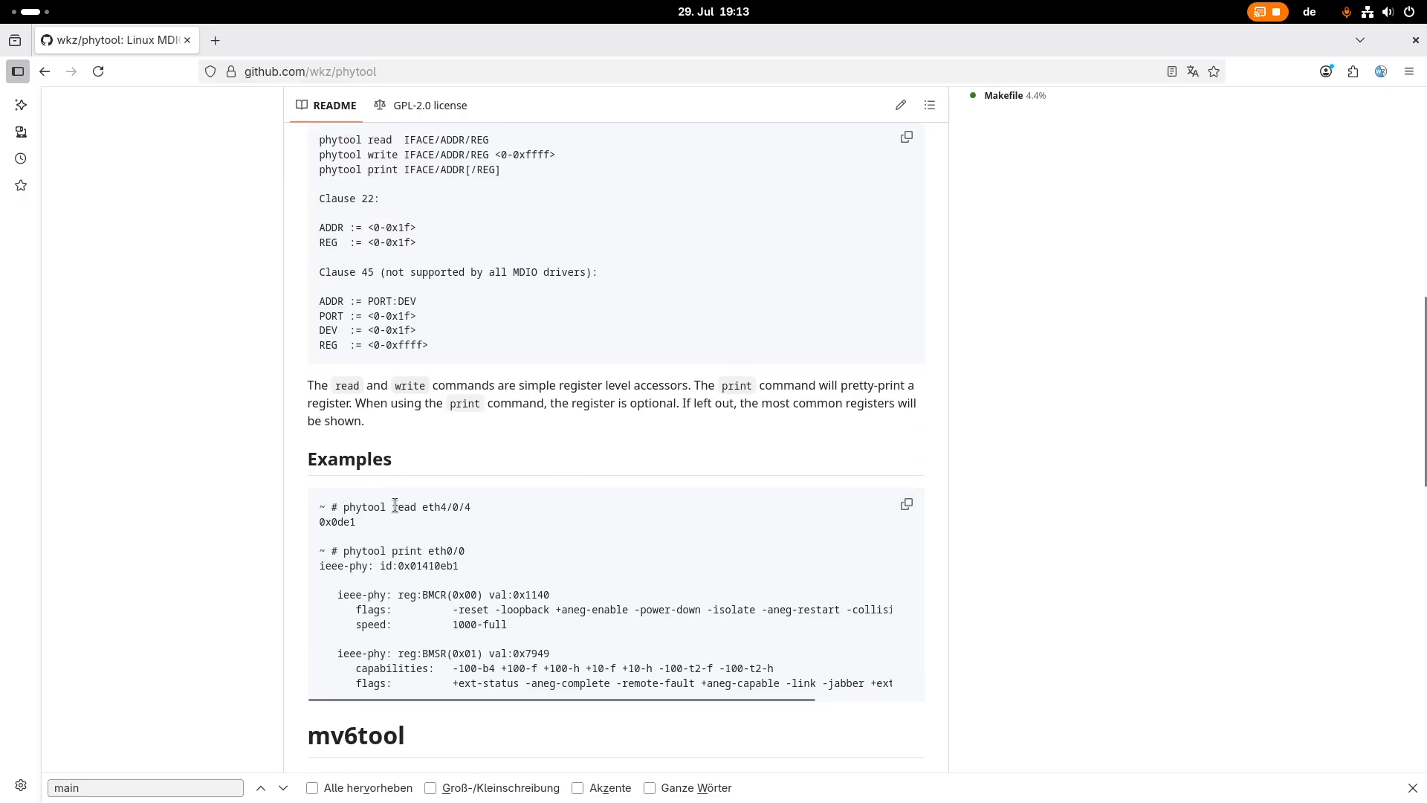
{"action": "double_click", "coordinate": [438, 507]}
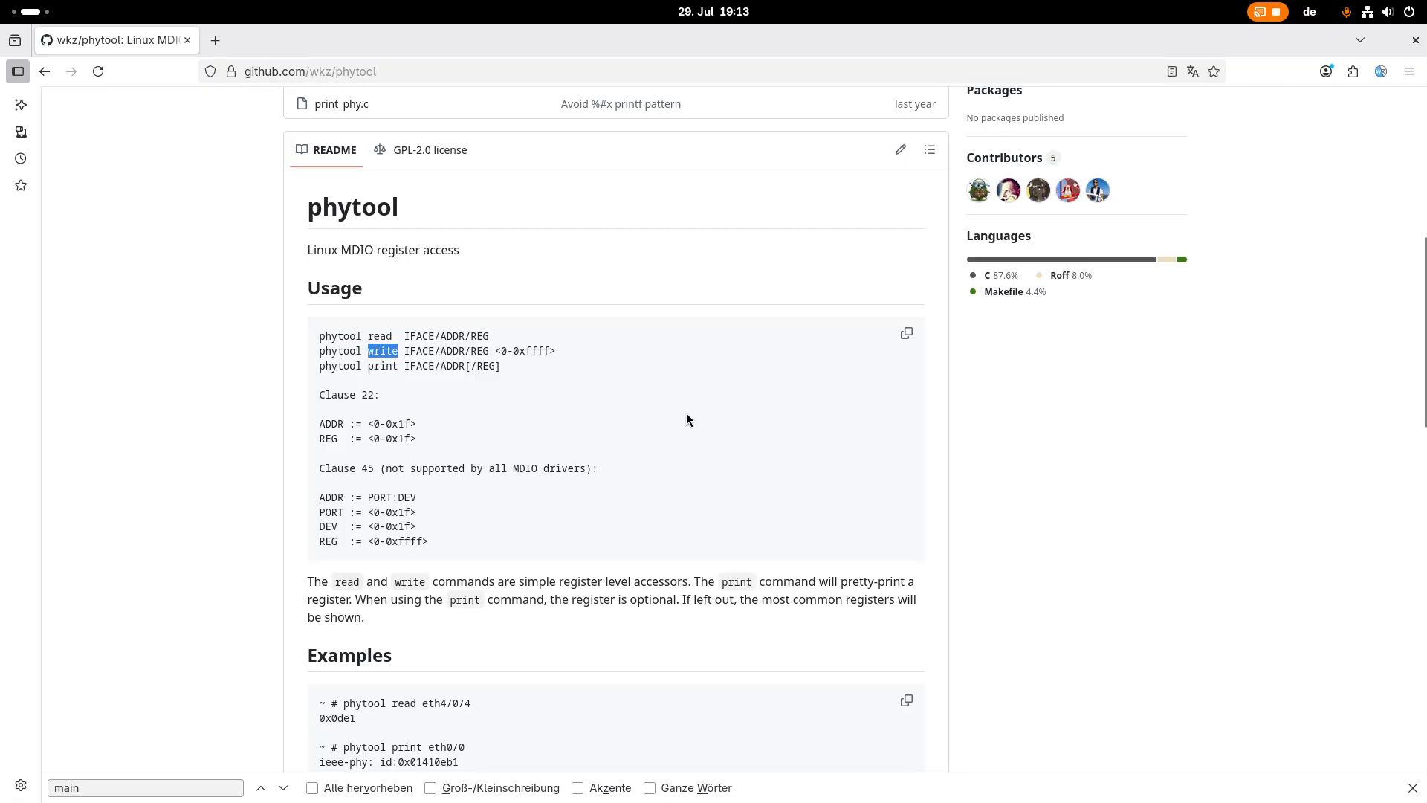
{"action": "mouse_move", "coordinate": [723, 417]}
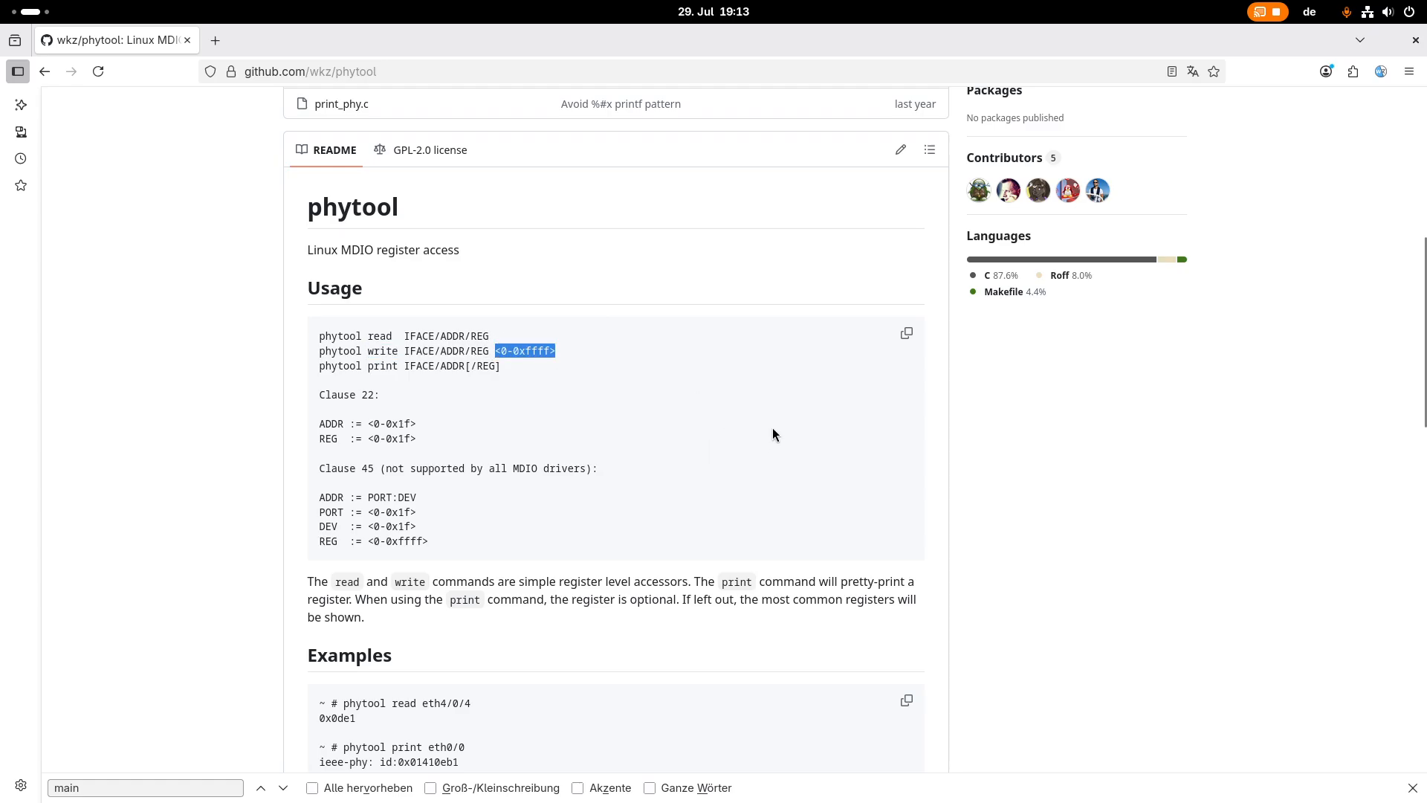
{"action": "mouse_move", "coordinate": [787, 411]}
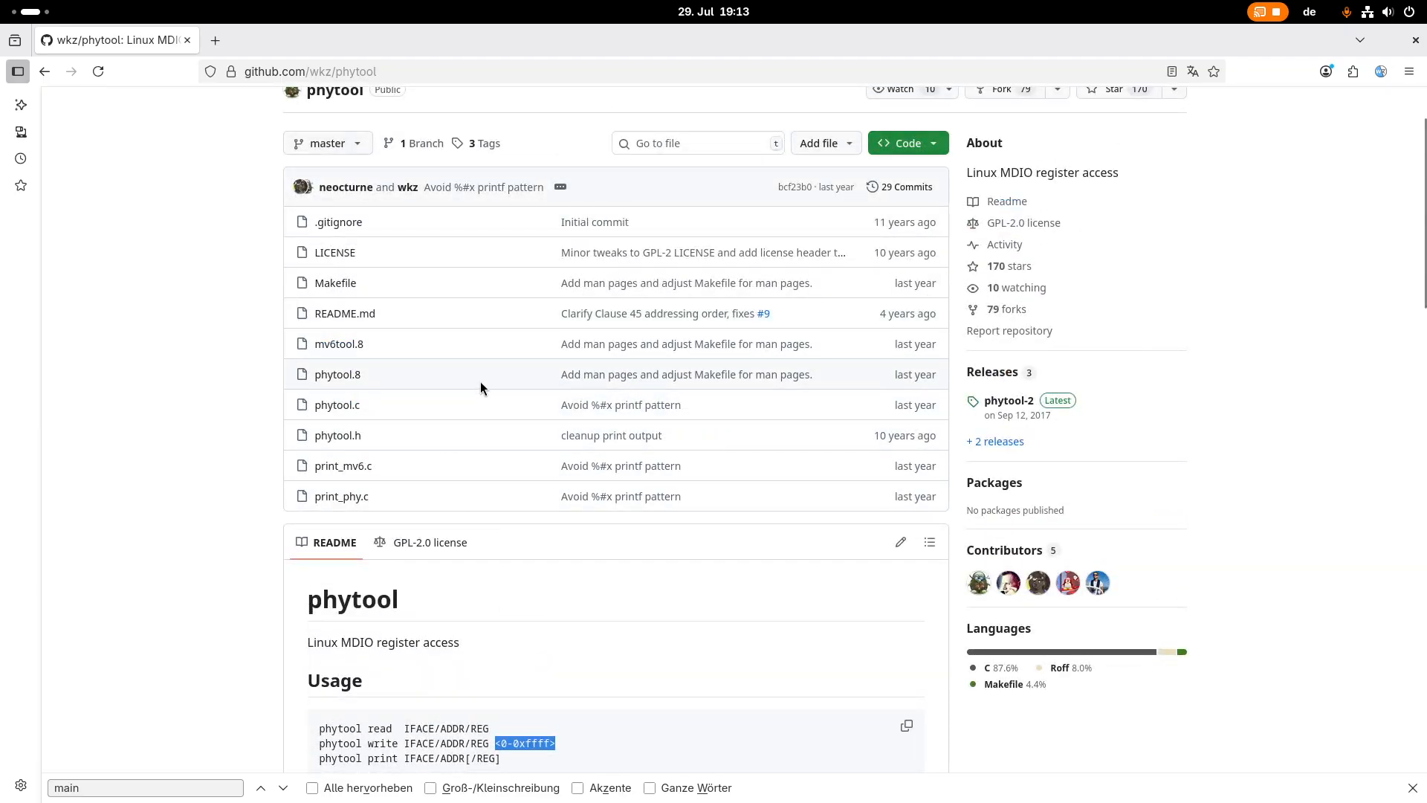
{"action": "mouse_move", "coordinate": [507, 428]}
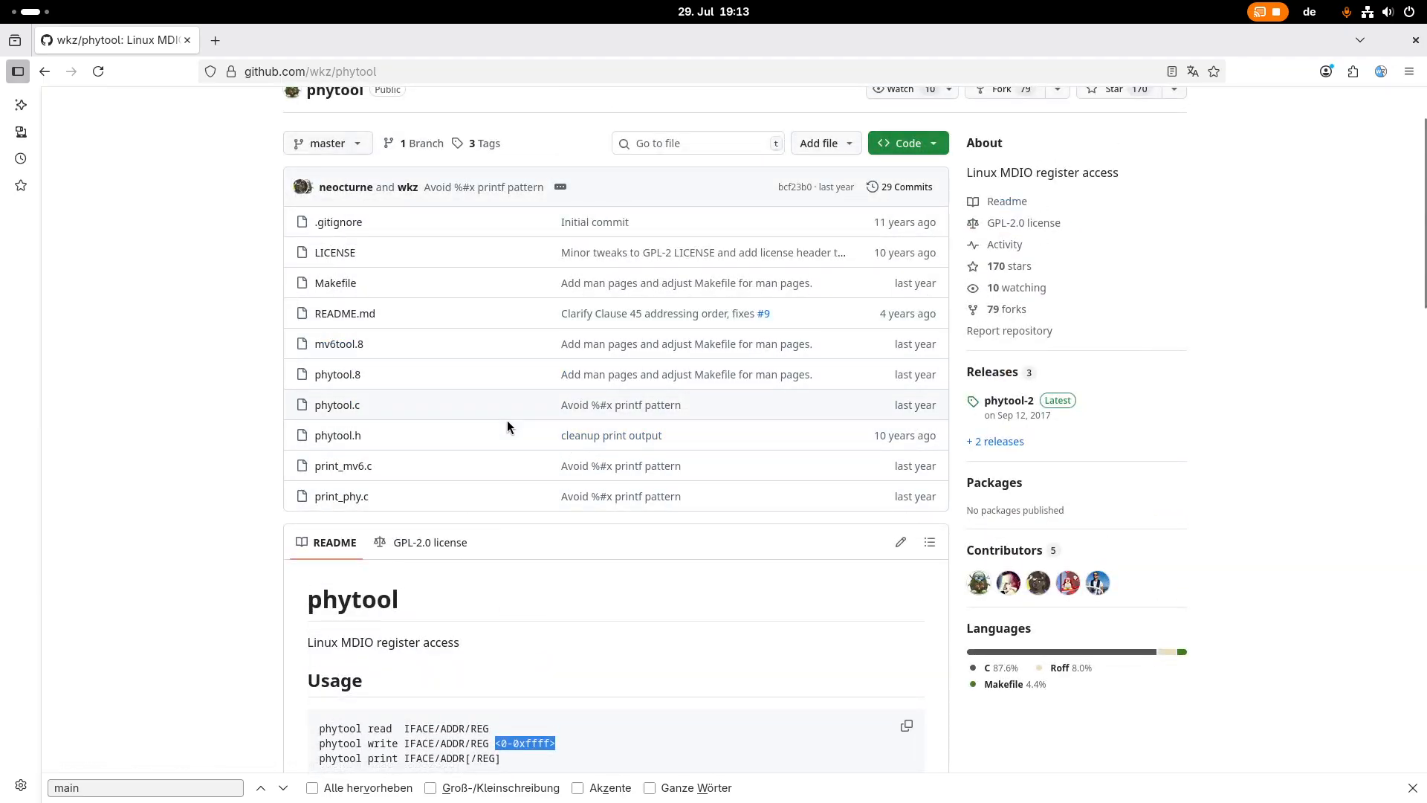
{"action": "mouse_move", "coordinate": [513, 487]}
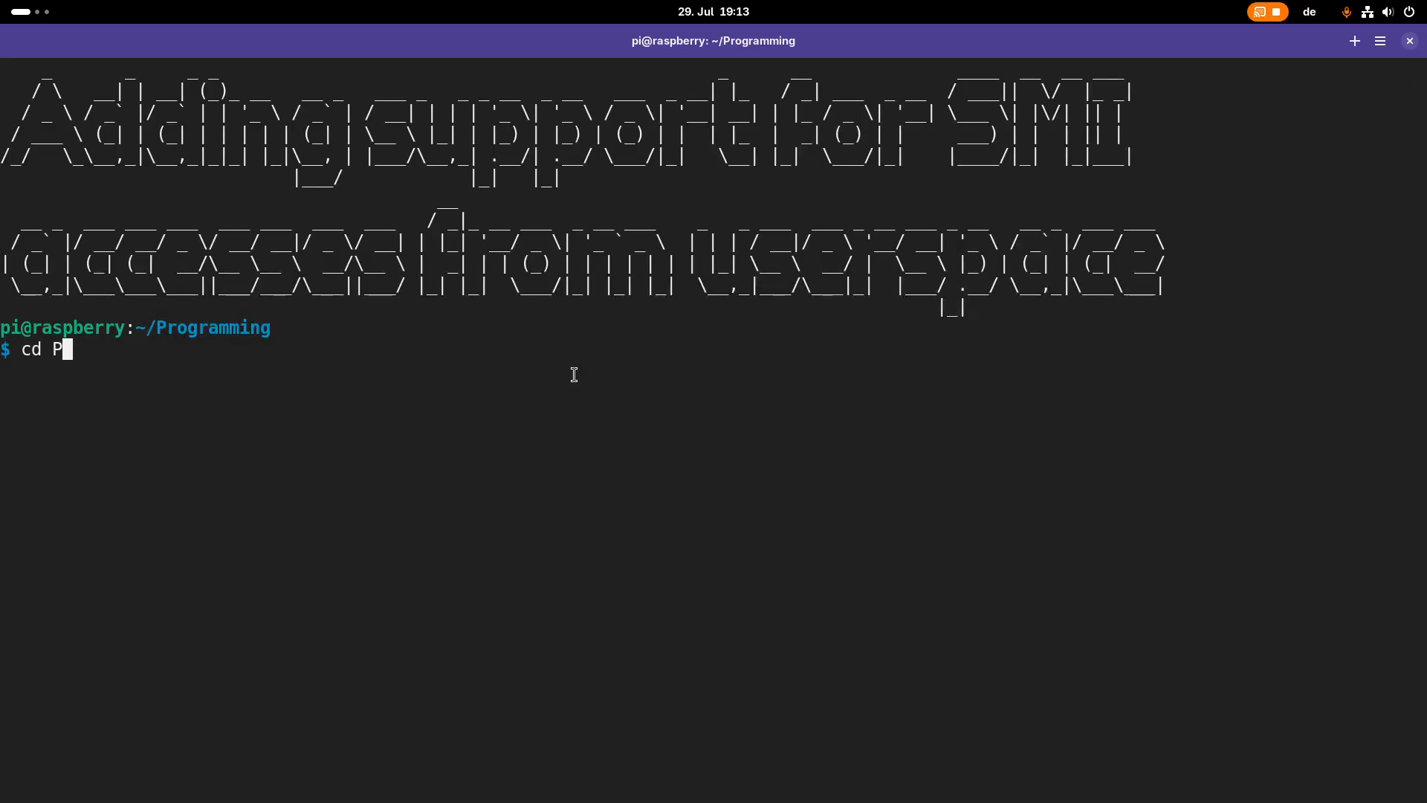
Change into phytool/ and read register 2 of PHY 1 on eth0, getting 0x0007
{"action": "key", "text": "BackSpace"}
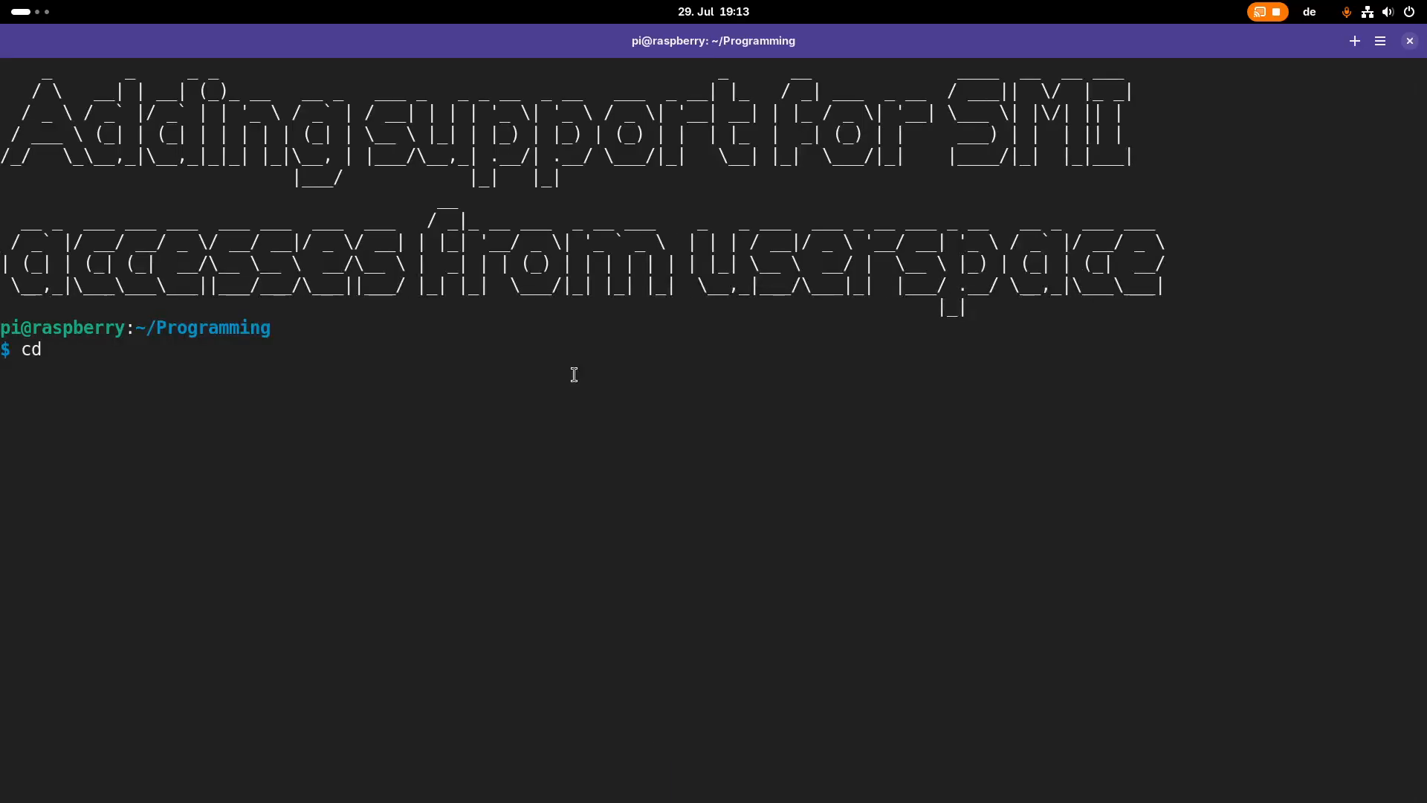
{"action": "type", "text": "phytool/"}
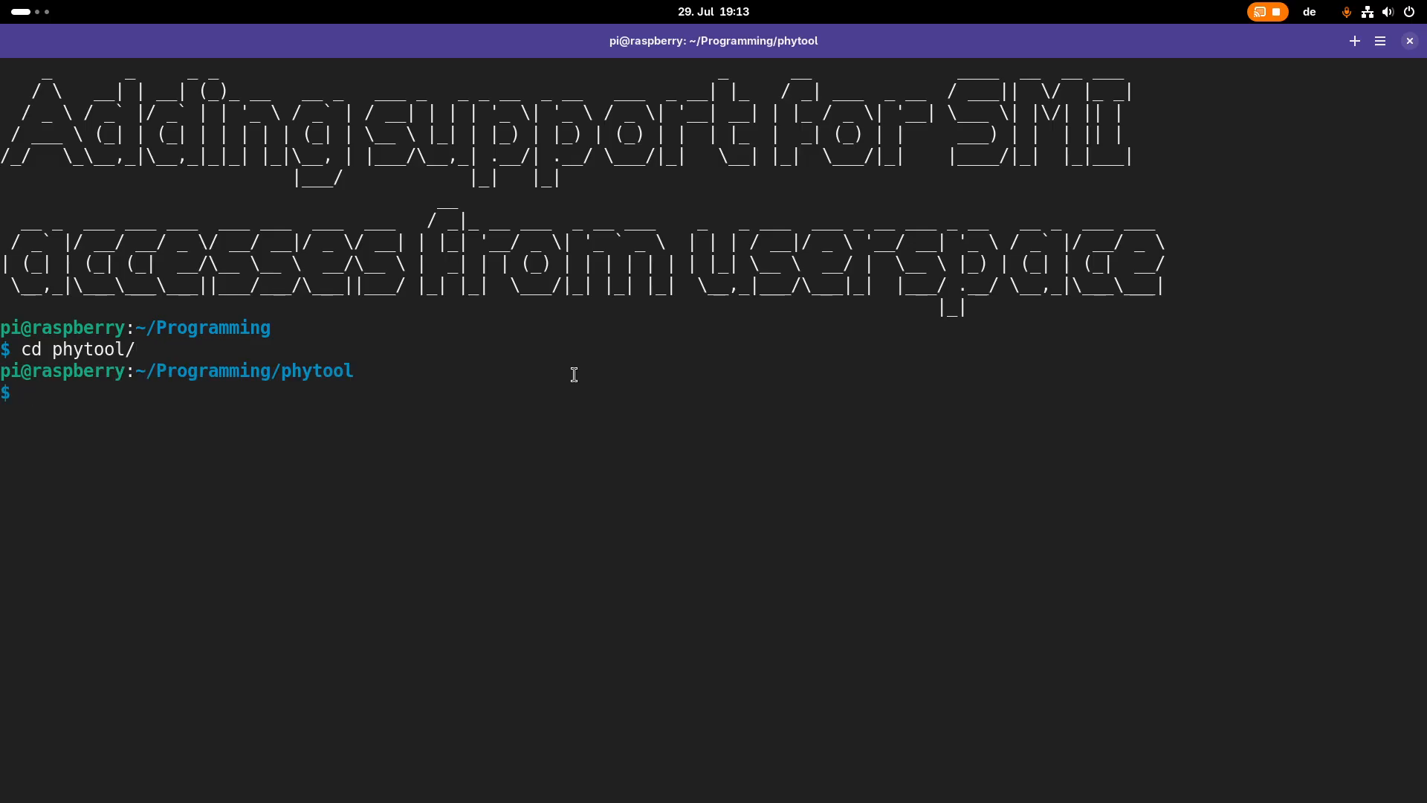
{"action": "type", "text": "sudo ."}
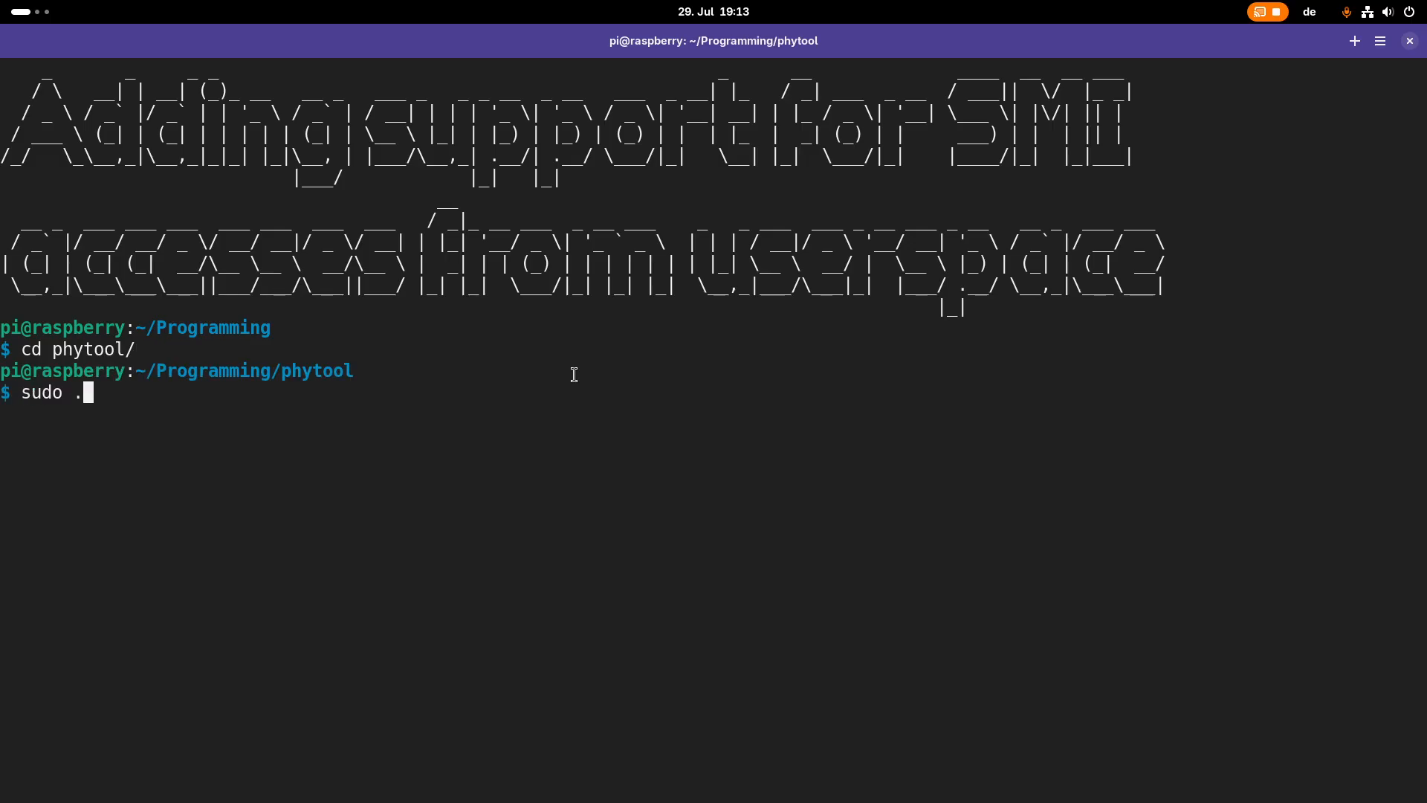
{"action": "type", "text": "/phytool"}
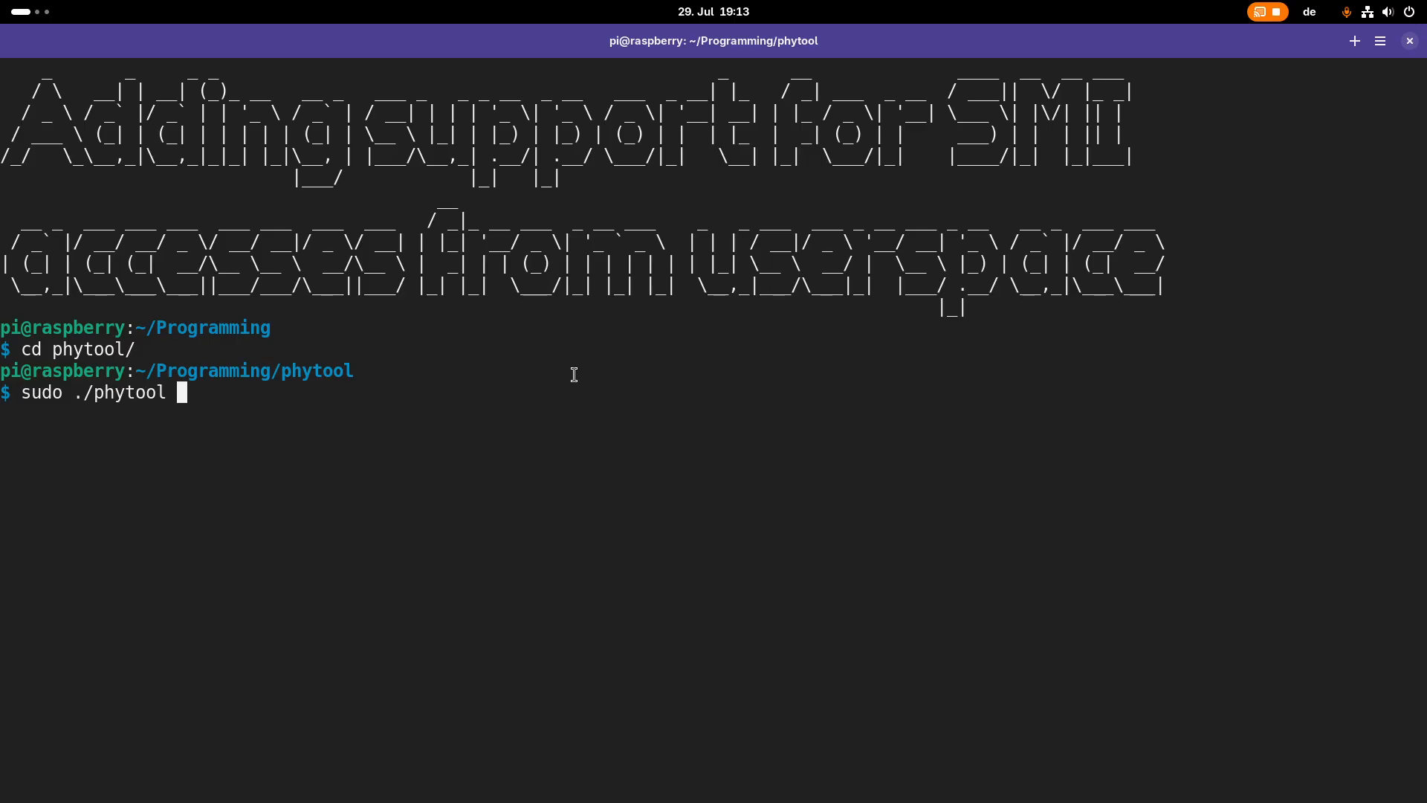
{"action": "type", "text": "read eth"}
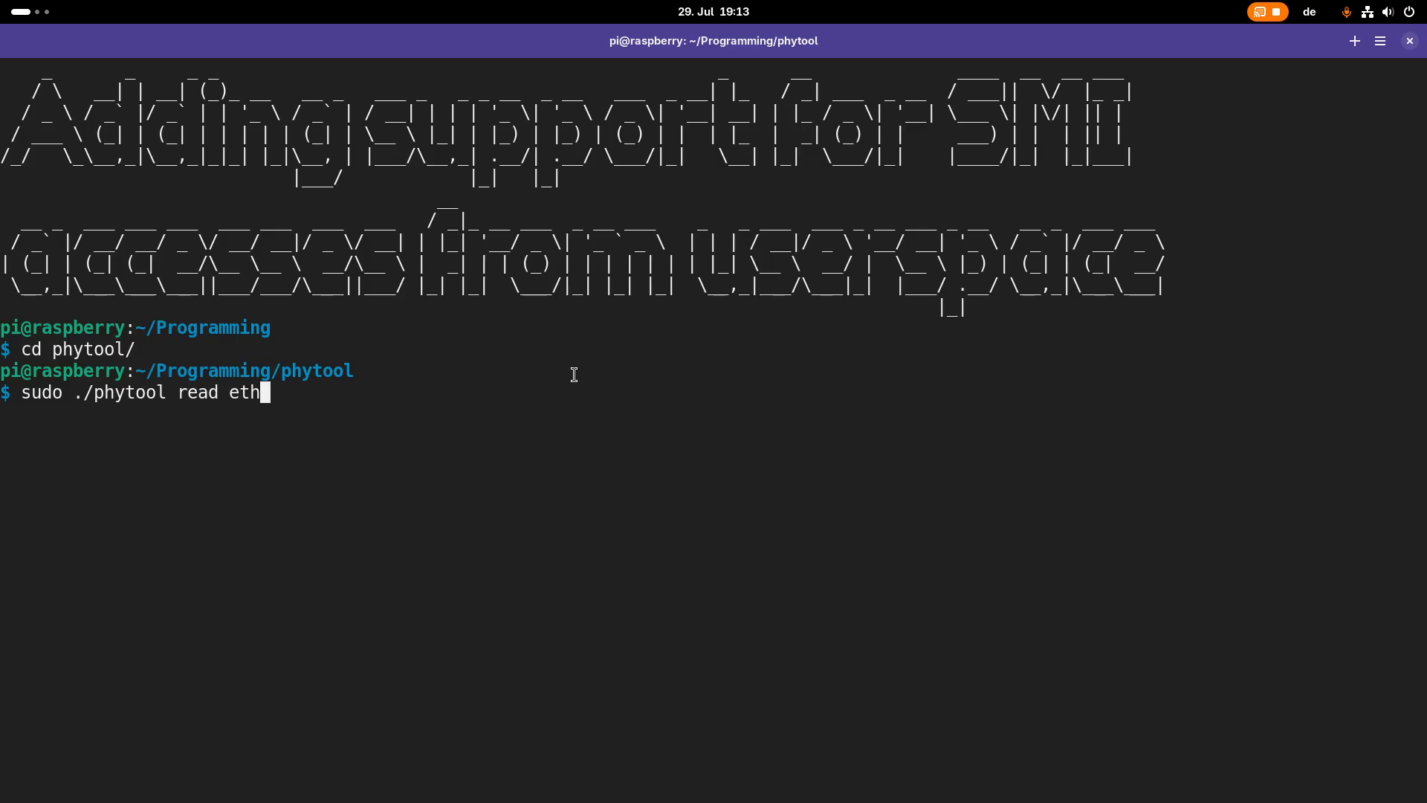
{"action": "type", "text": "0/1/2"}
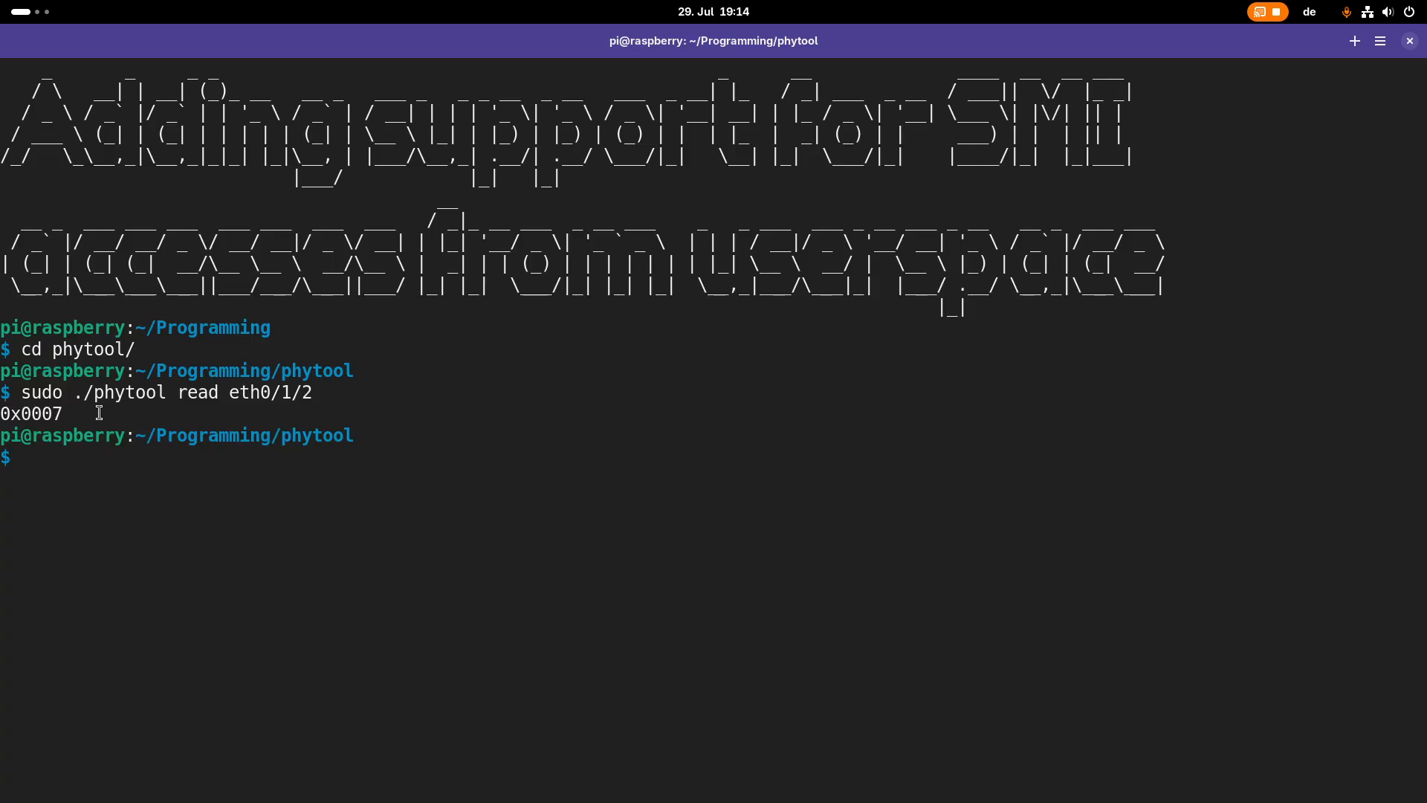
{"action": "mouse_move", "coordinate": [458, 420]}
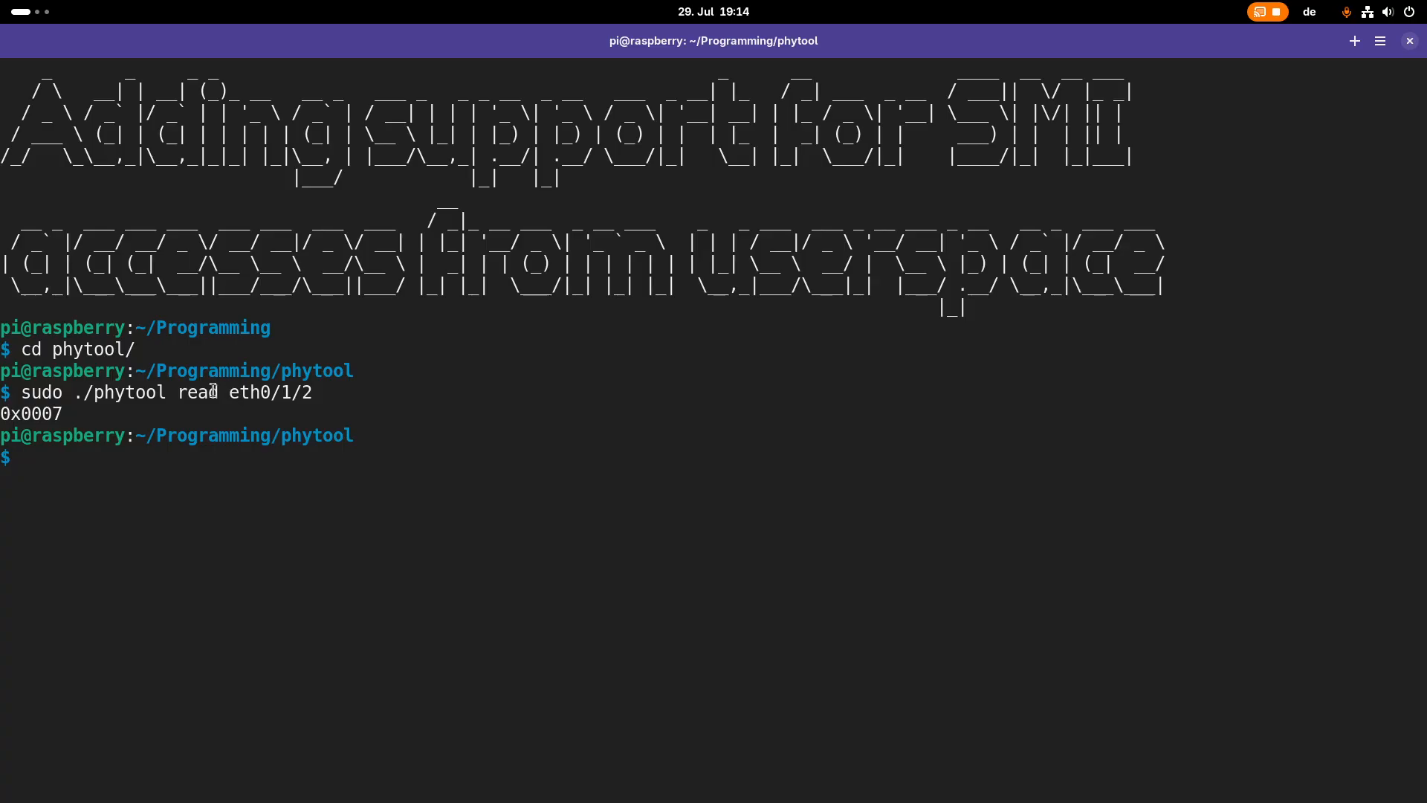
Select the eth0/1/2 address and open phytool.c in vim
{"action": "double_click", "coordinate": [270, 392]}
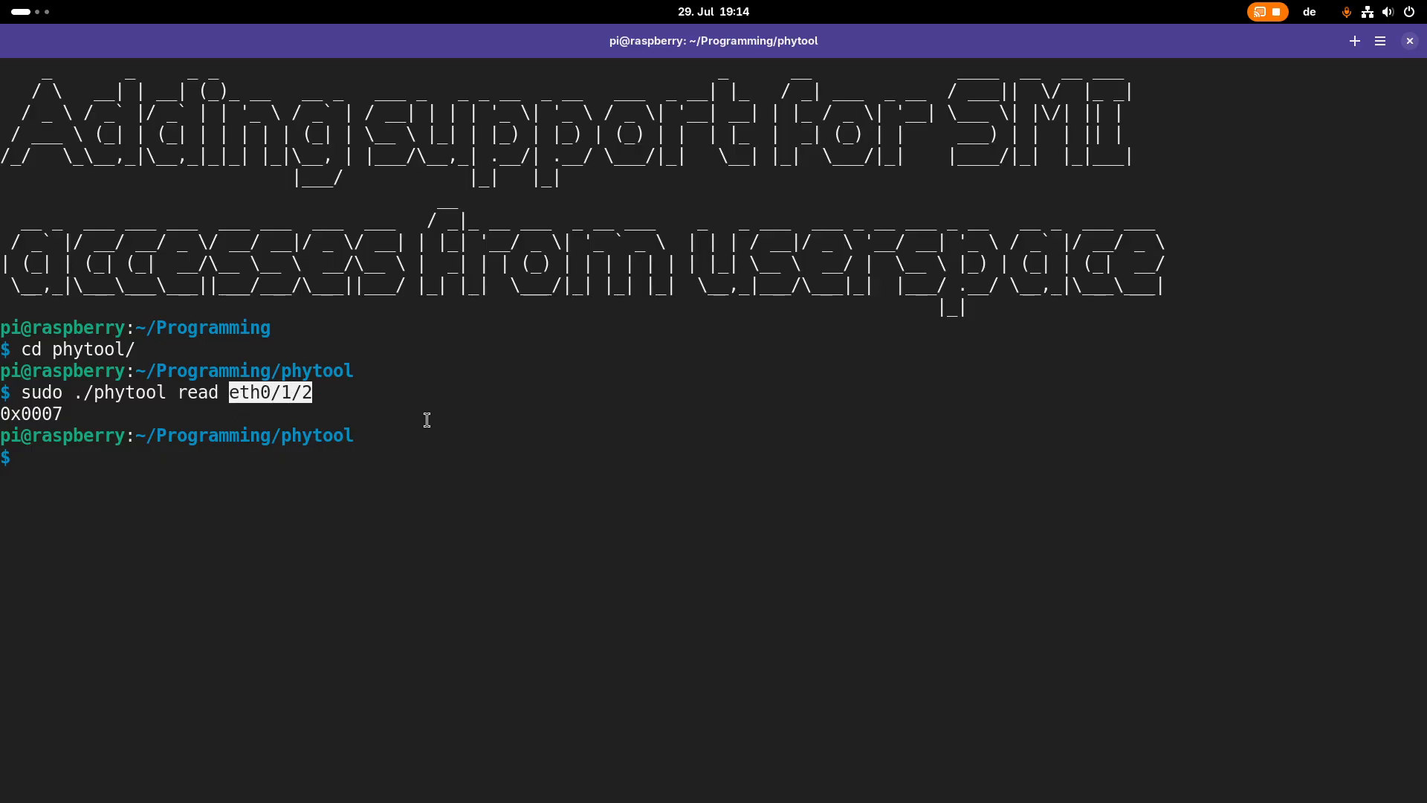
{"action": "type", "text": "vi"}
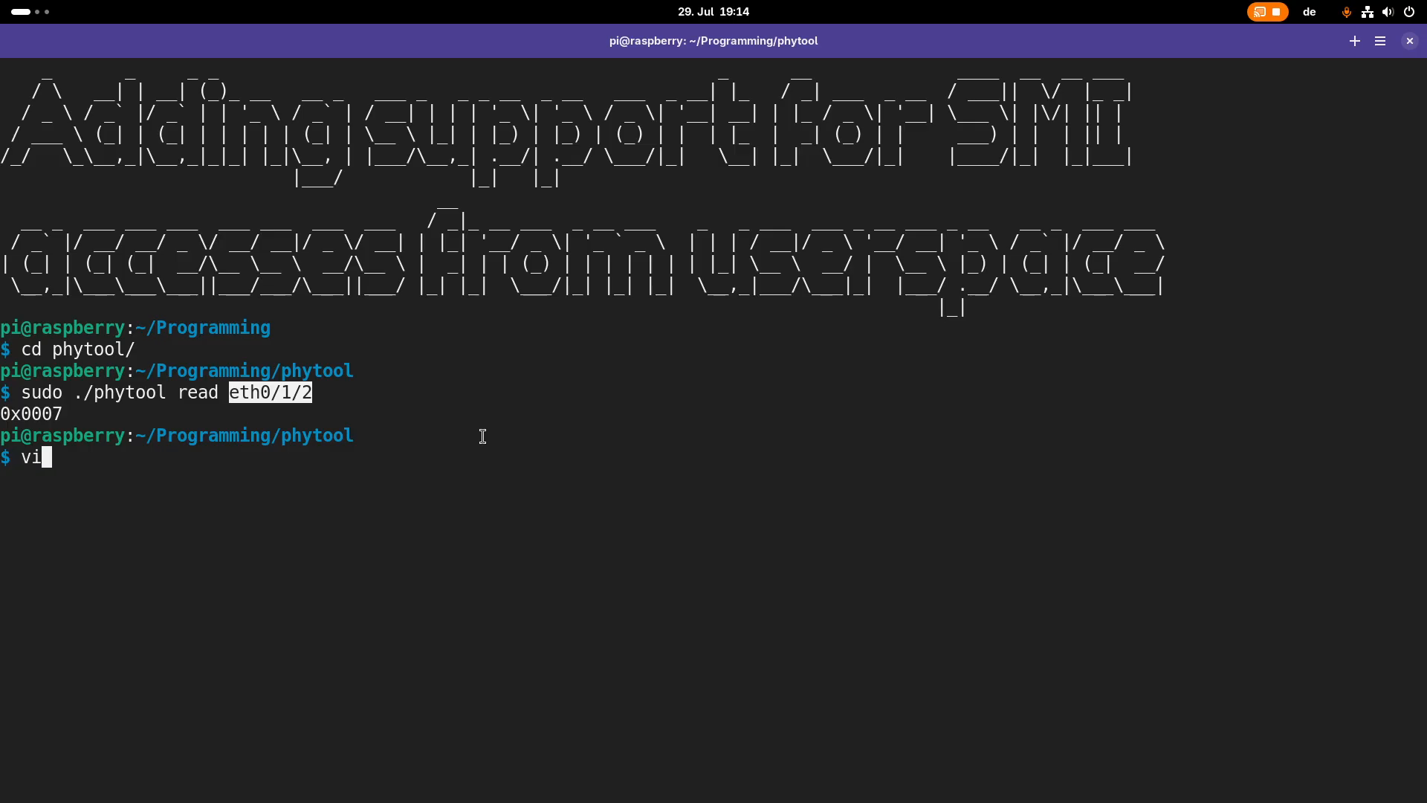
{"action": "type", "text": "m"}
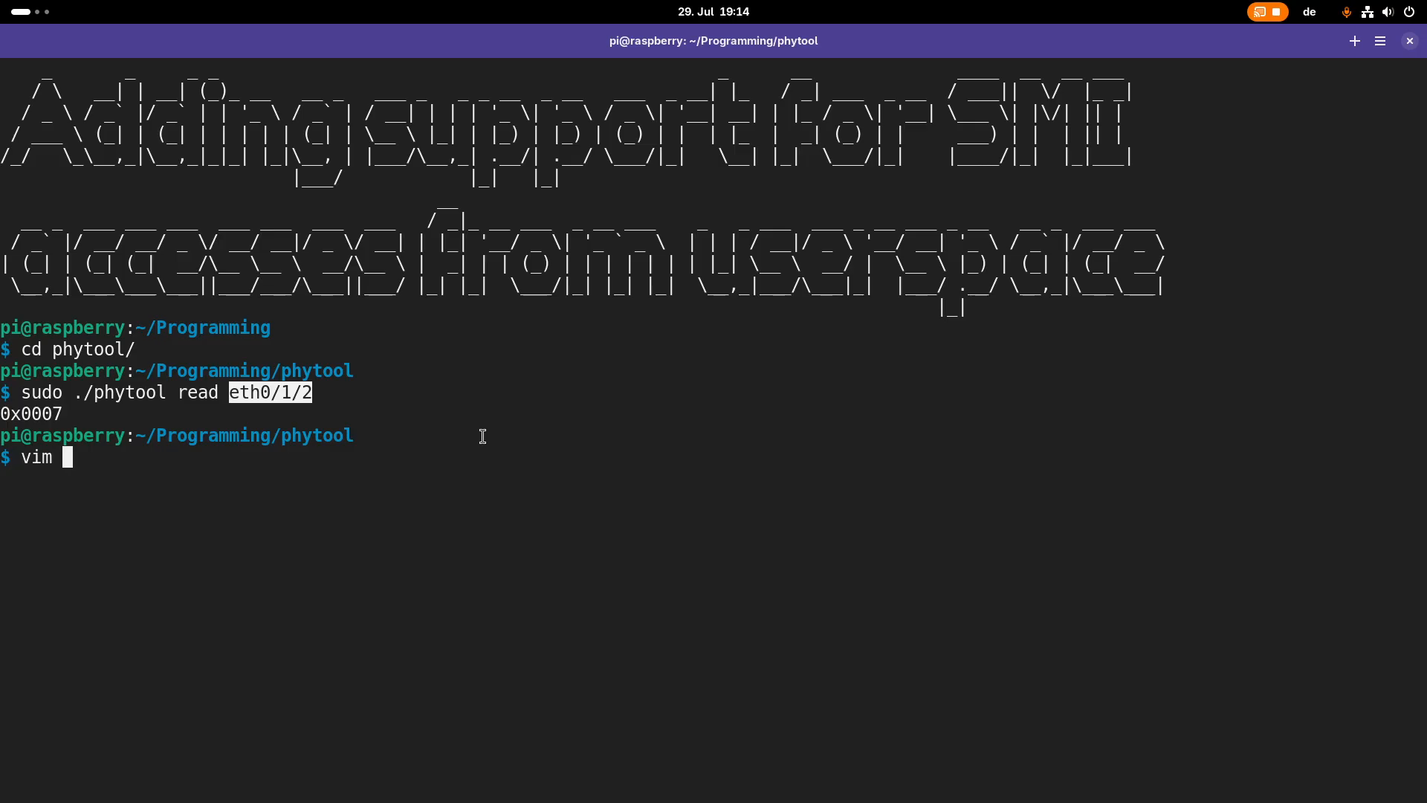
{"action": "type", "text": "phy"}
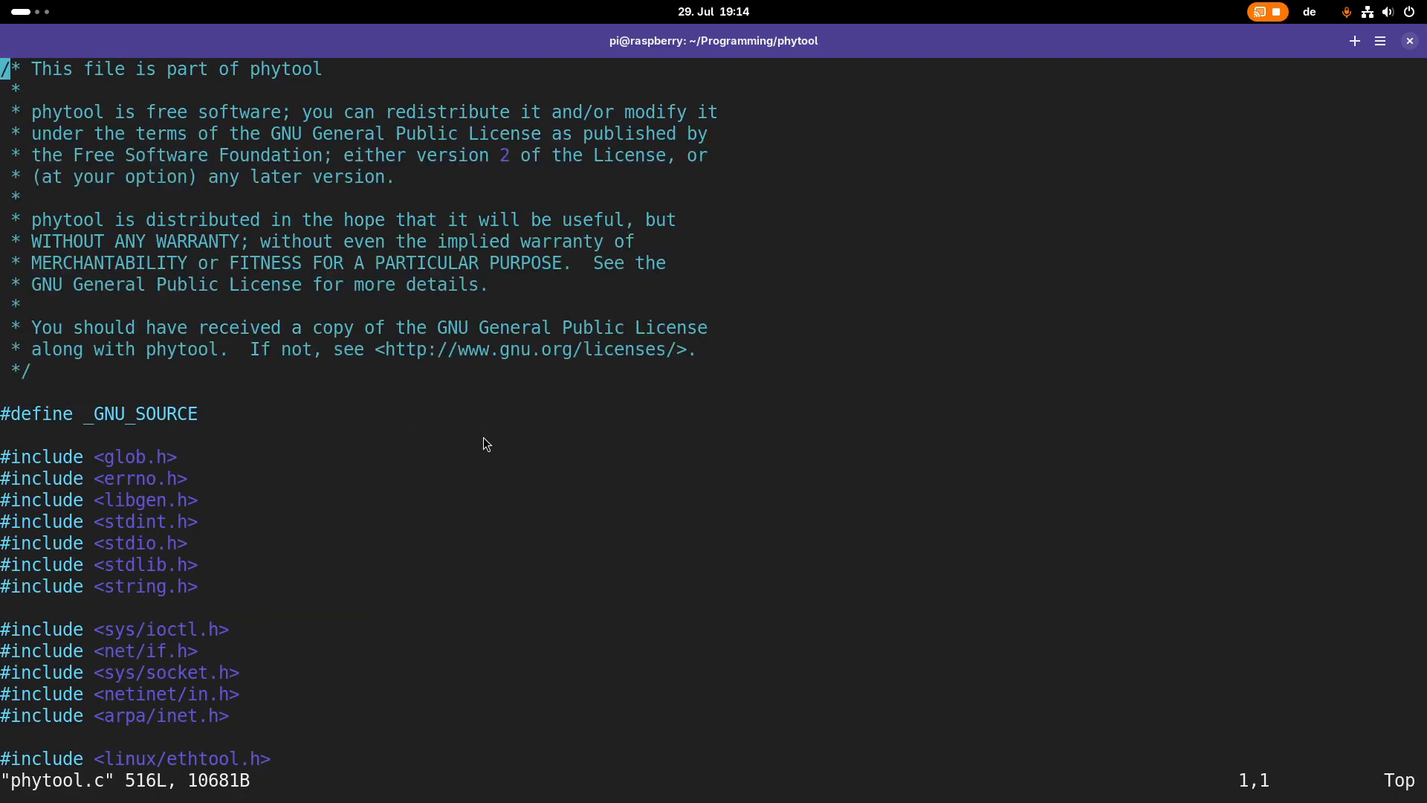
{"action": "scroll", "scroll_direction": "down", "scroll_amount": 3}
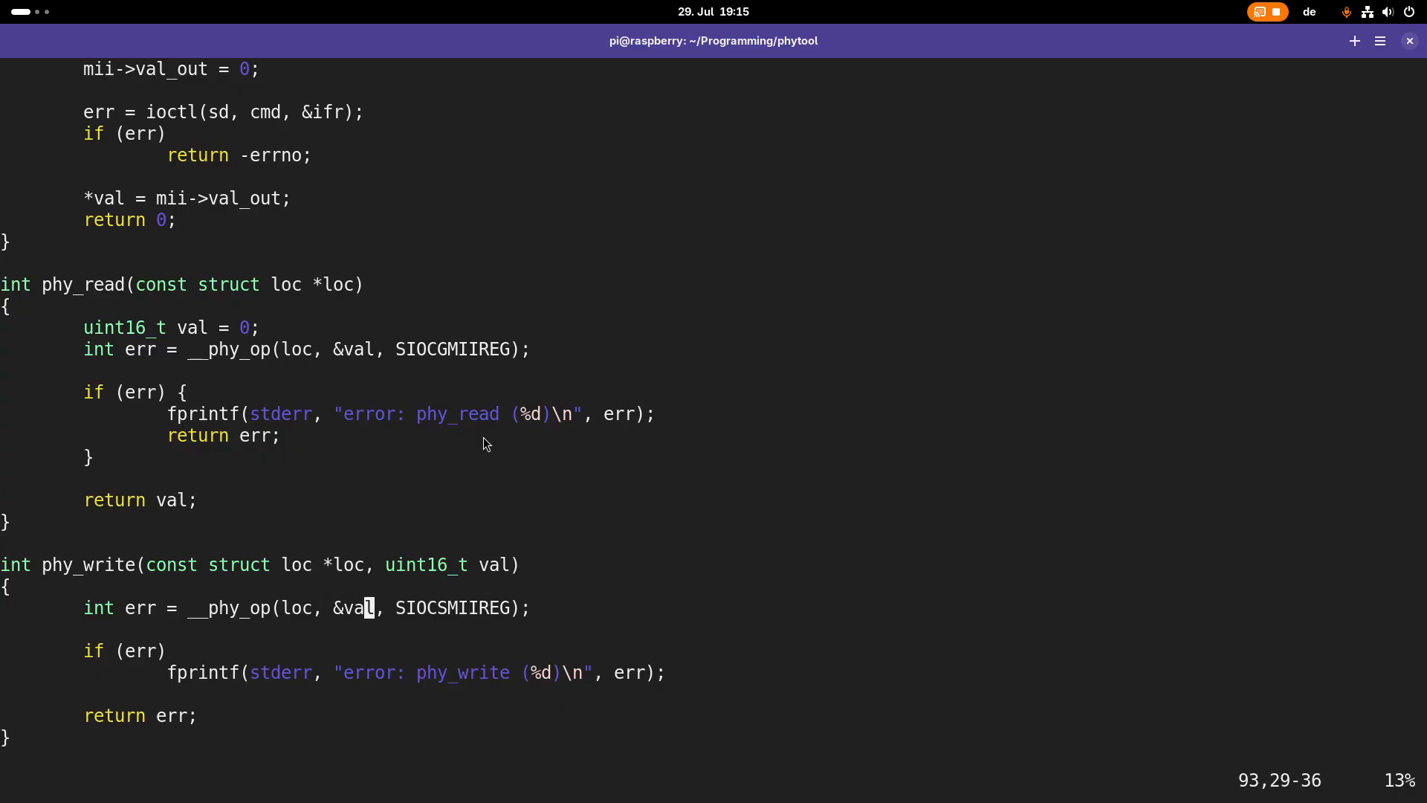
{"action": "scroll", "scroll_direction": "down", "scroll_amount": 3}
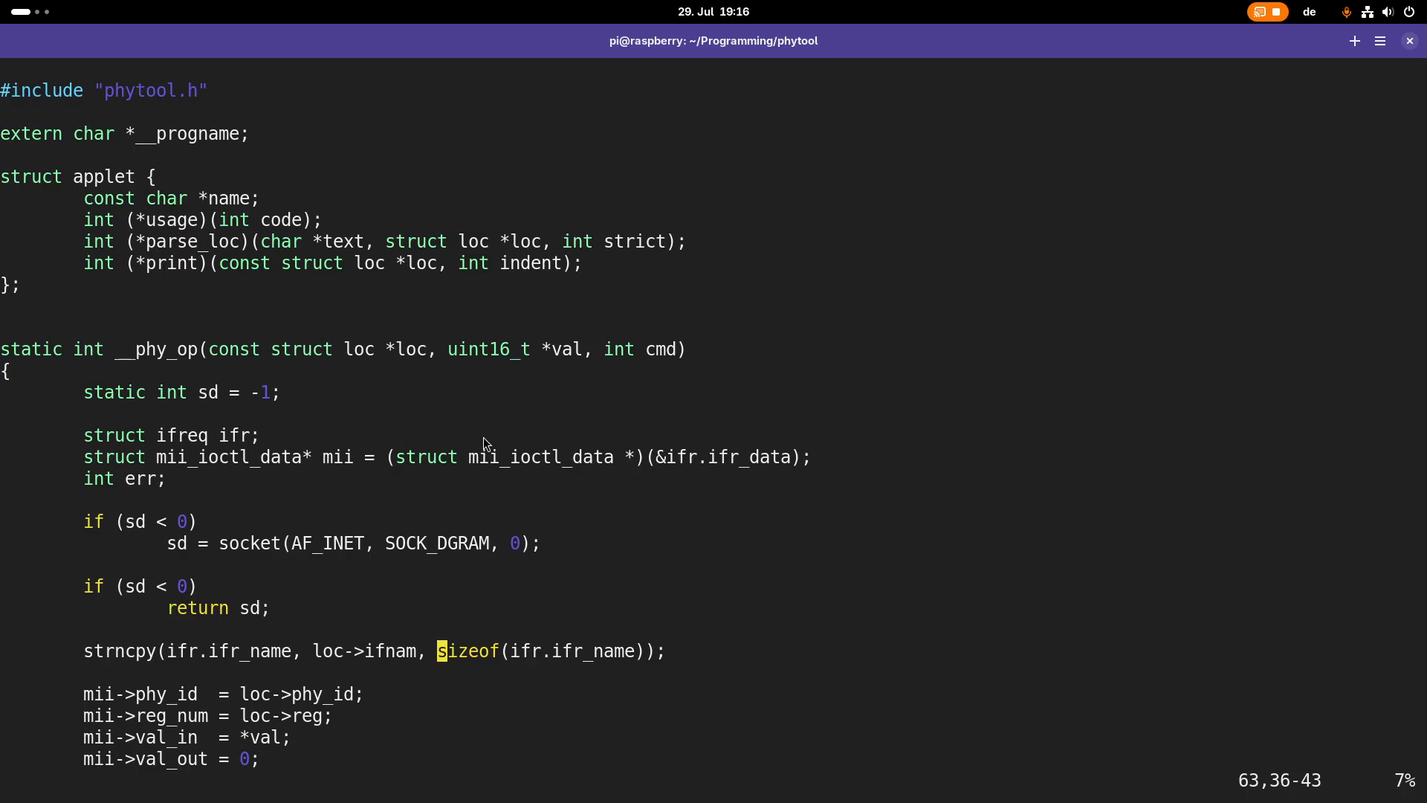
{"action": "key", "text": "Right"}
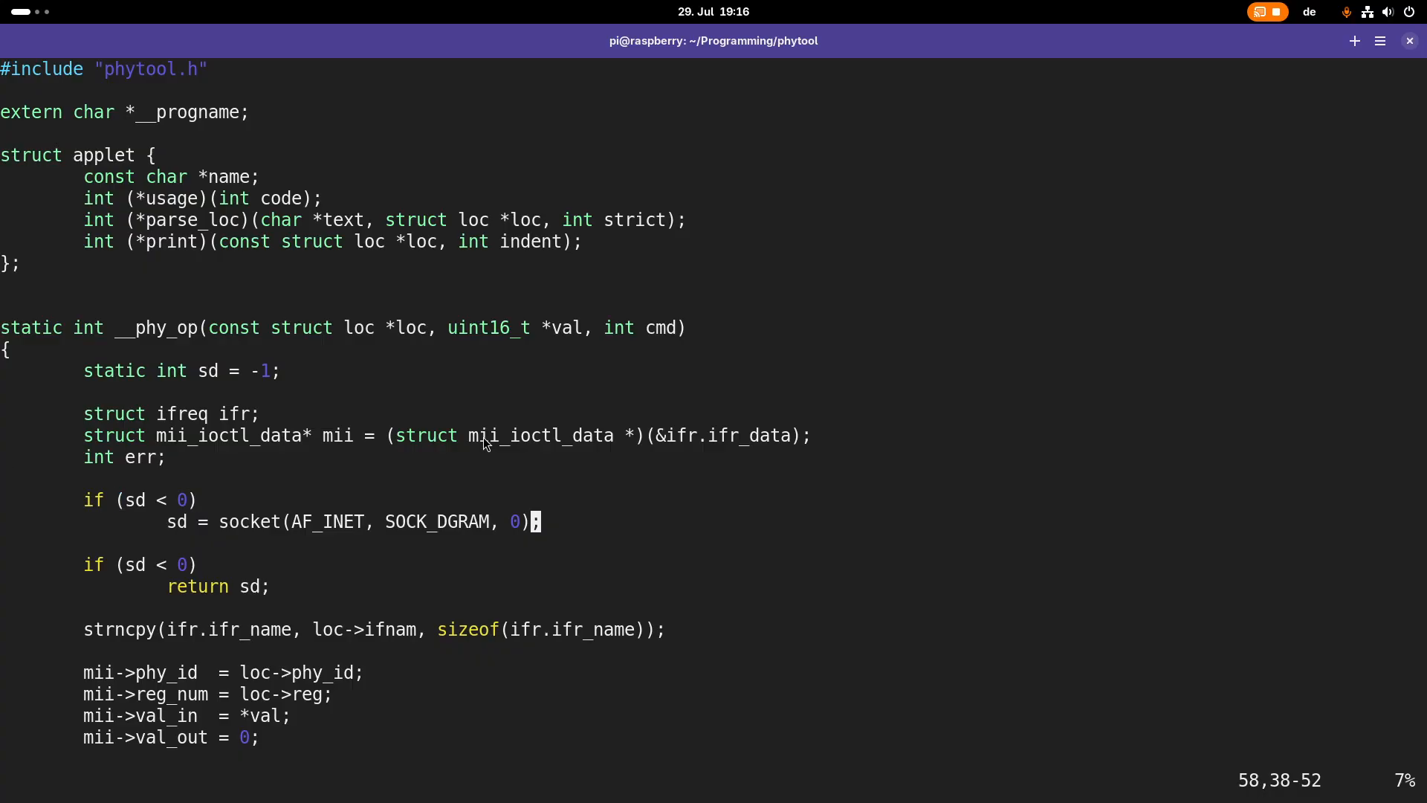
{"action": "scroll", "scroll_direction": "down", "scroll_amount": 3}
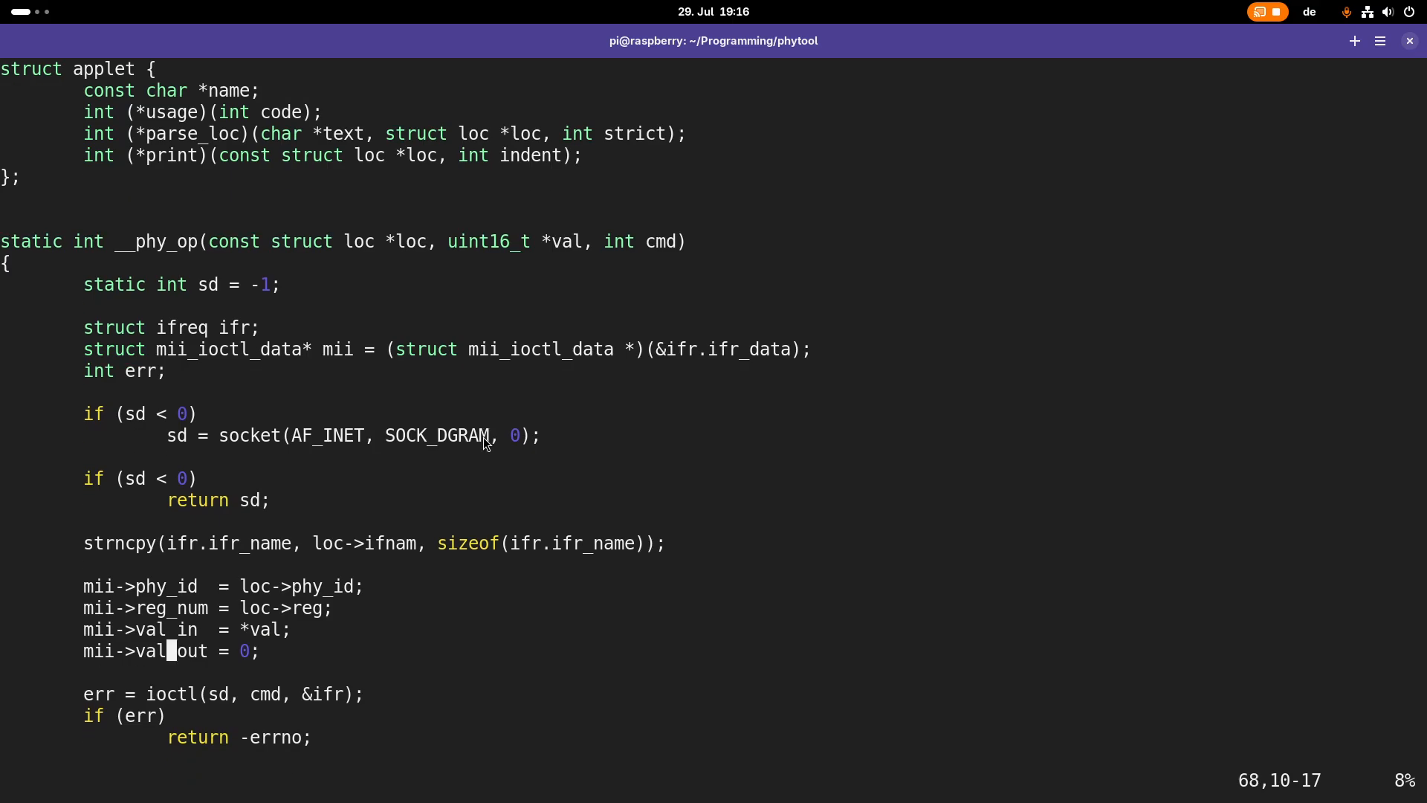
{"action": "key", "text": "Up"}
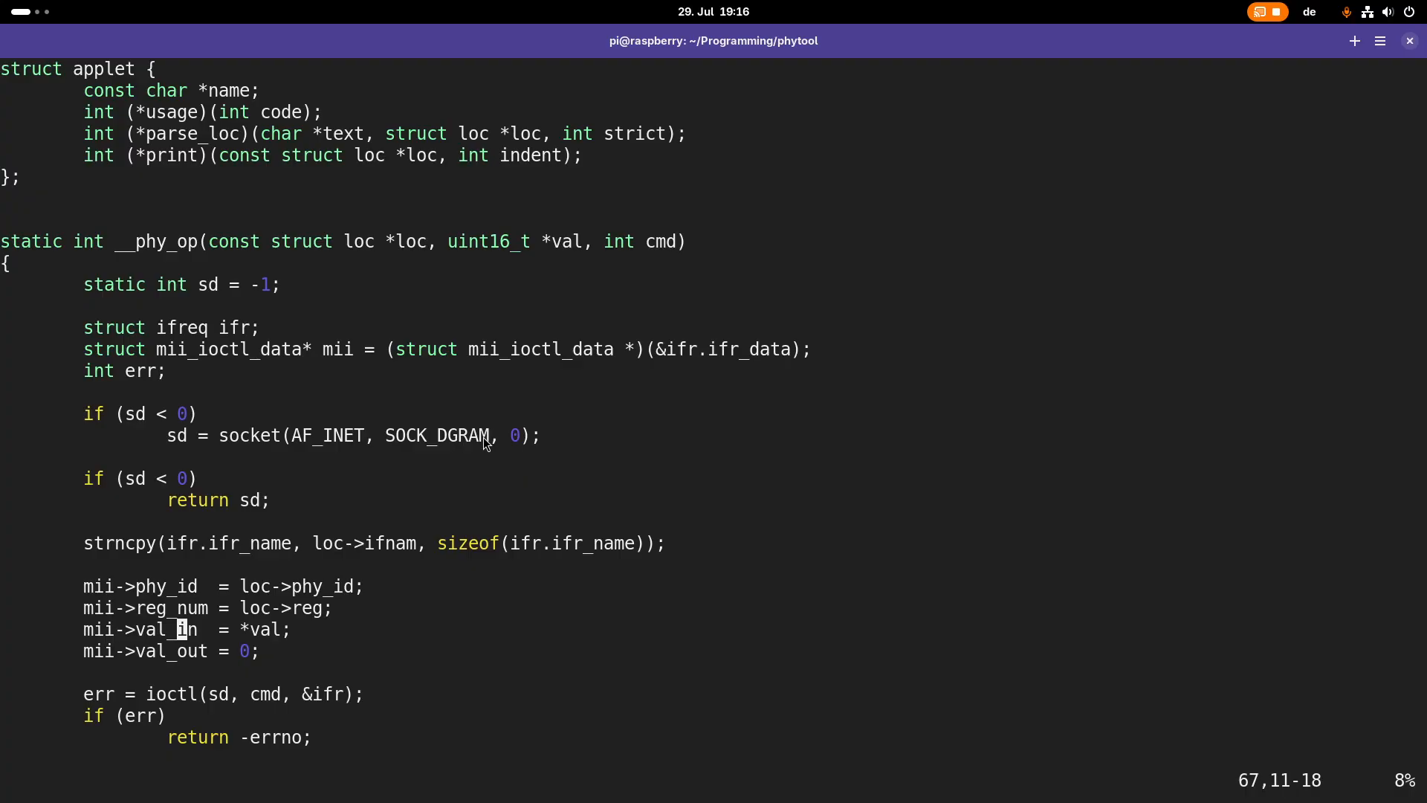
{"action": "key", "text": "Down"}
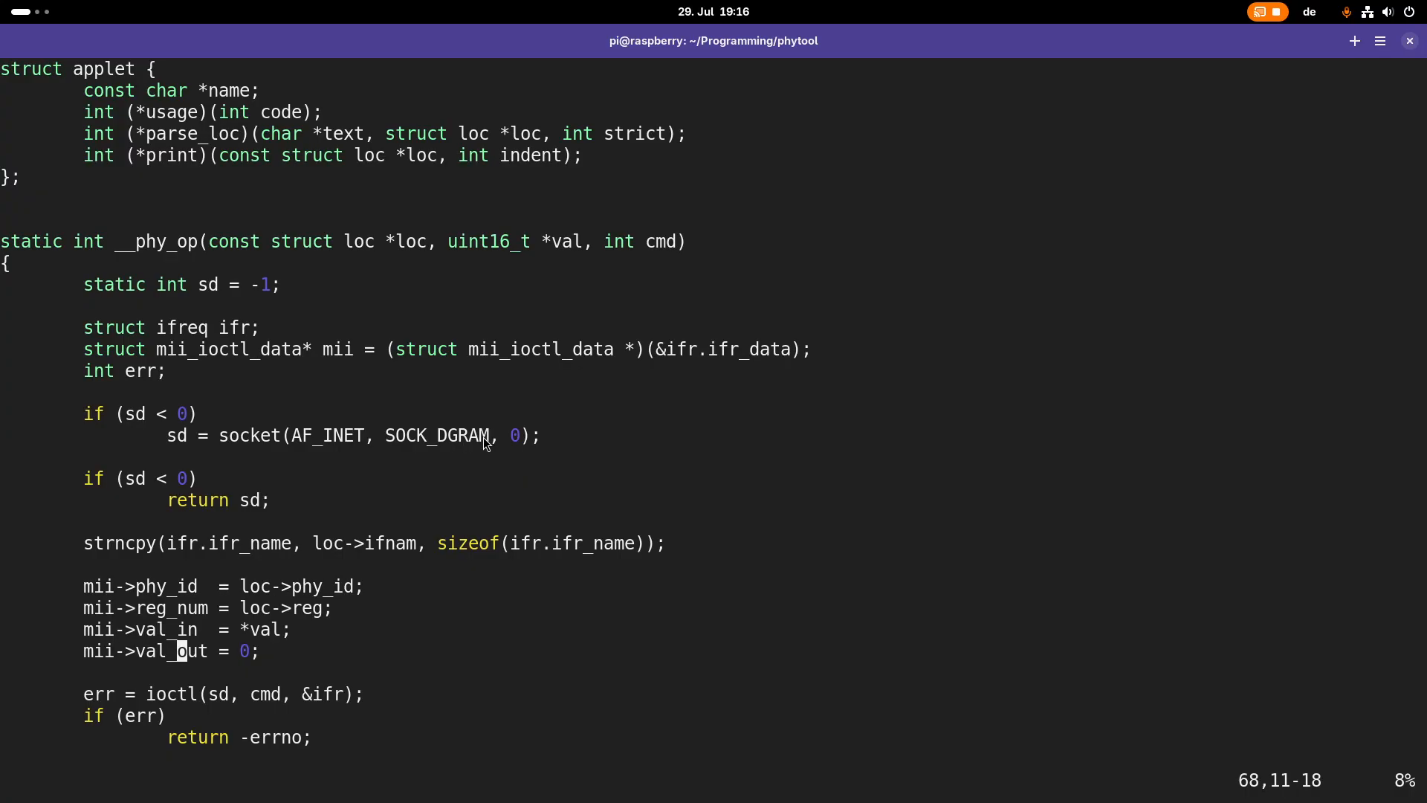
{"action": "scroll", "scroll_direction": "down", "scroll_amount": 3}
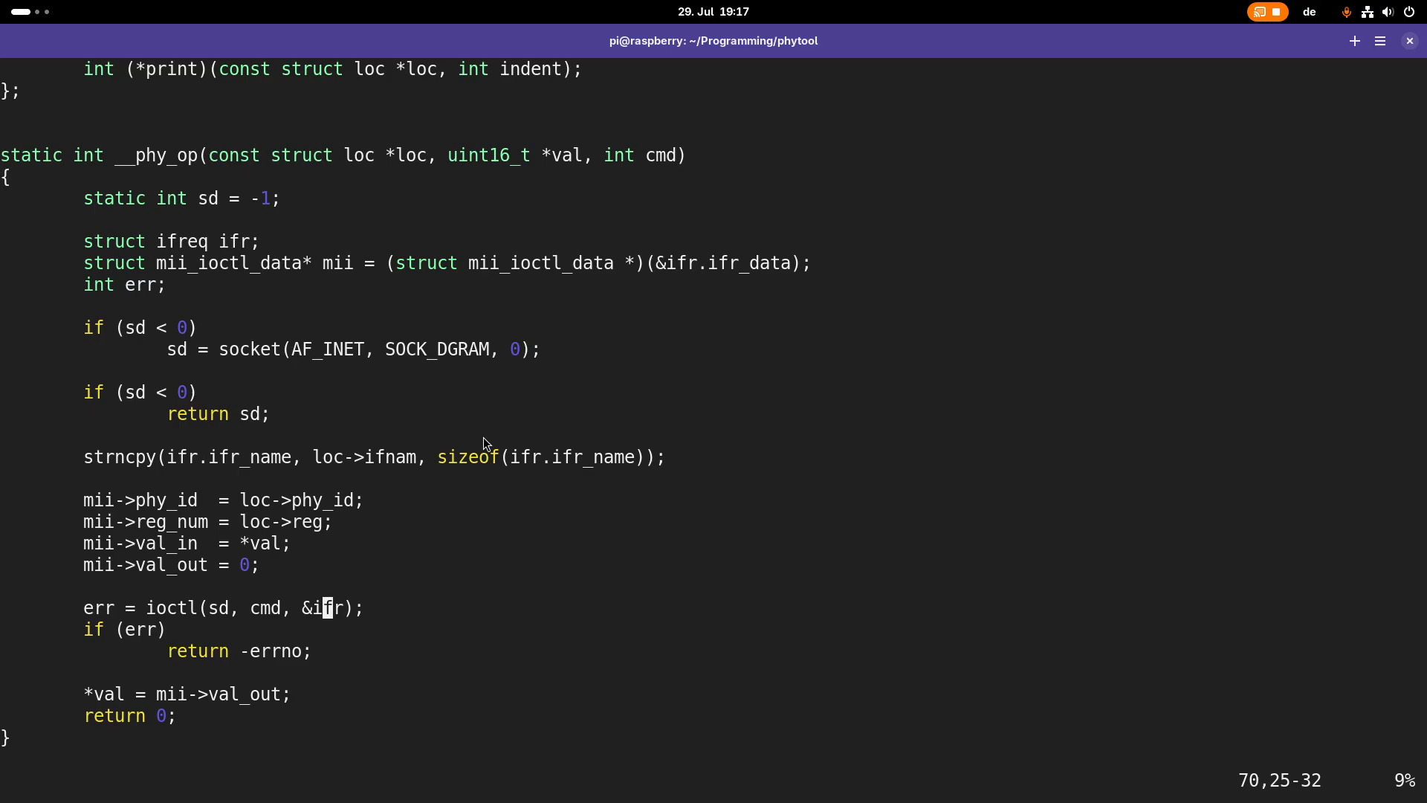
{"action": "scroll", "scroll_direction": "down", "scroll_amount": 3}
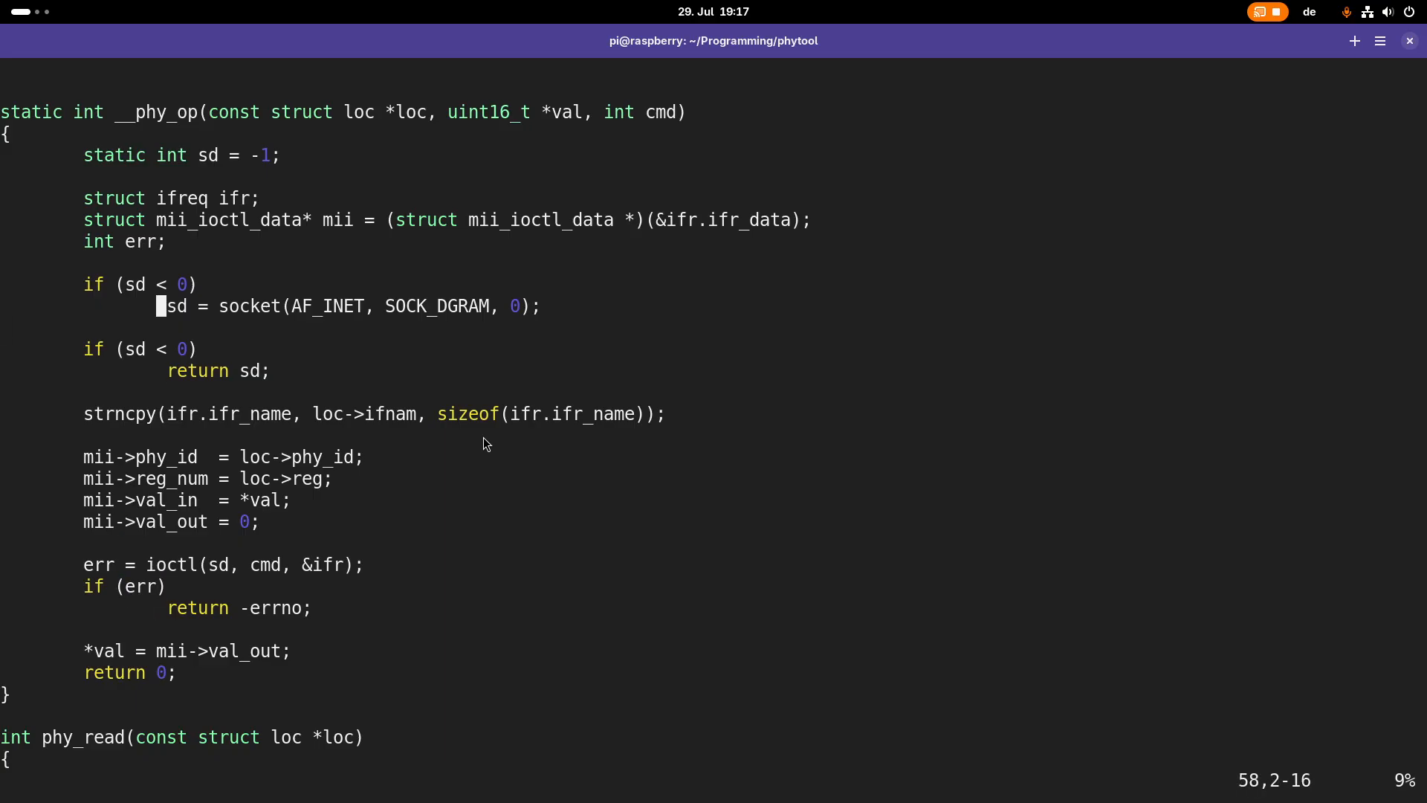
{"action": "key", "text": "Down"}
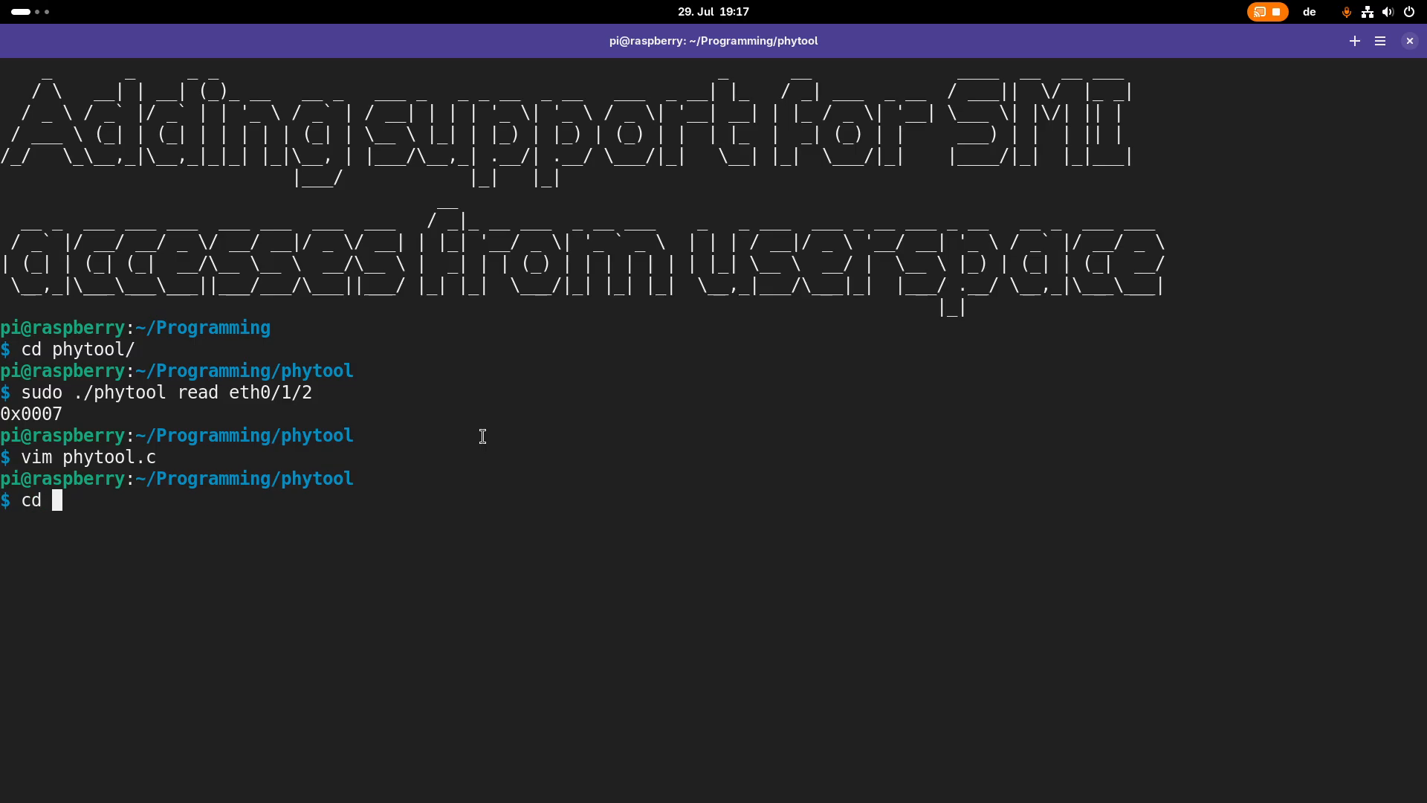
Change into ../ssed/ and open the ssed driver source in vim
{"action": "type", "text": "../ssed/"}
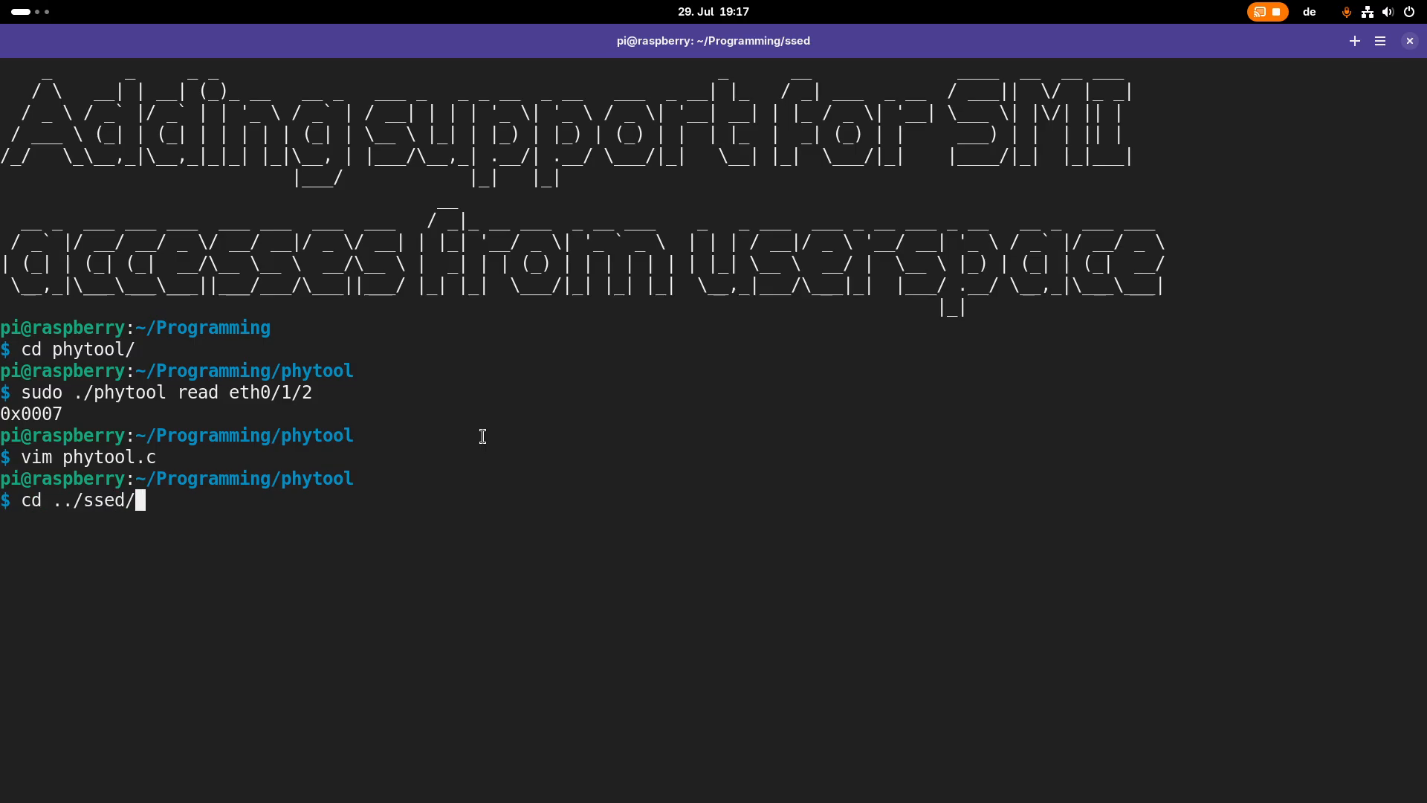
{"action": "type", "text": "vim sse"}
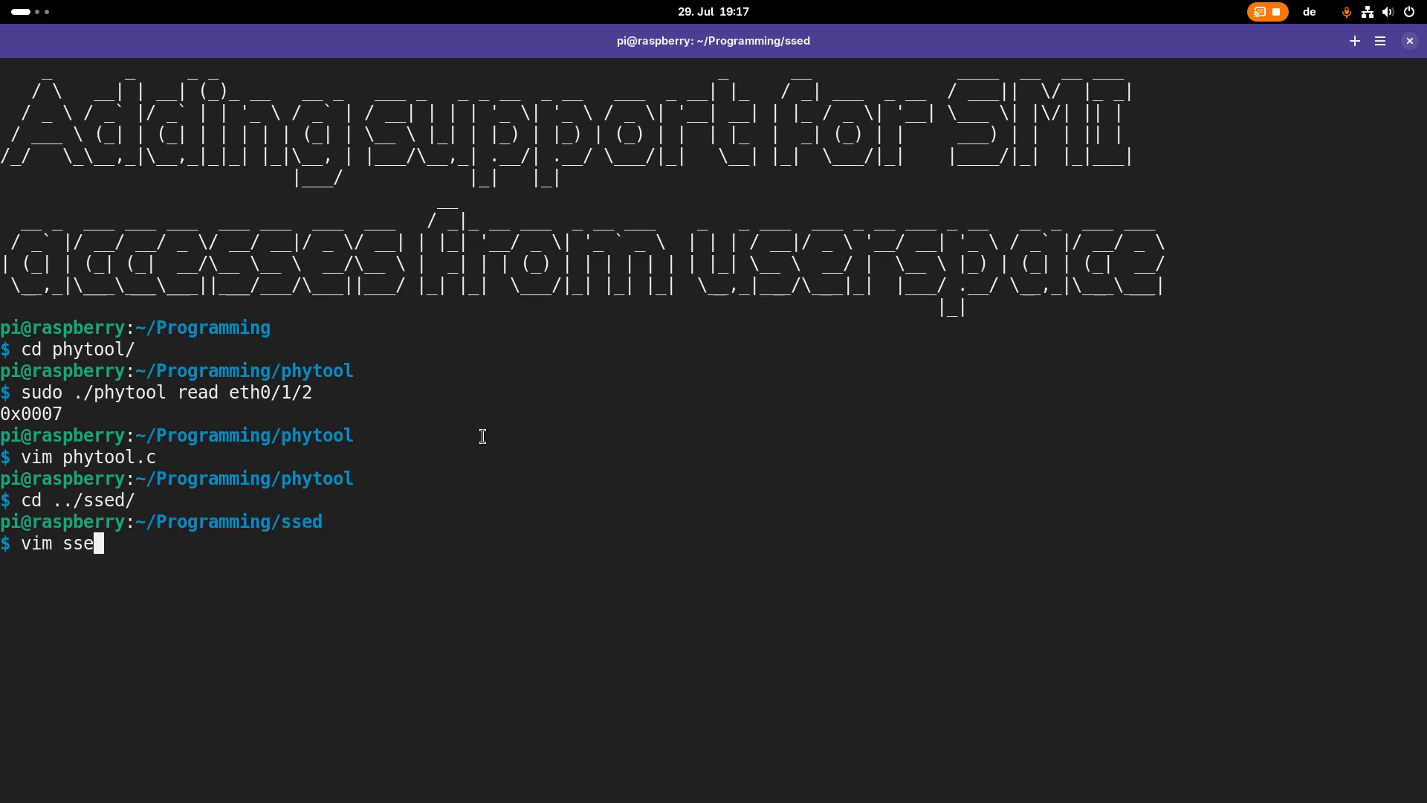
{"action": "key", "text": "Return"}
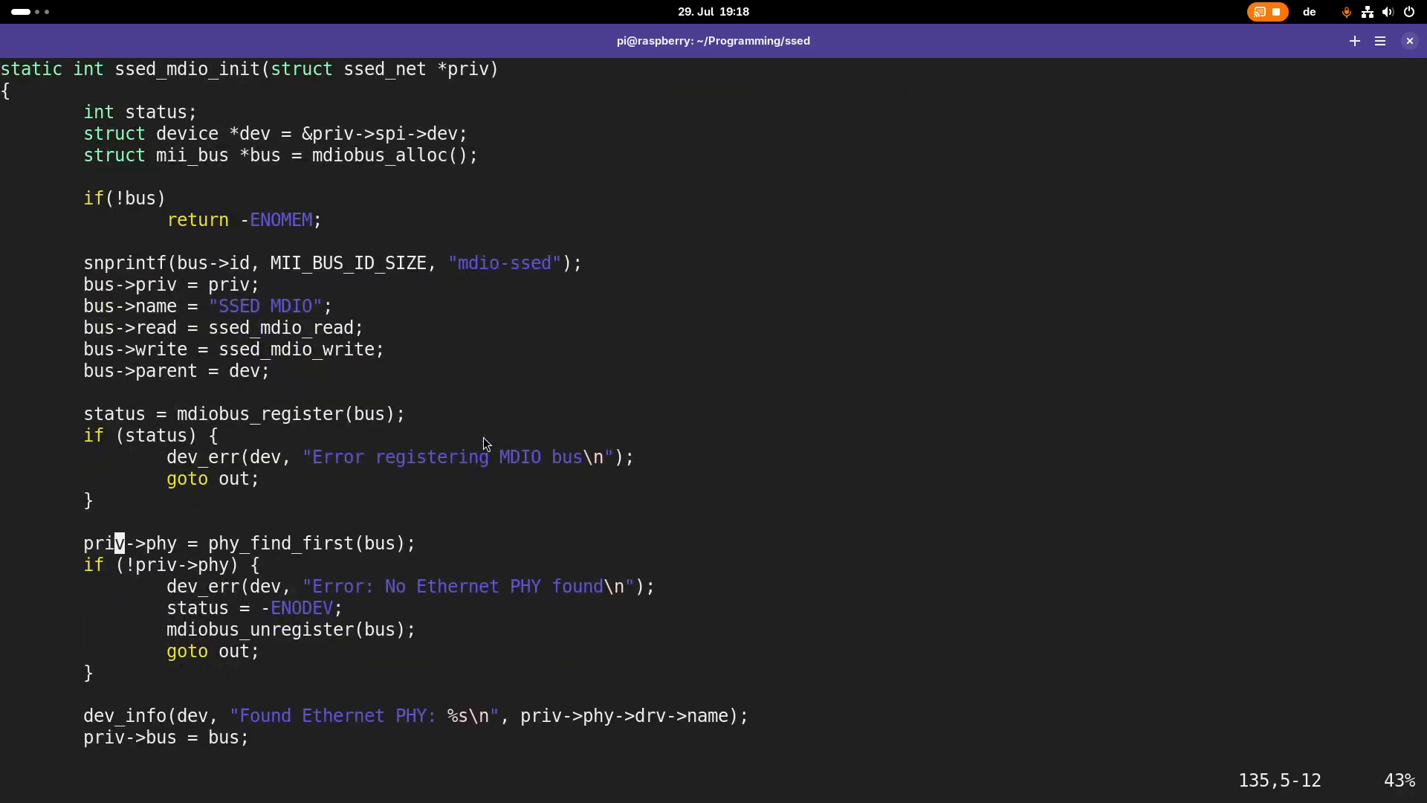
Scroll down to the end of ssed_mdio_init, below the phy_find_first call
{"action": "scroll", "scroll_direction": "down", "scroll_amount": 3}
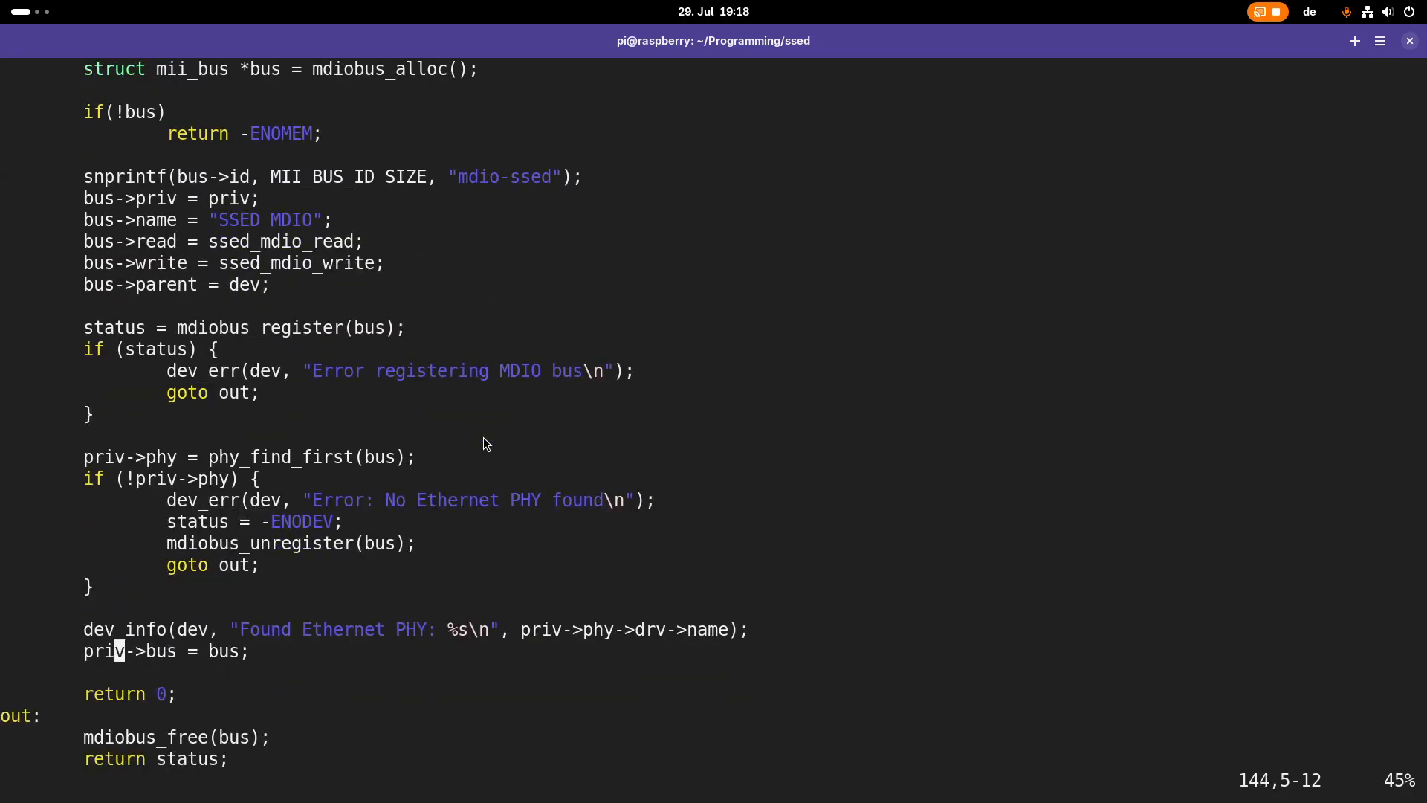
Add 'net->phydev = priv->phy;' right below the priv->bus = bus assignment
{"action": "type", "text": "net"}
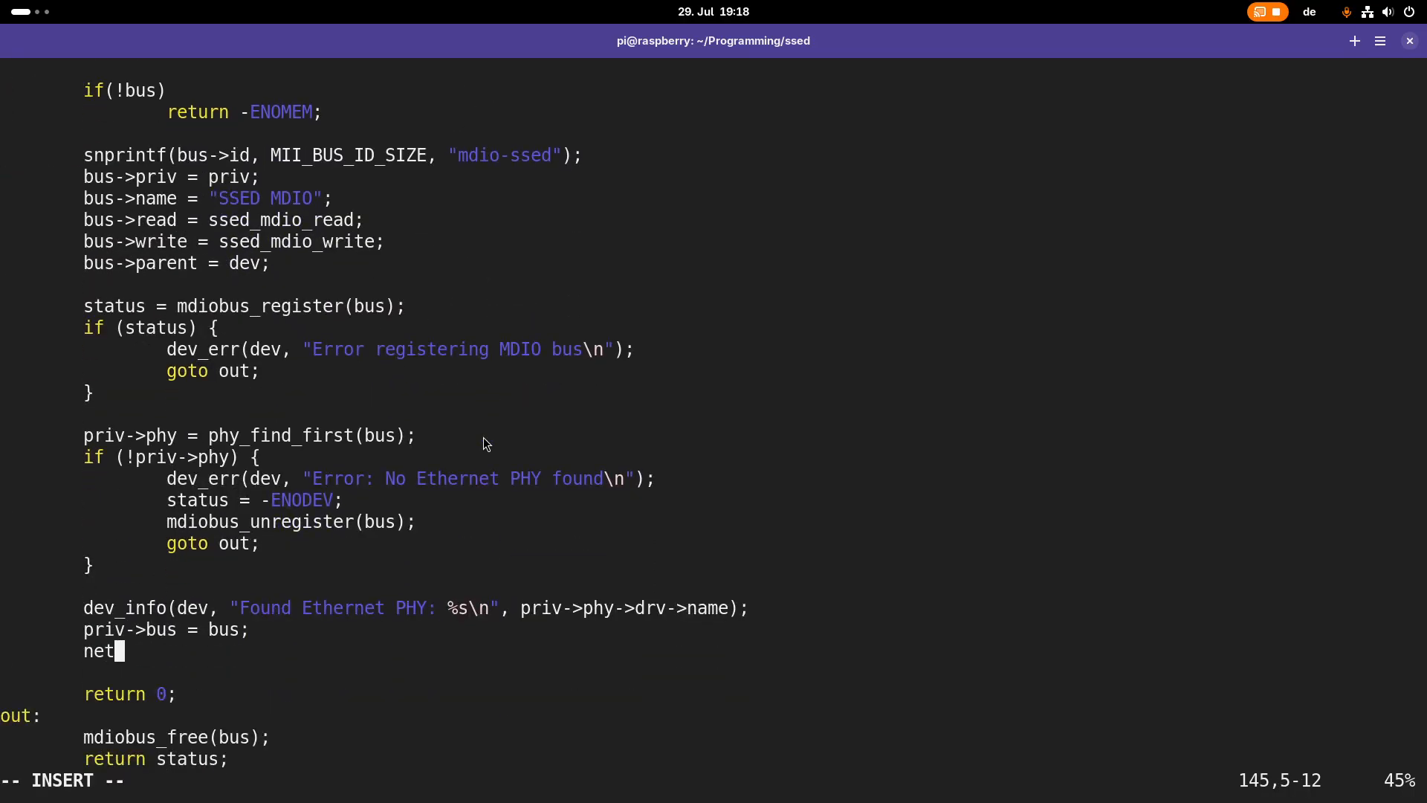
{"action": "type", "text": "->phydev ="}
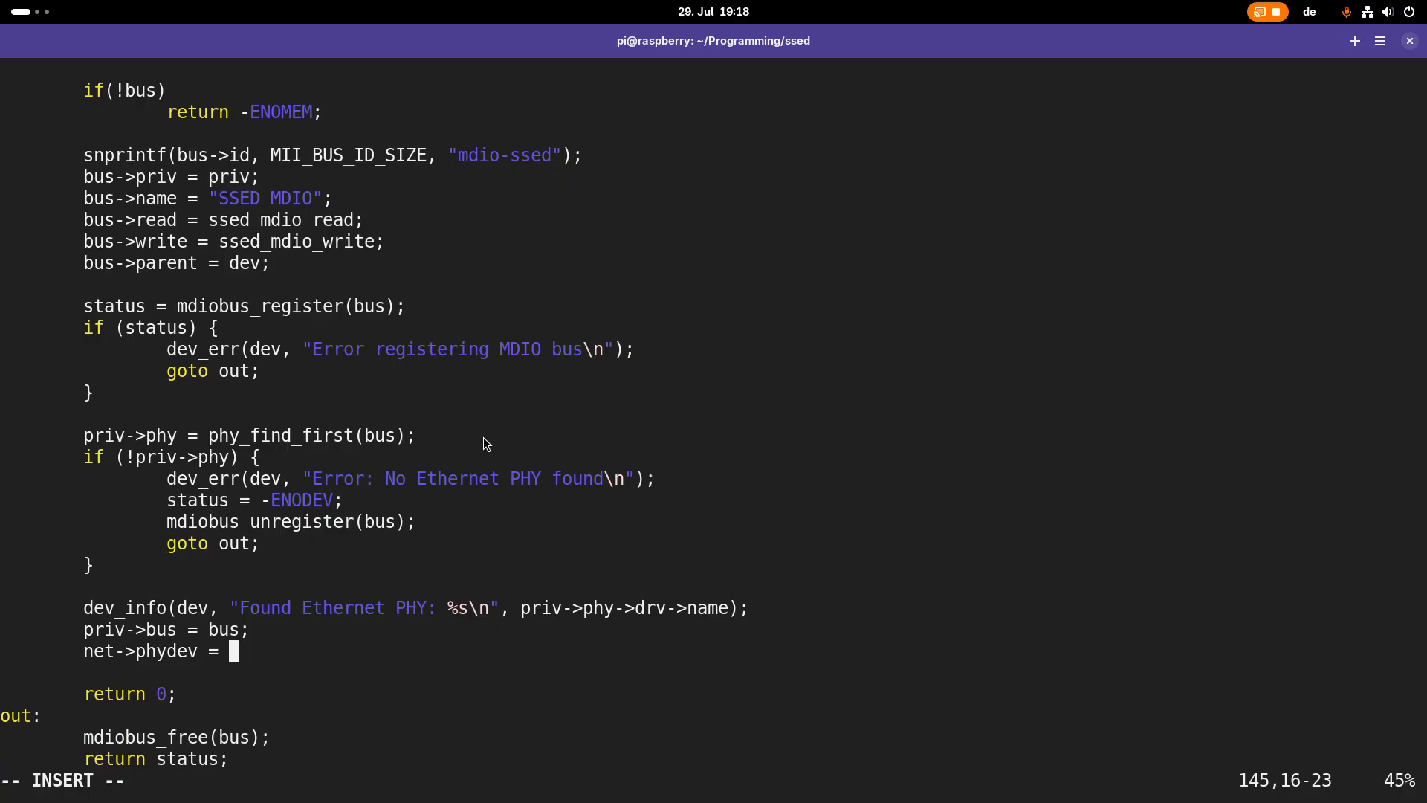
{"action": "type", "text": "priv-"}
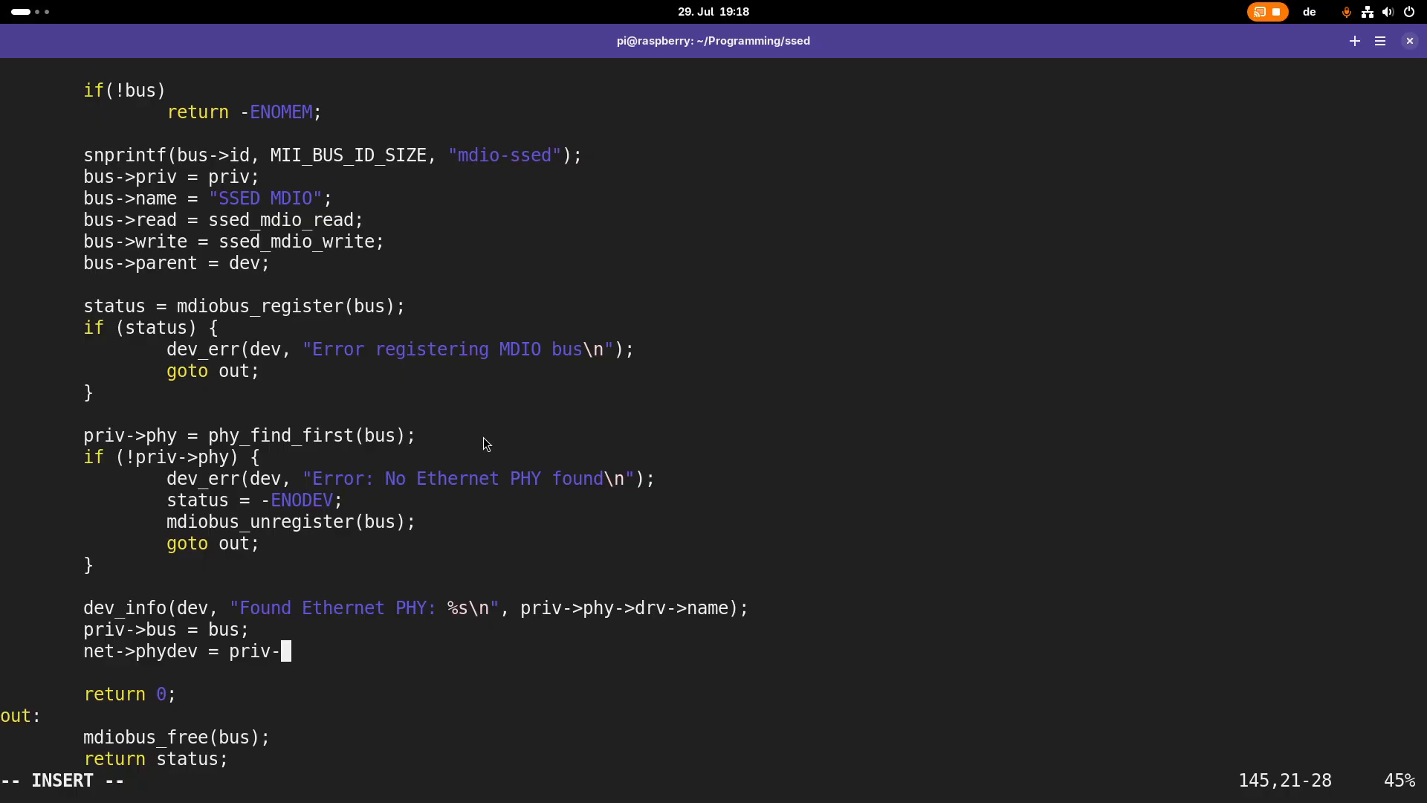
{"action": "type", "text": ">phy"}
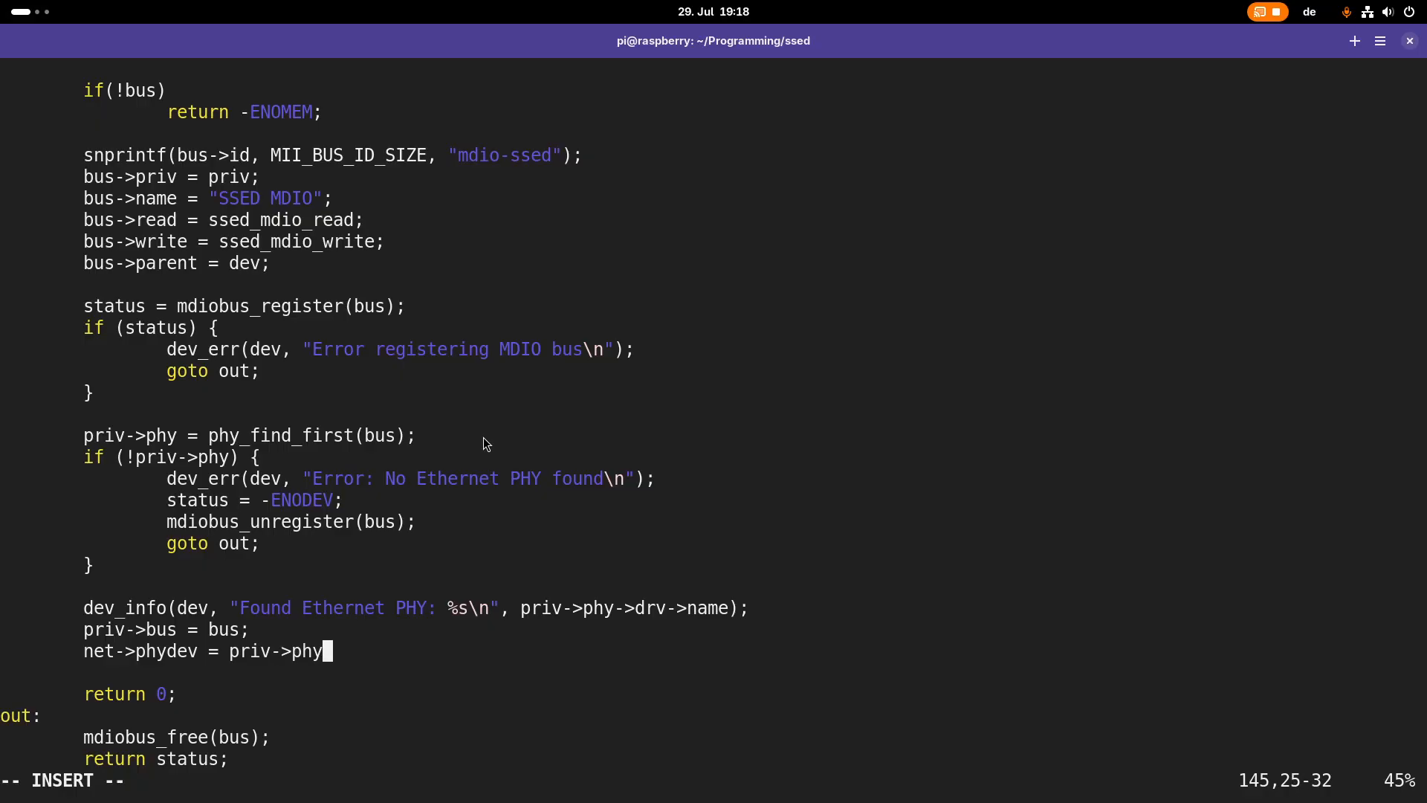
{"action": "type", "text": ";"}
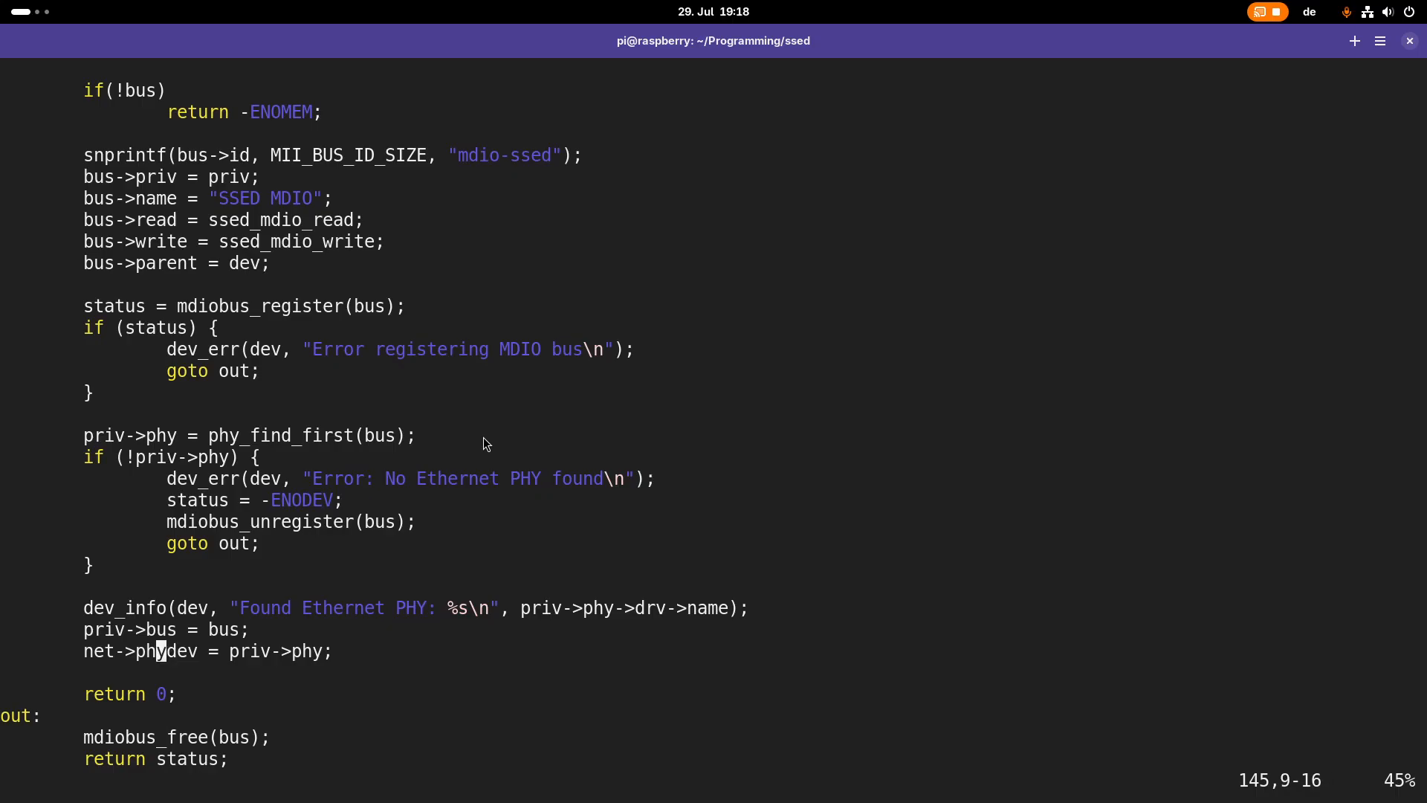
{"action": "scroll", "scroll_direction": "down", "scroll_amount": 3}
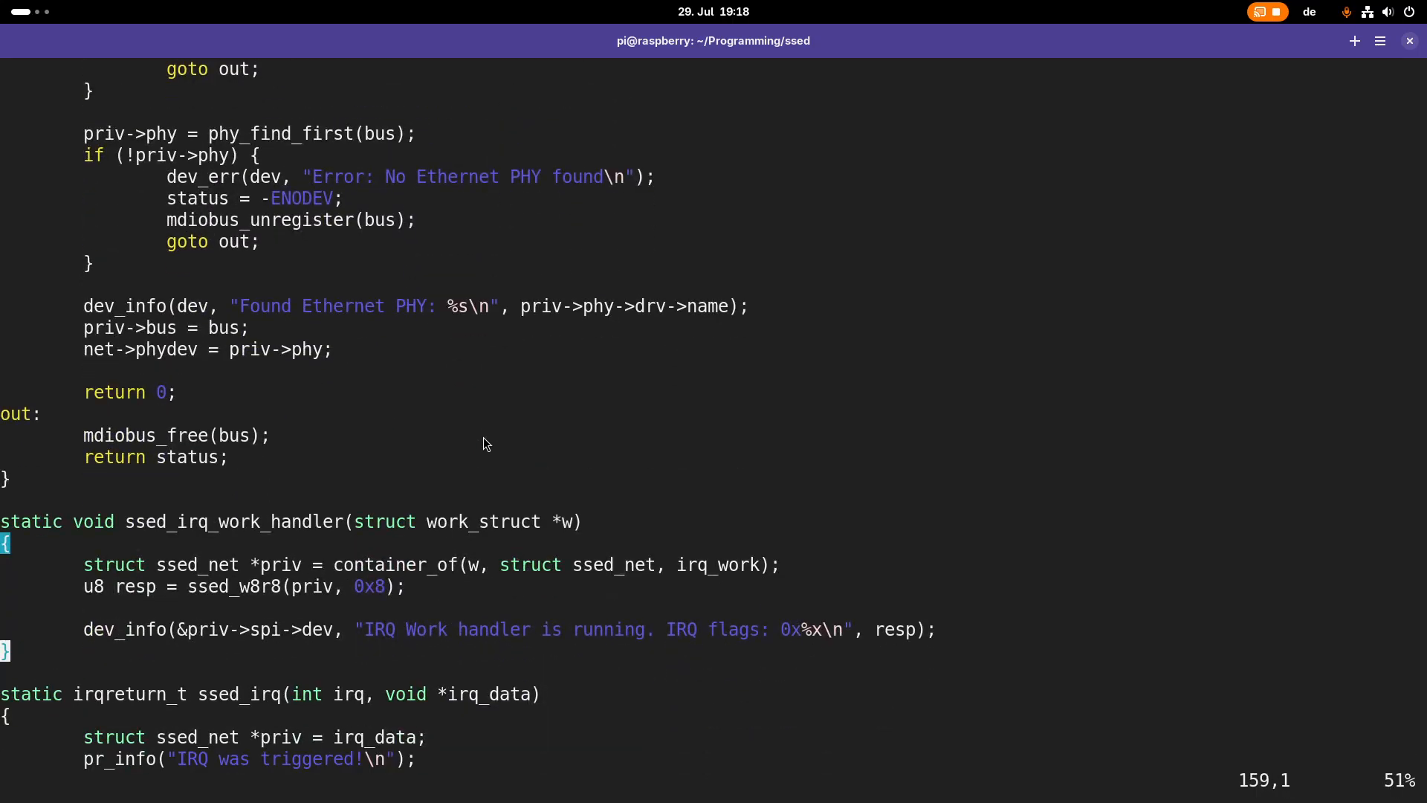
Insert 'static int ssed_ioctl(struct net_device *net, struct ifreq *rq, int cmd) {' above ssed_net_open
{"action": "scroll", "scroll_direction": "down", "scroll_amount": 3}
{"action": "type", "text": "static int ssed_"}
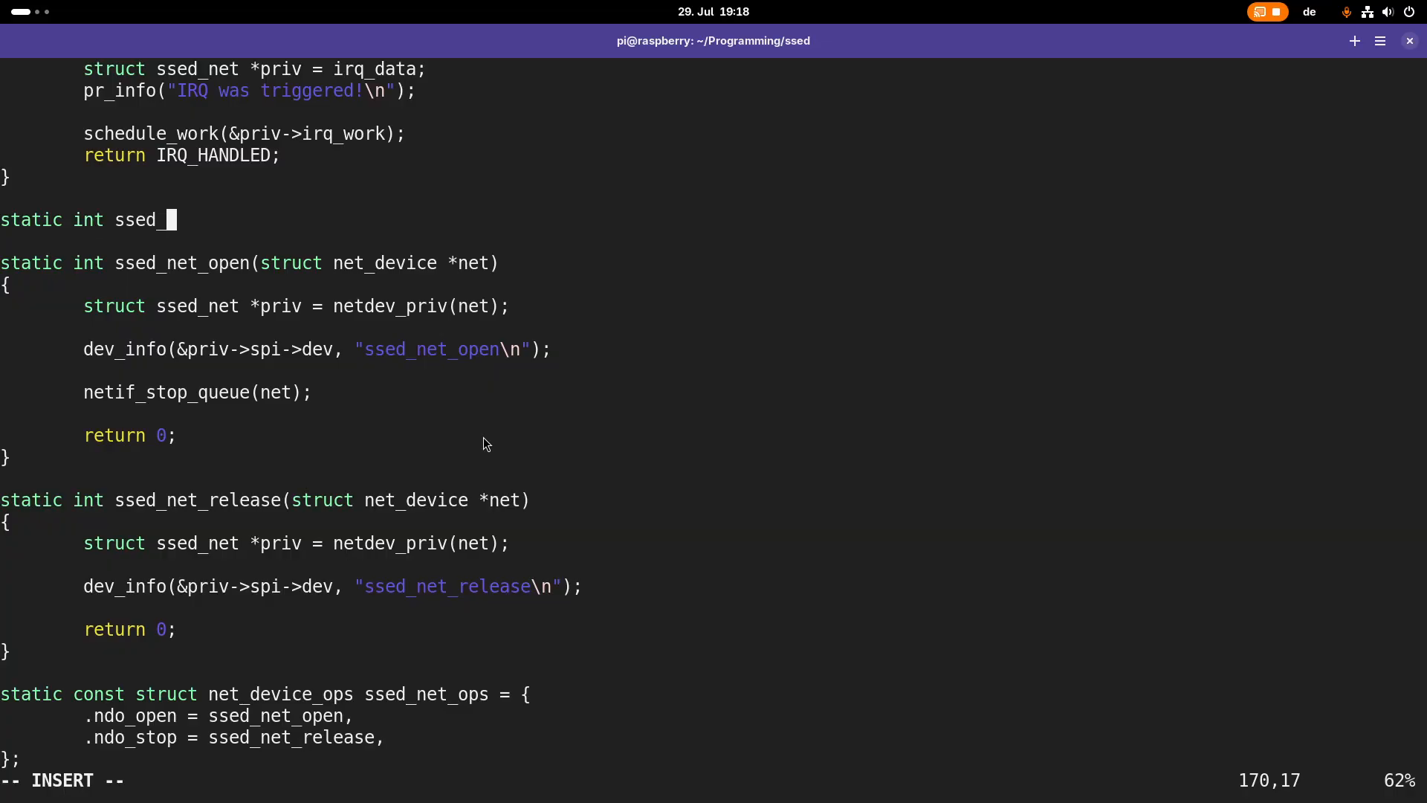
{"action": "type", "text": "ioctl("}
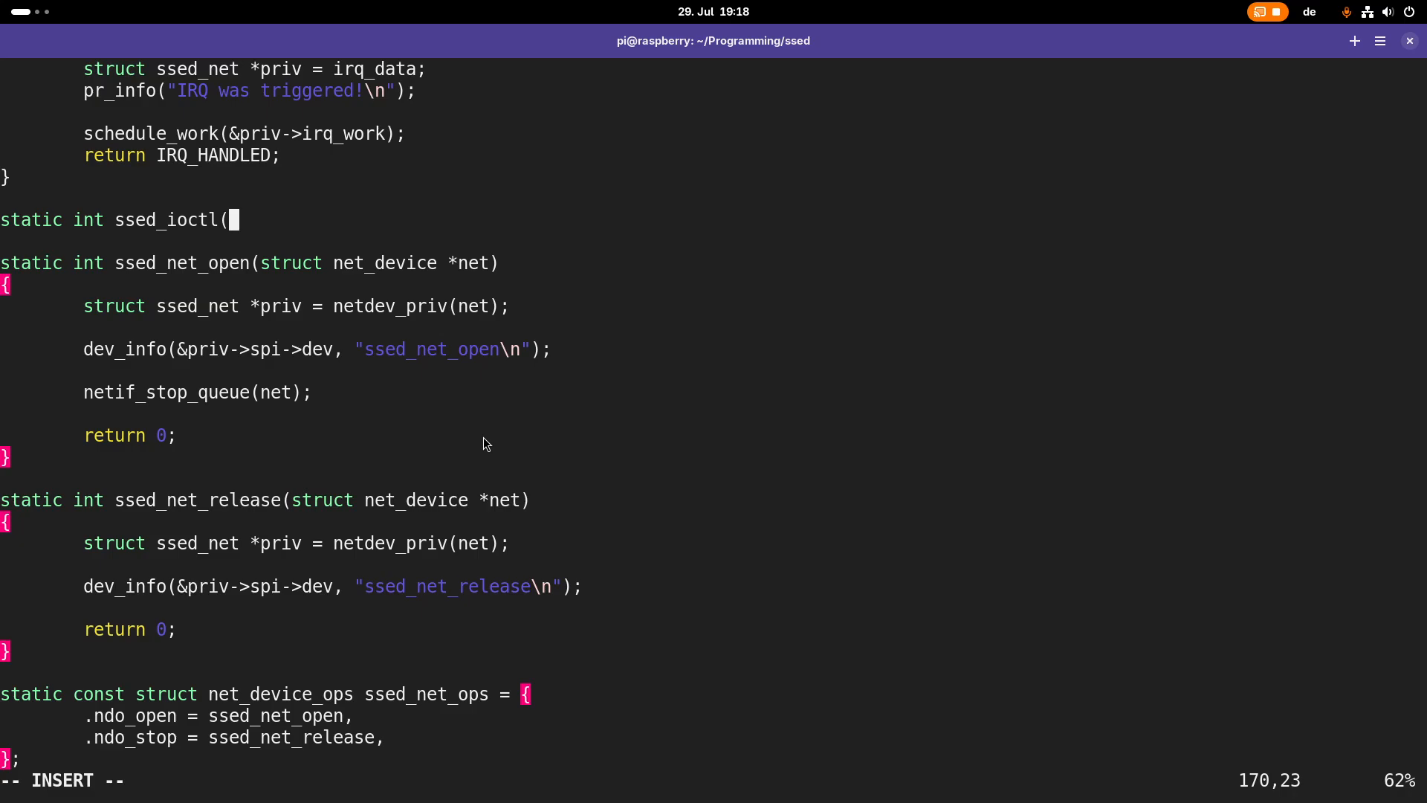
{"action": "type", "text": "struct"}
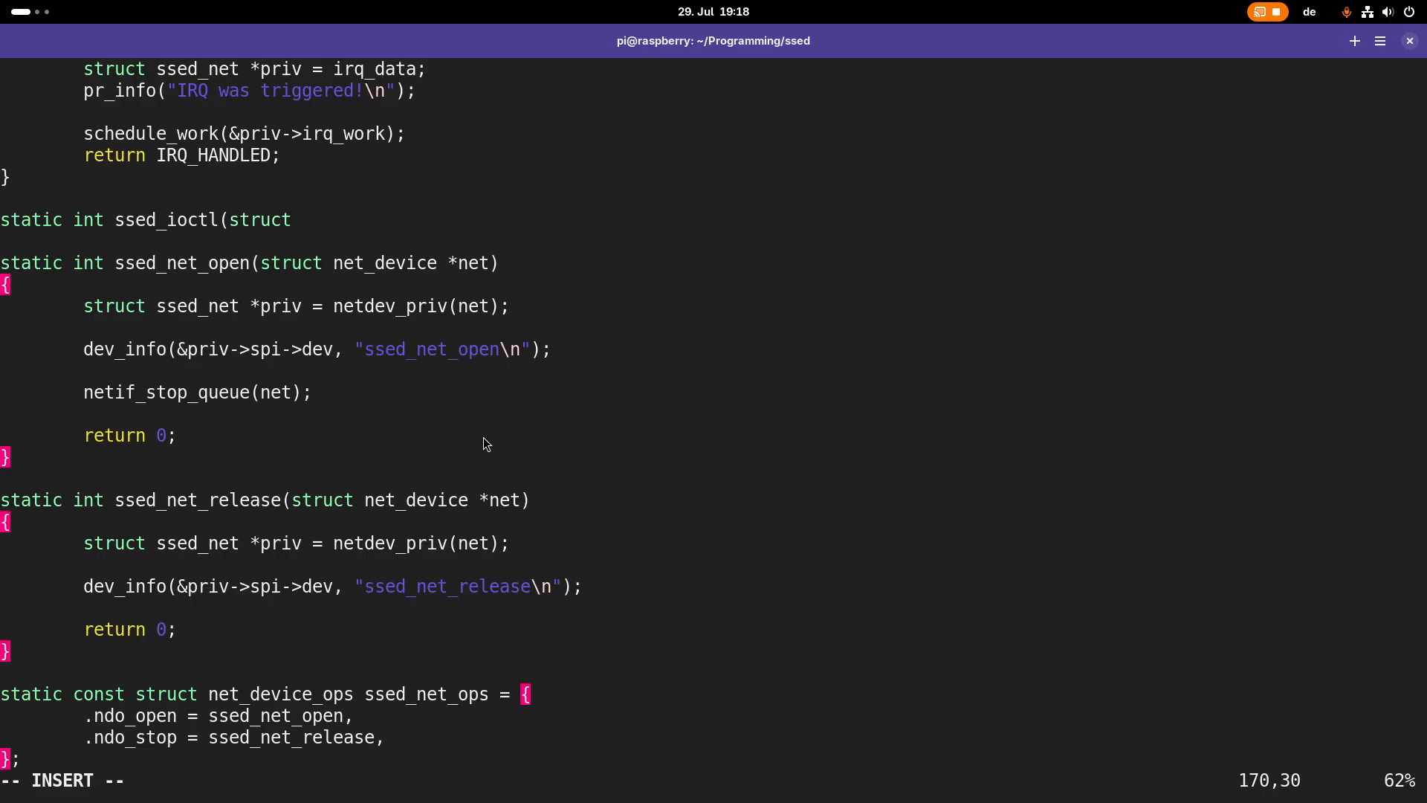
{"action": "type", "text": "net_device *"}
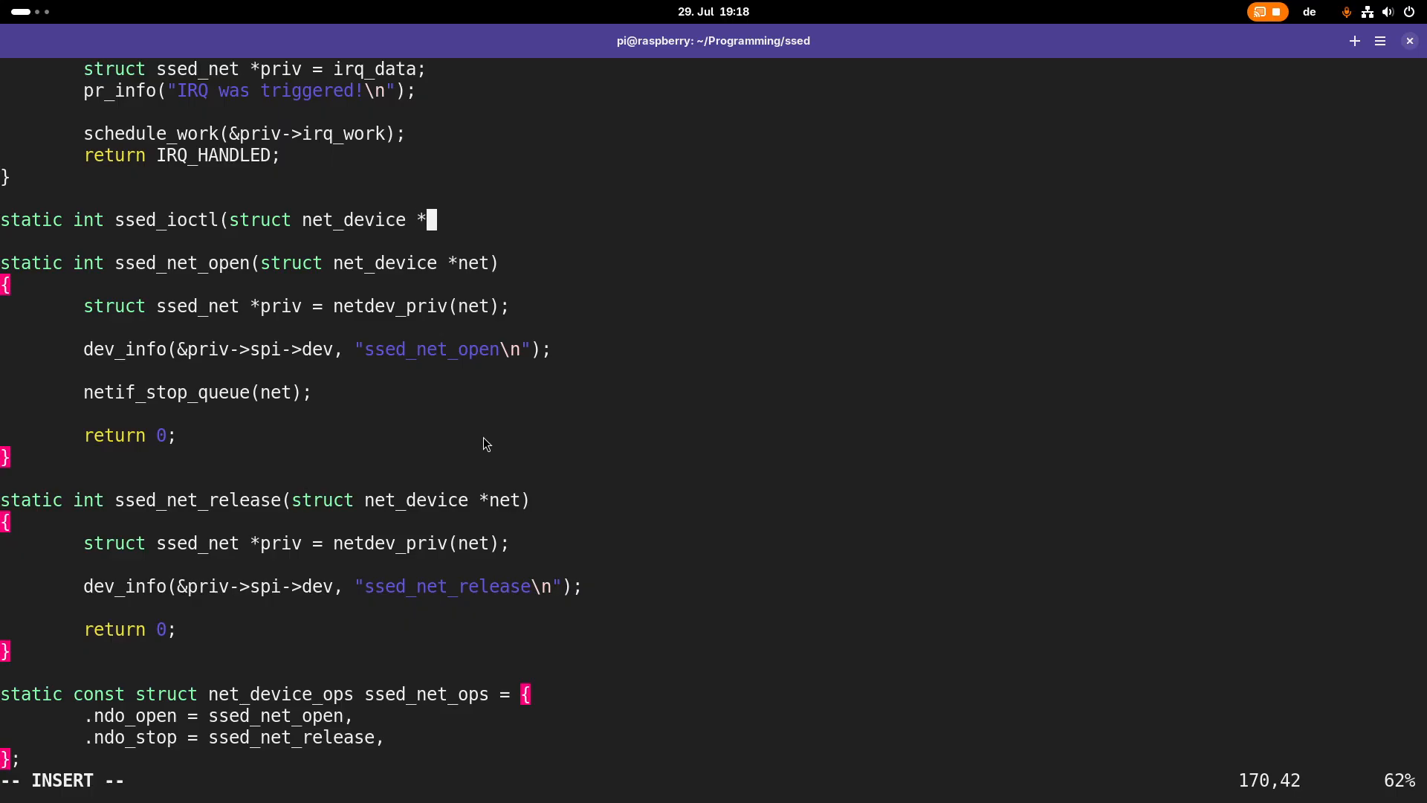
{"action": "type", "text": "net,"}
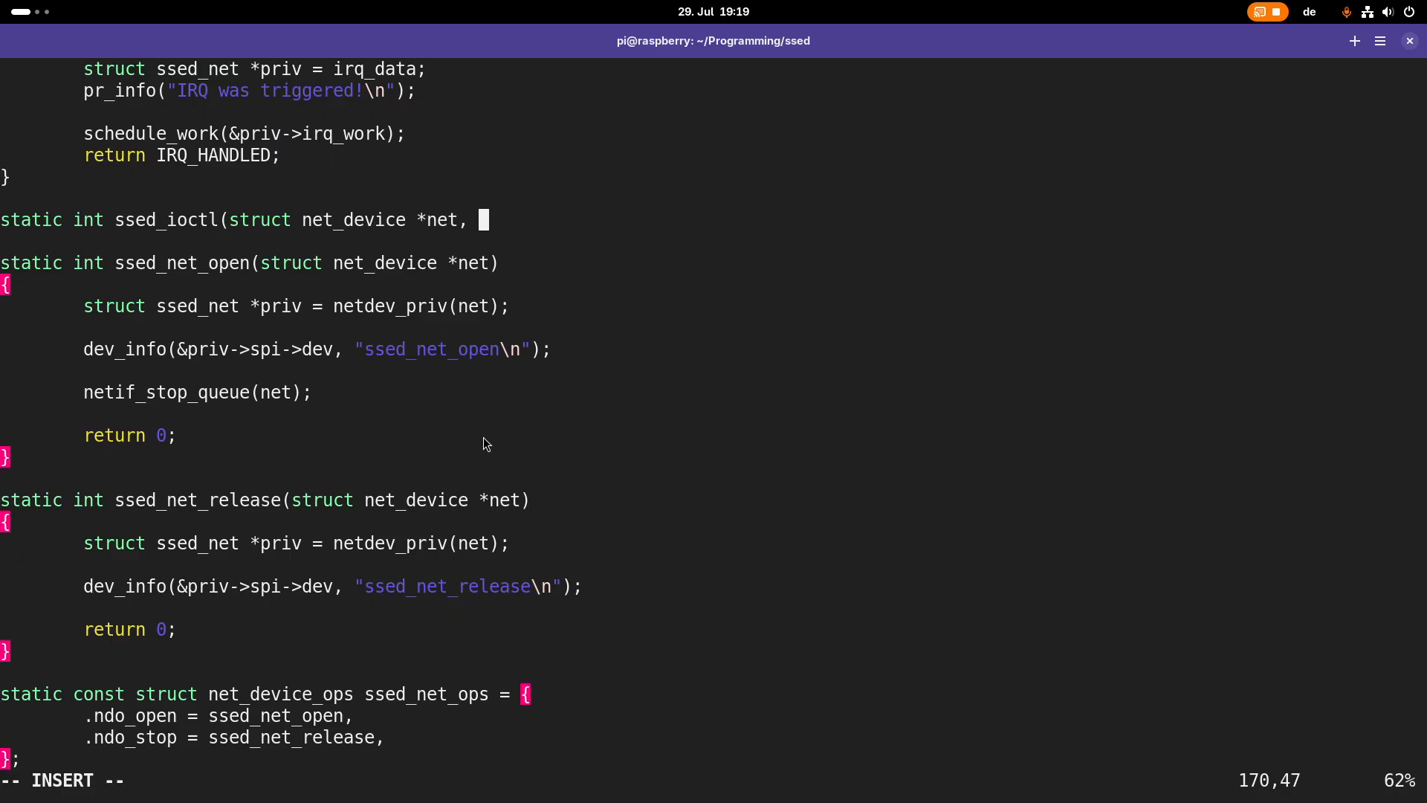
{"action": "type", "text": "struct"}
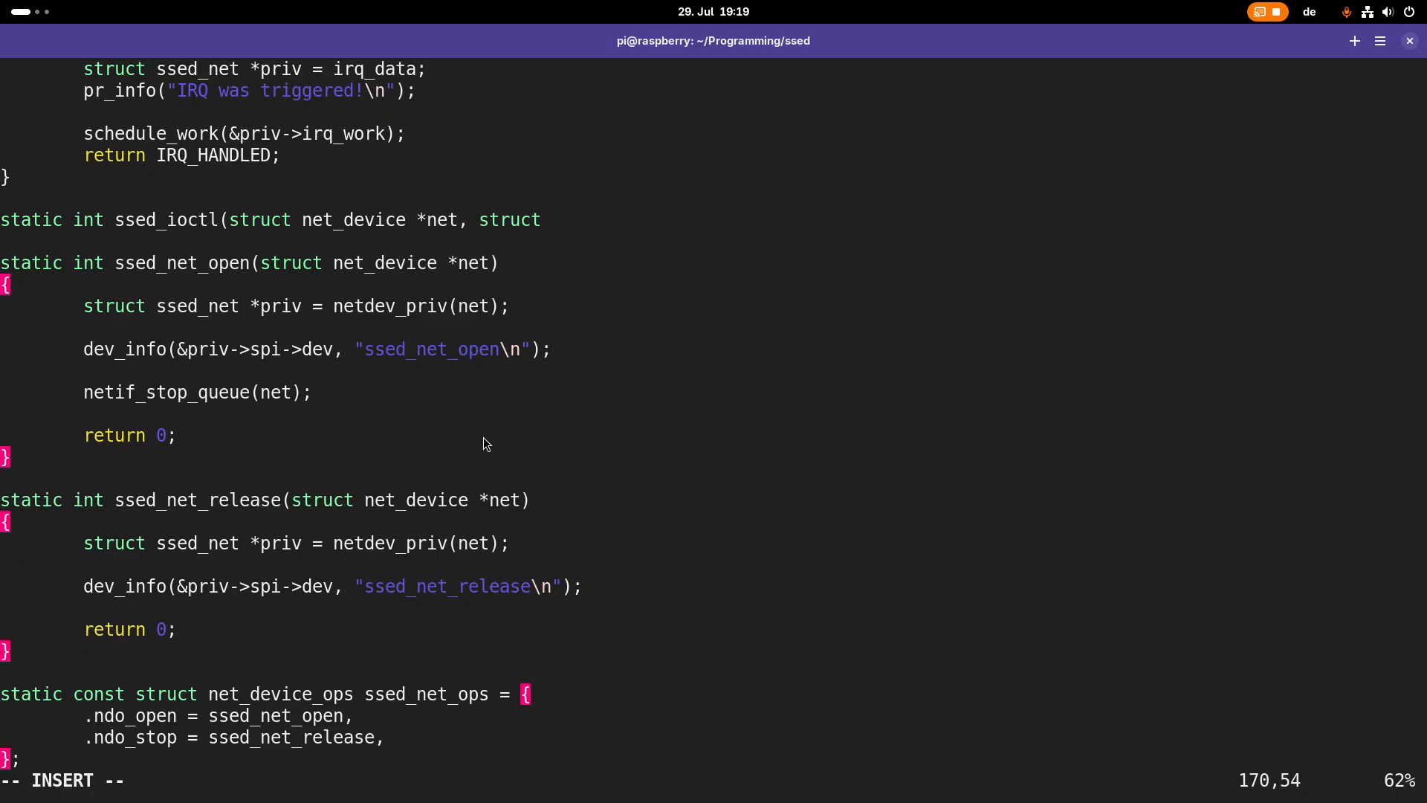
{"action": "type", "text": "ifreq"}
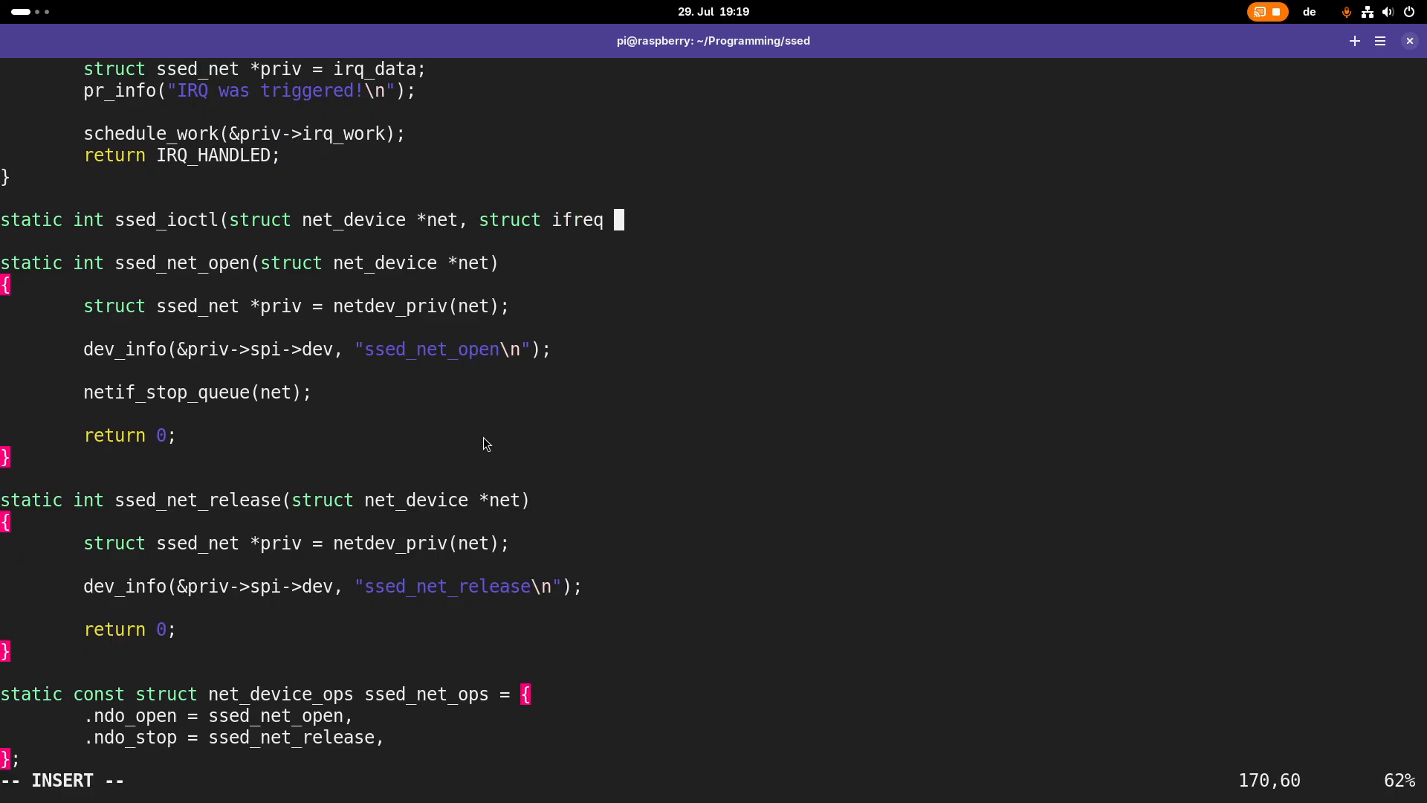
{"action": "type", "text": "*"}
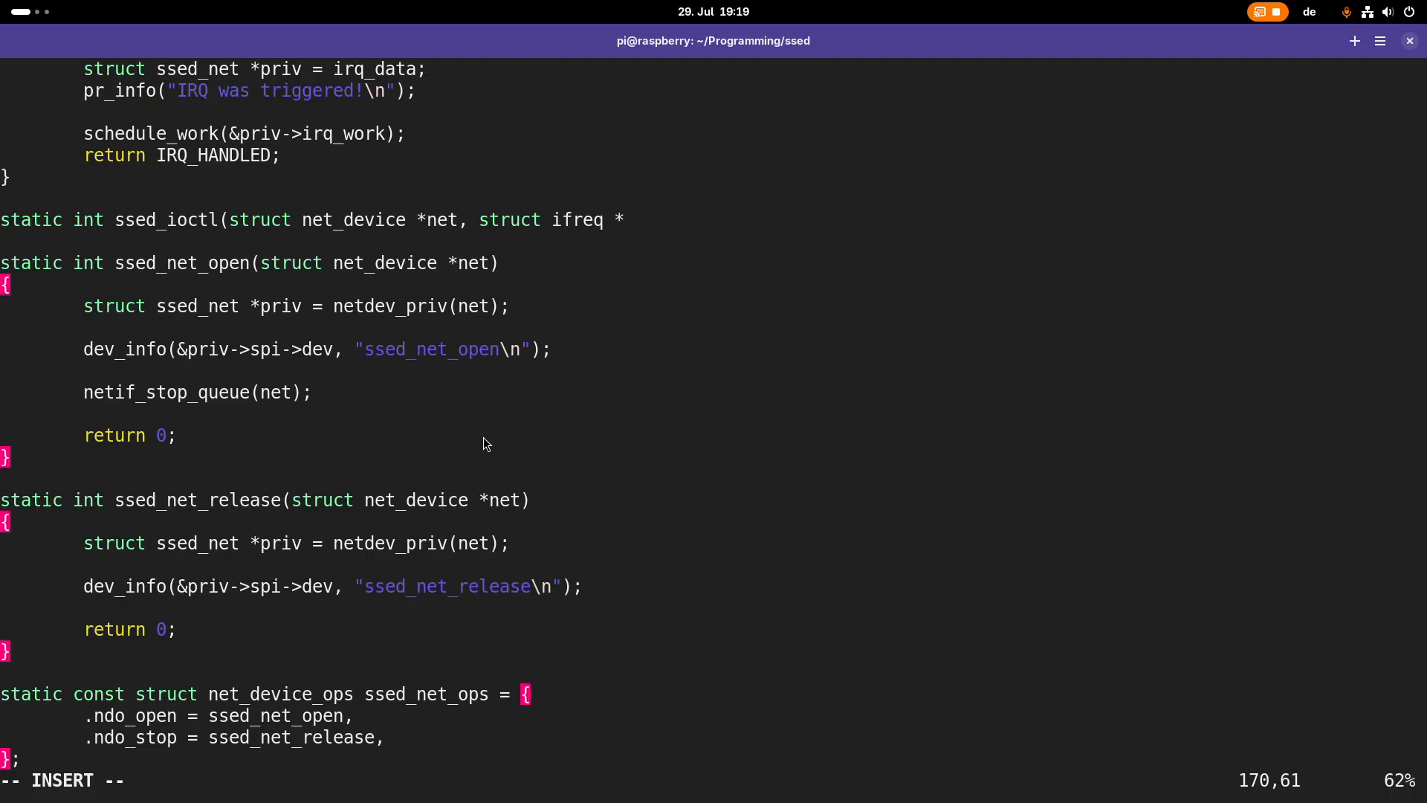
{"action": "type", "text": "rq,"}
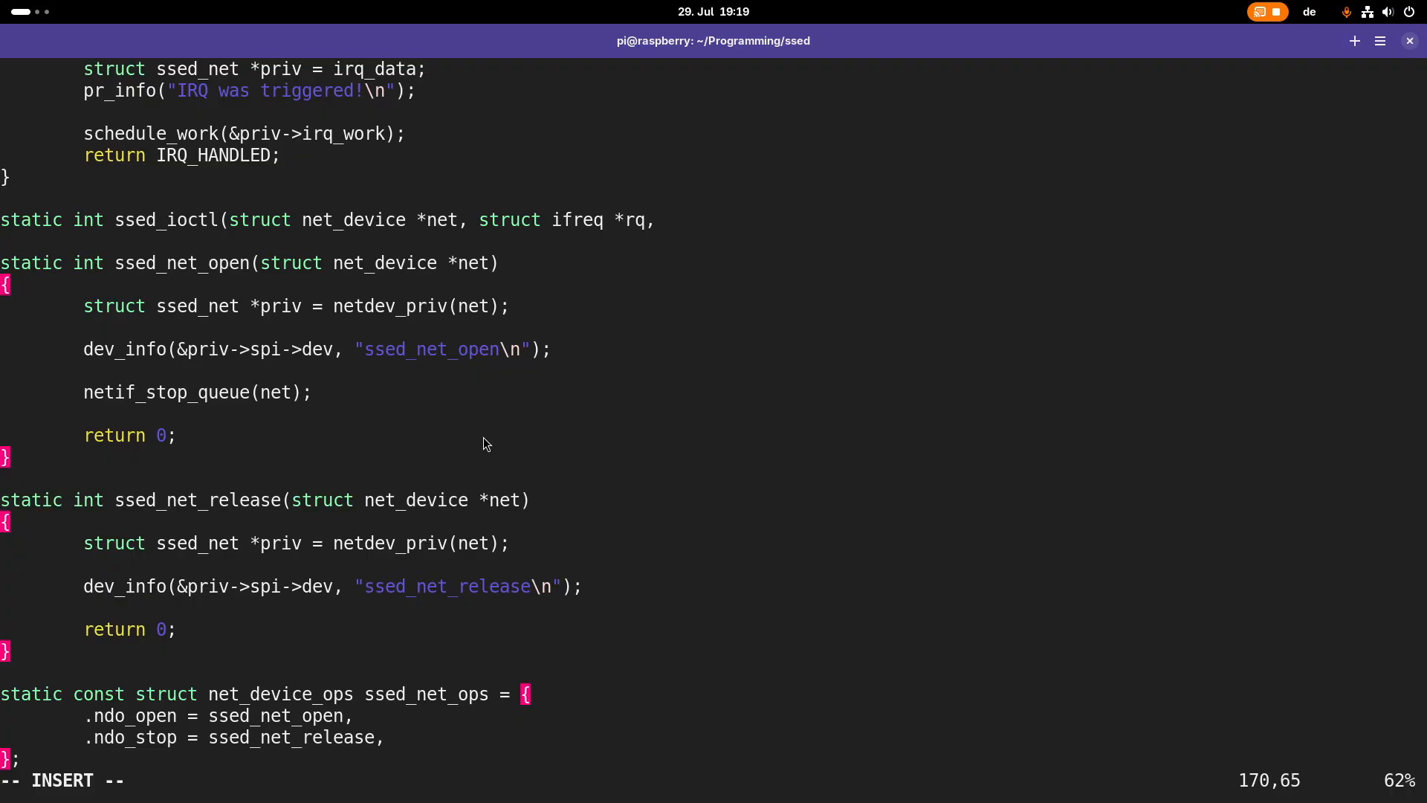
{"action": "type", "text": "i"}
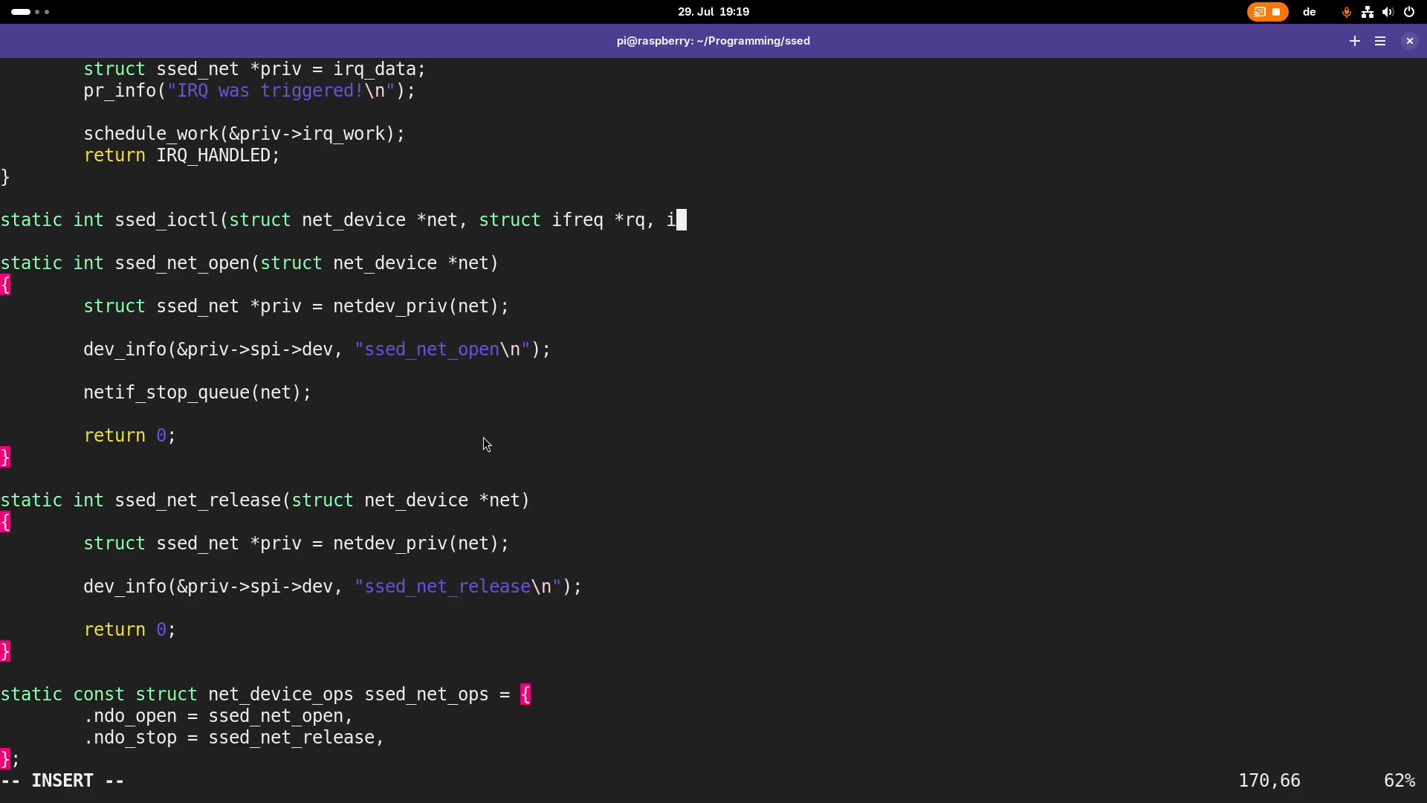
{"action": "type", "text": "nt cmd)"}
{"action": "type", "text": "{"}
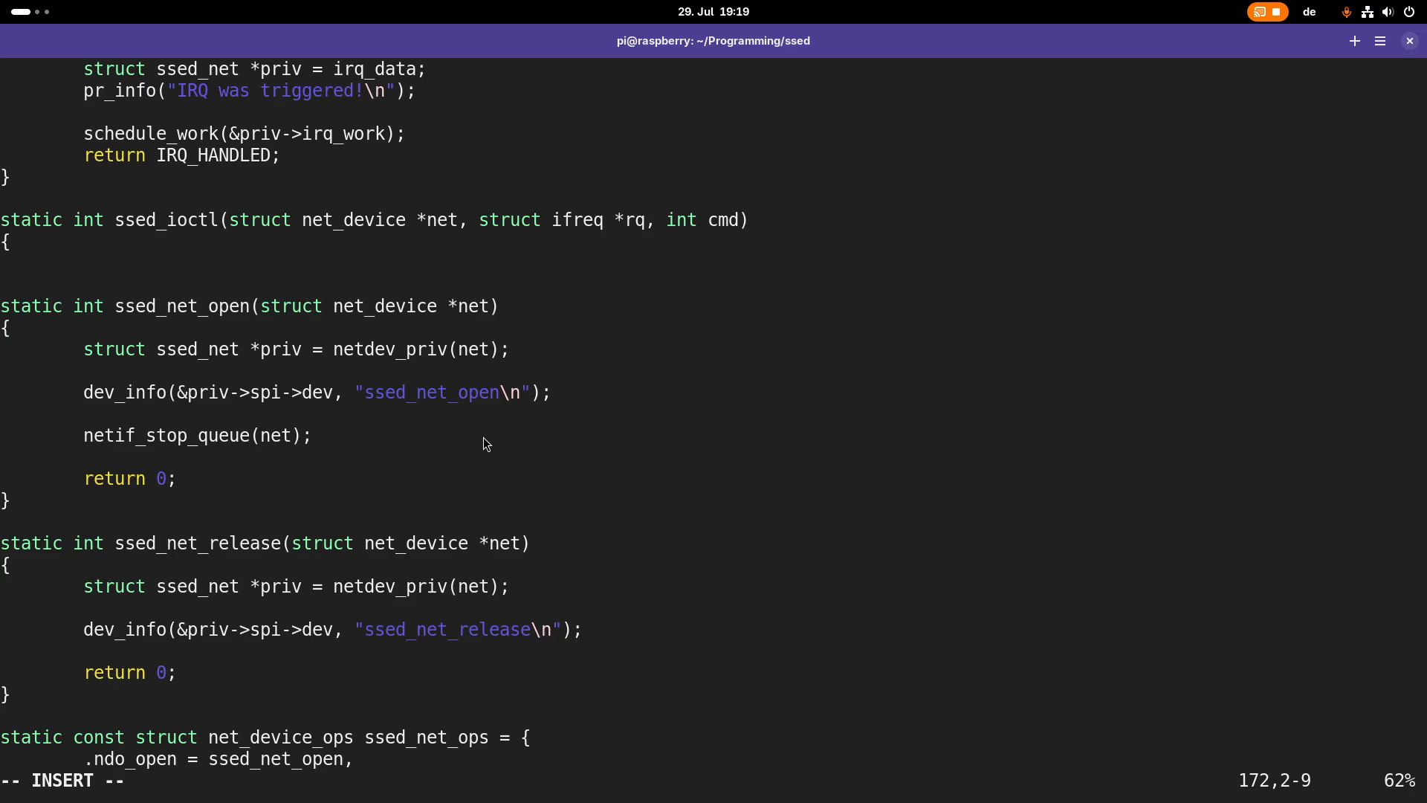
Add if checks returning -EINVAL for a missing net->phydev or !netif_running(net)
{"action": "type", "text": "if (!"}
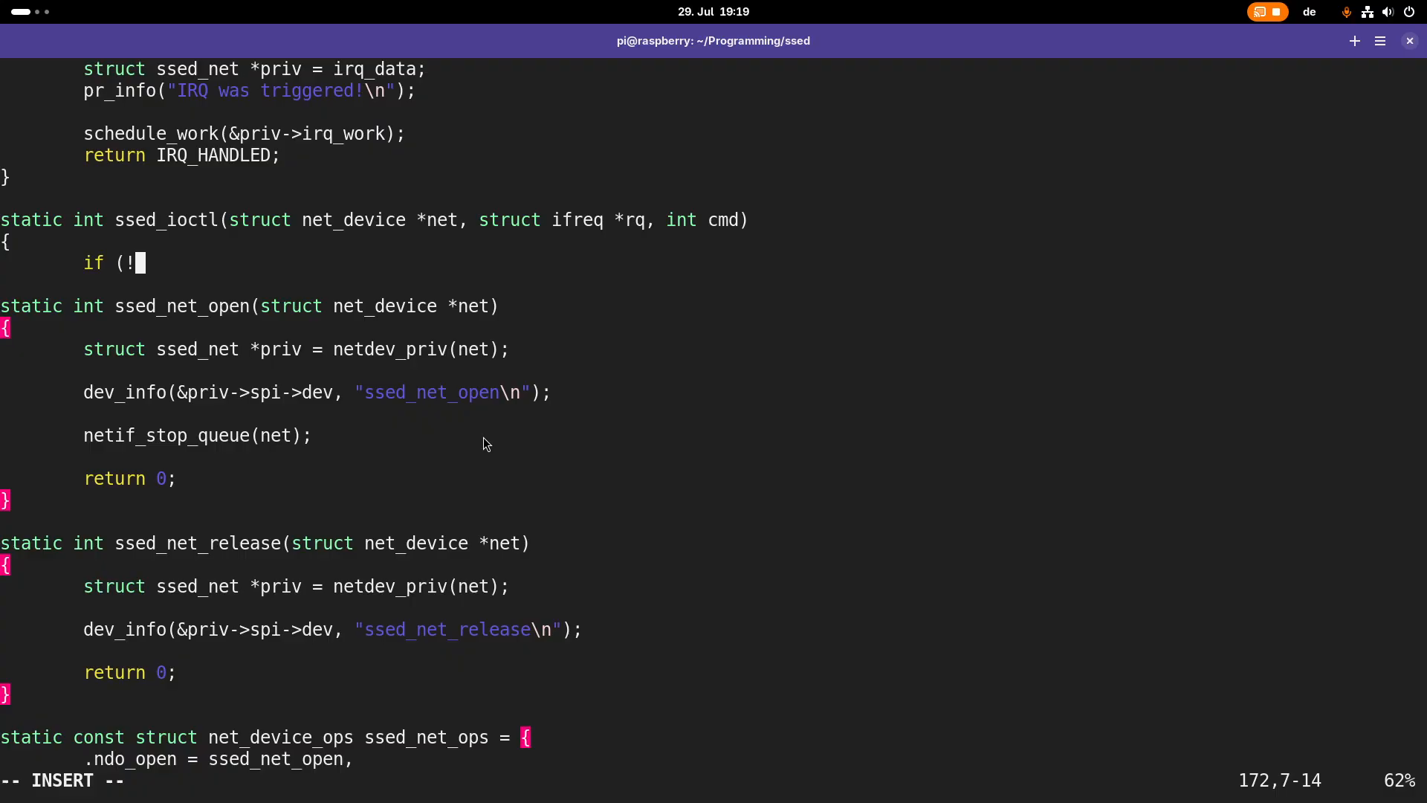
{"action": "type", "text": "net->ph"}
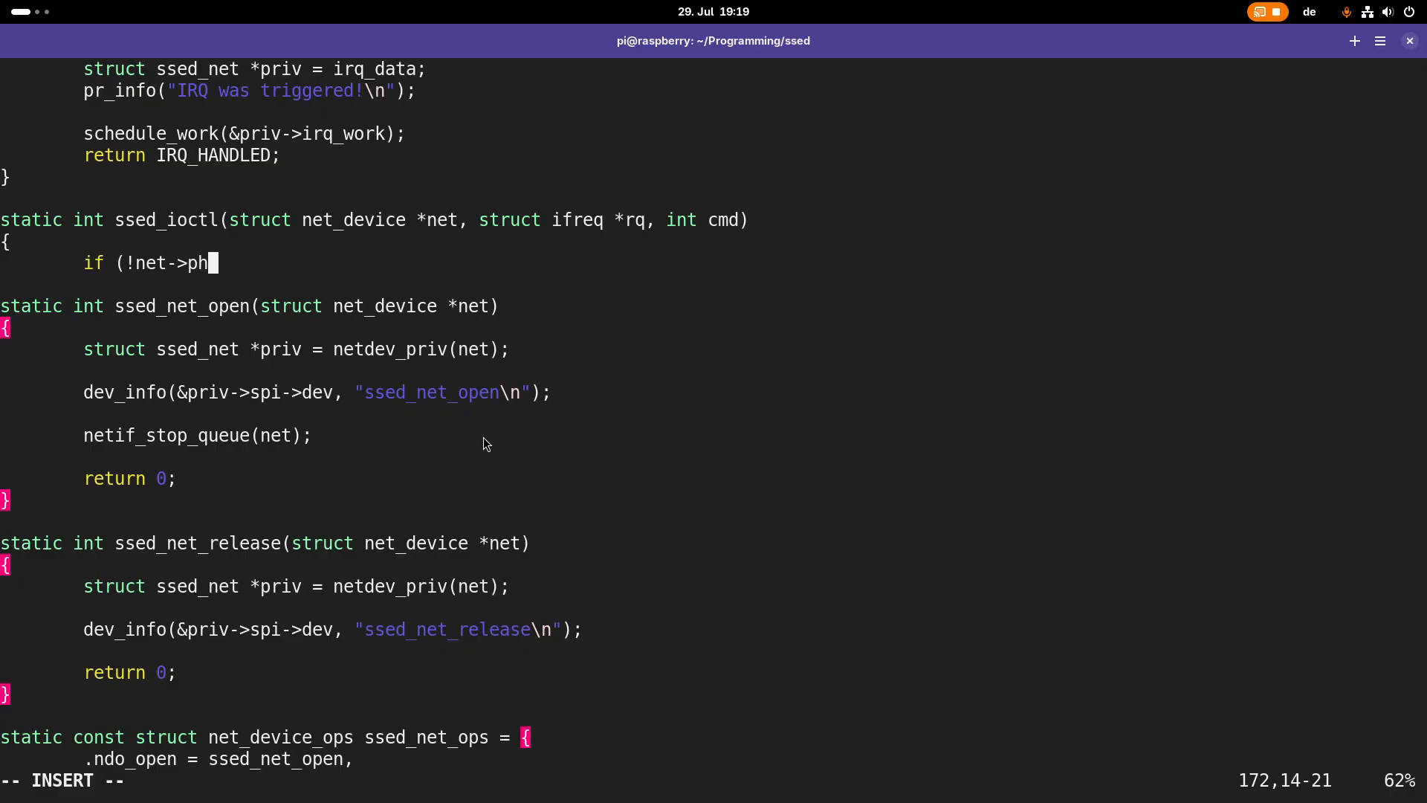
{"action": "type", "text": "ydev)"}
{"action": "type", "text": "return -"}
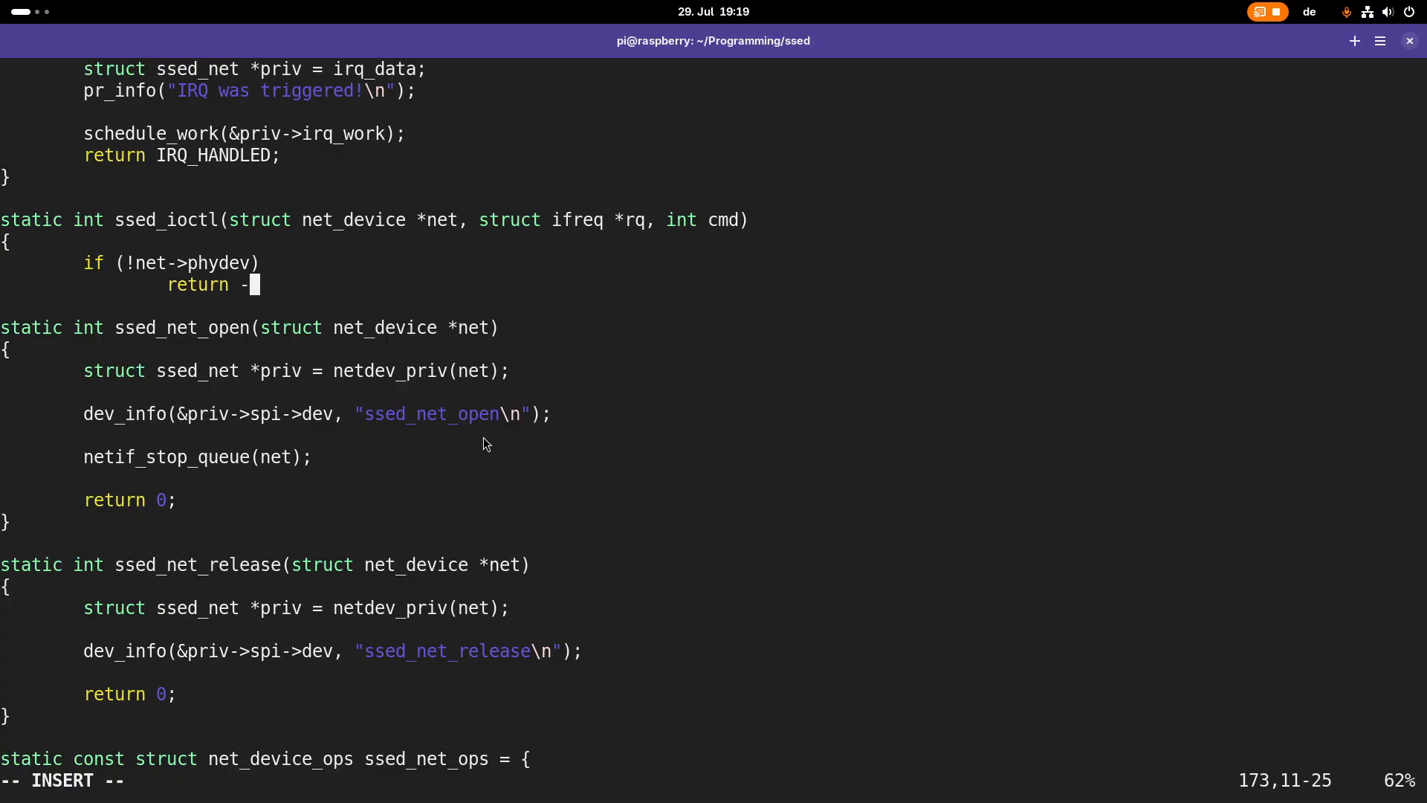
{"action": "type", "text": "ENOI"}
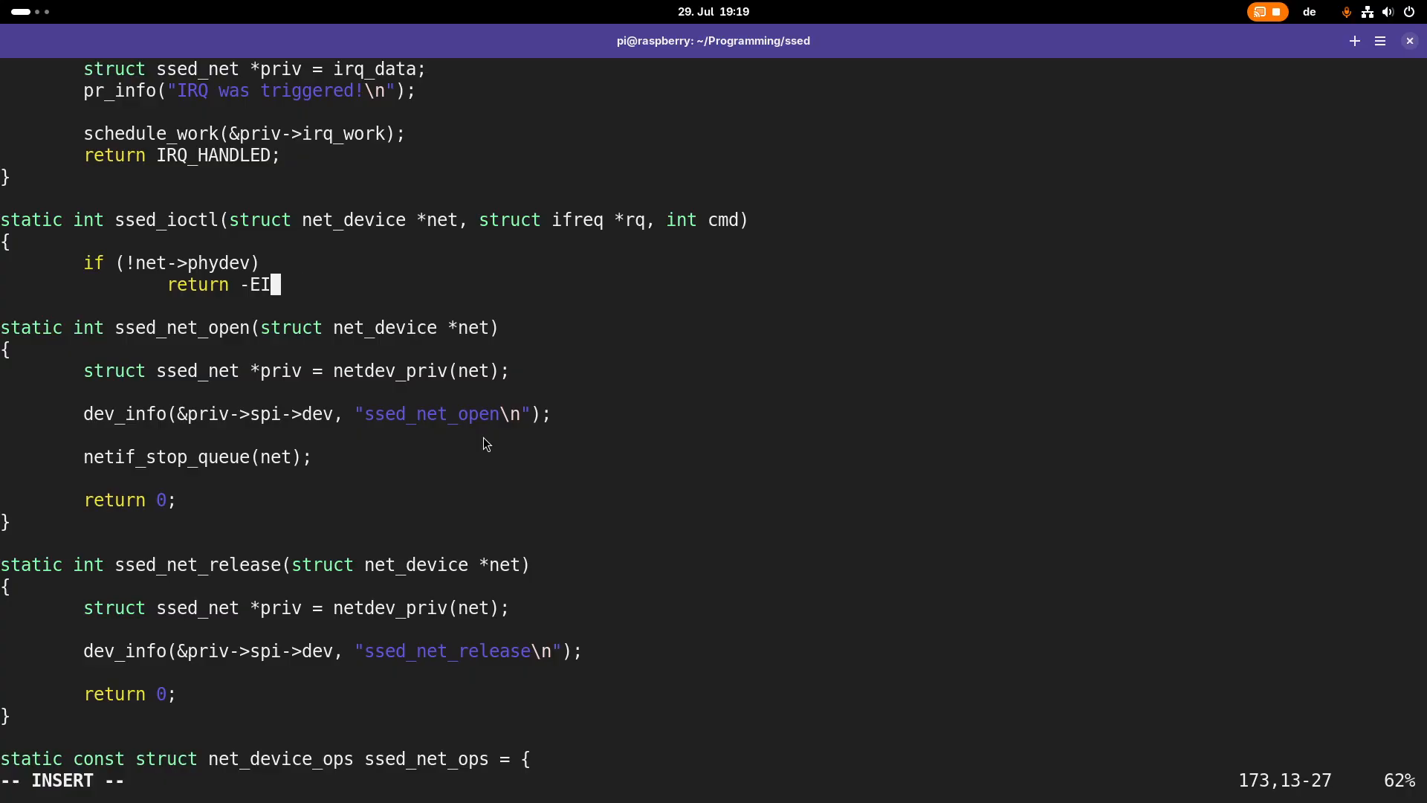
{"action": "type", "text": "NVAL;"}
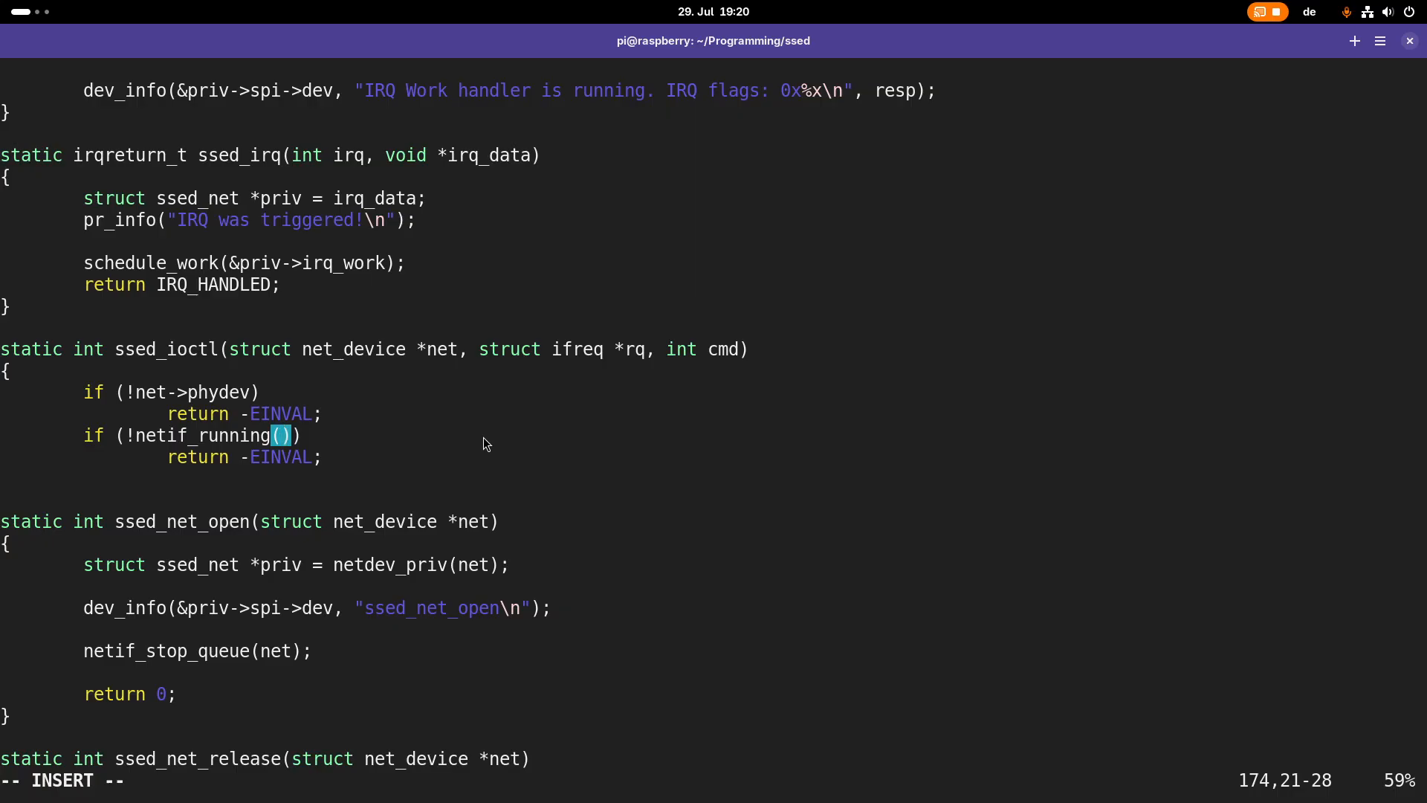
{"action": "type", "text": "net"}
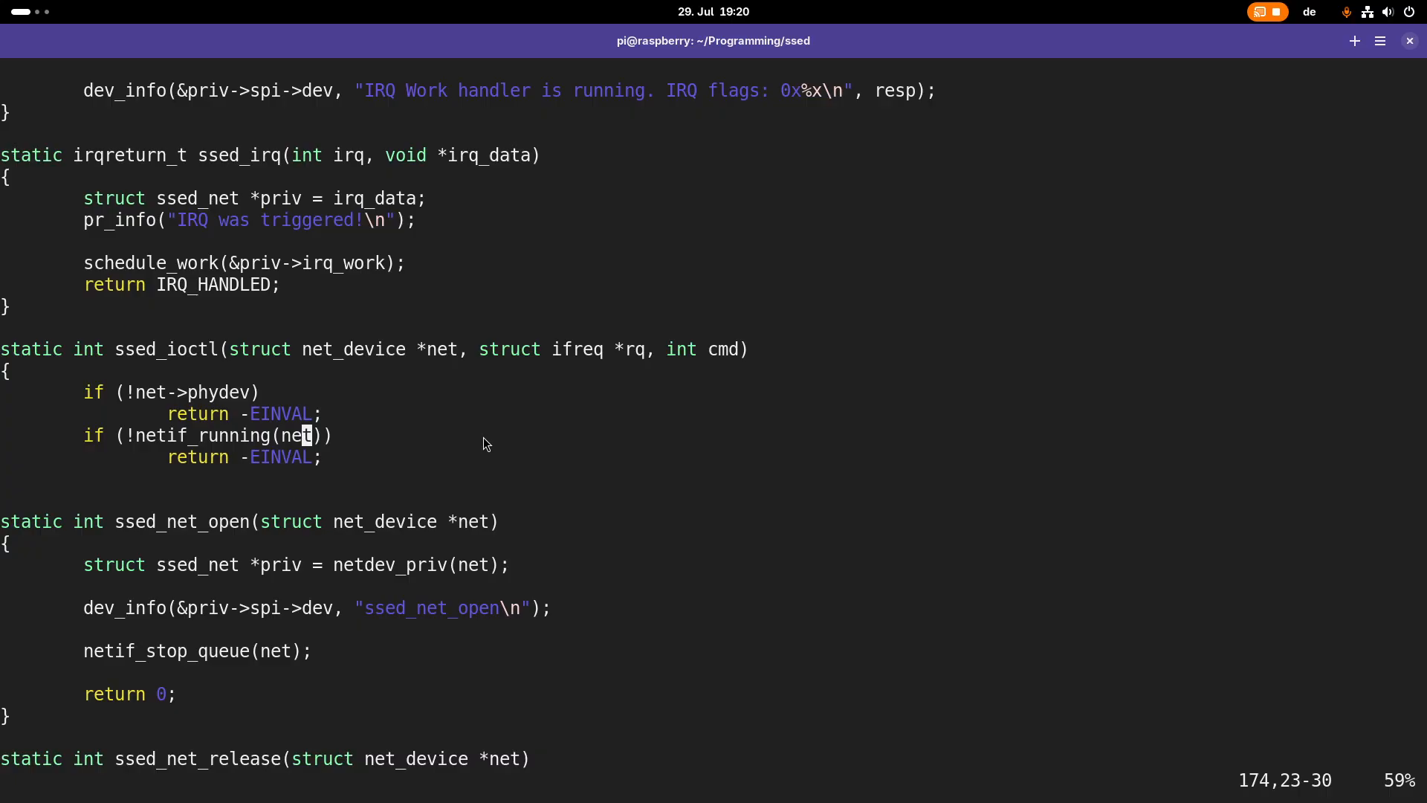
{"action": "key", "text": "i"}
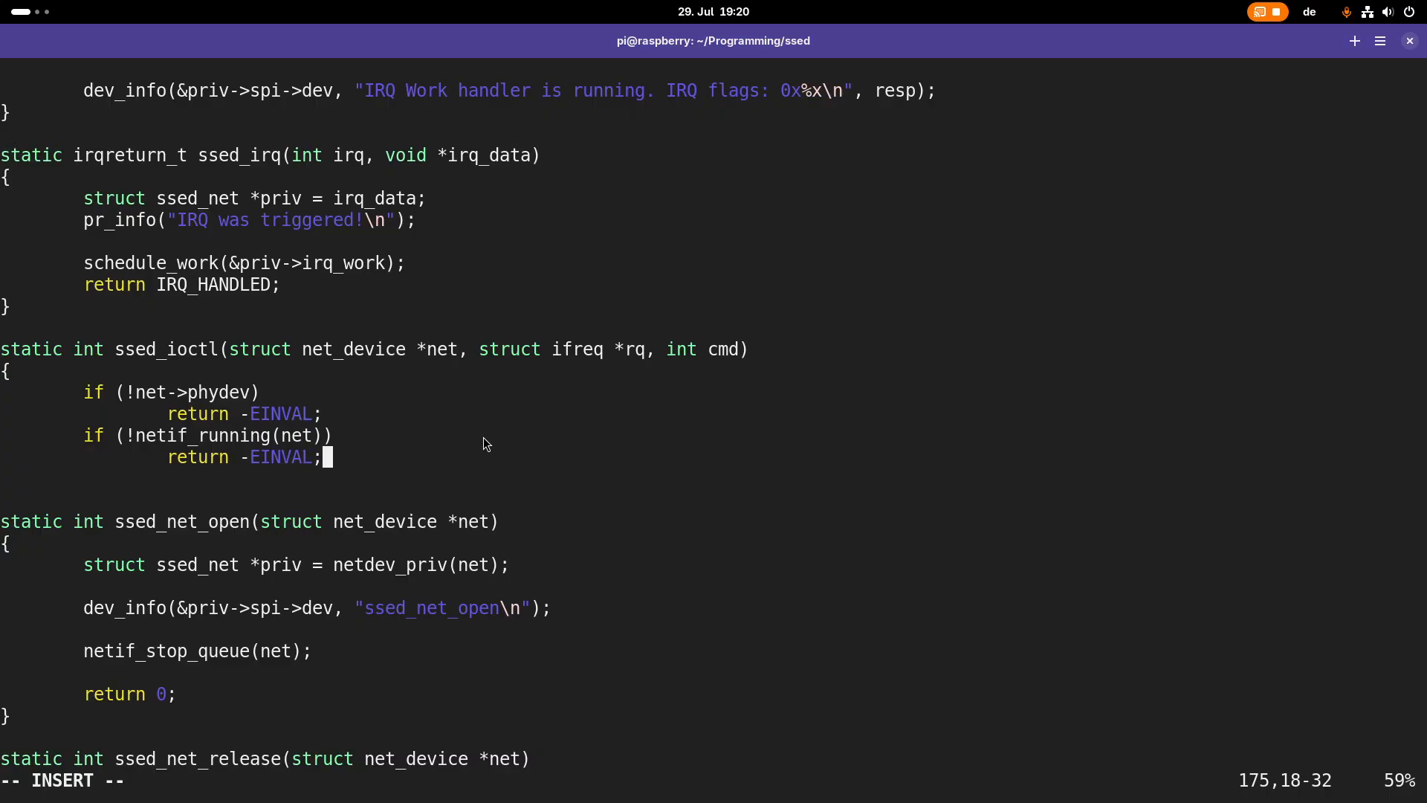
Type 'switch (cmd) {' with case labels SIOCGMIIPHY, SIOCGMIIREG and SIOCSMIIREG
{"action": "type", "text": "switch"}
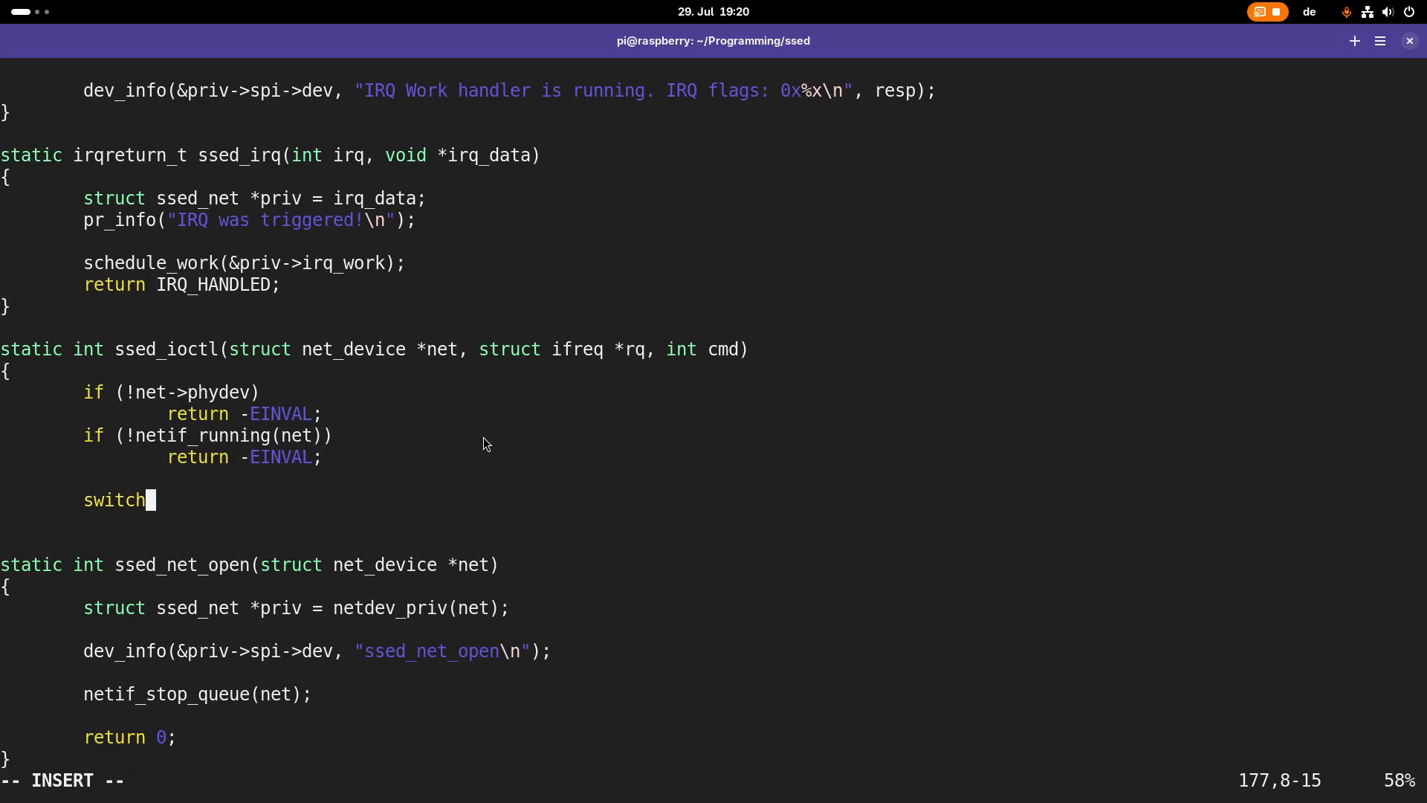
{"action": "type", "text": "(cmd) {"}
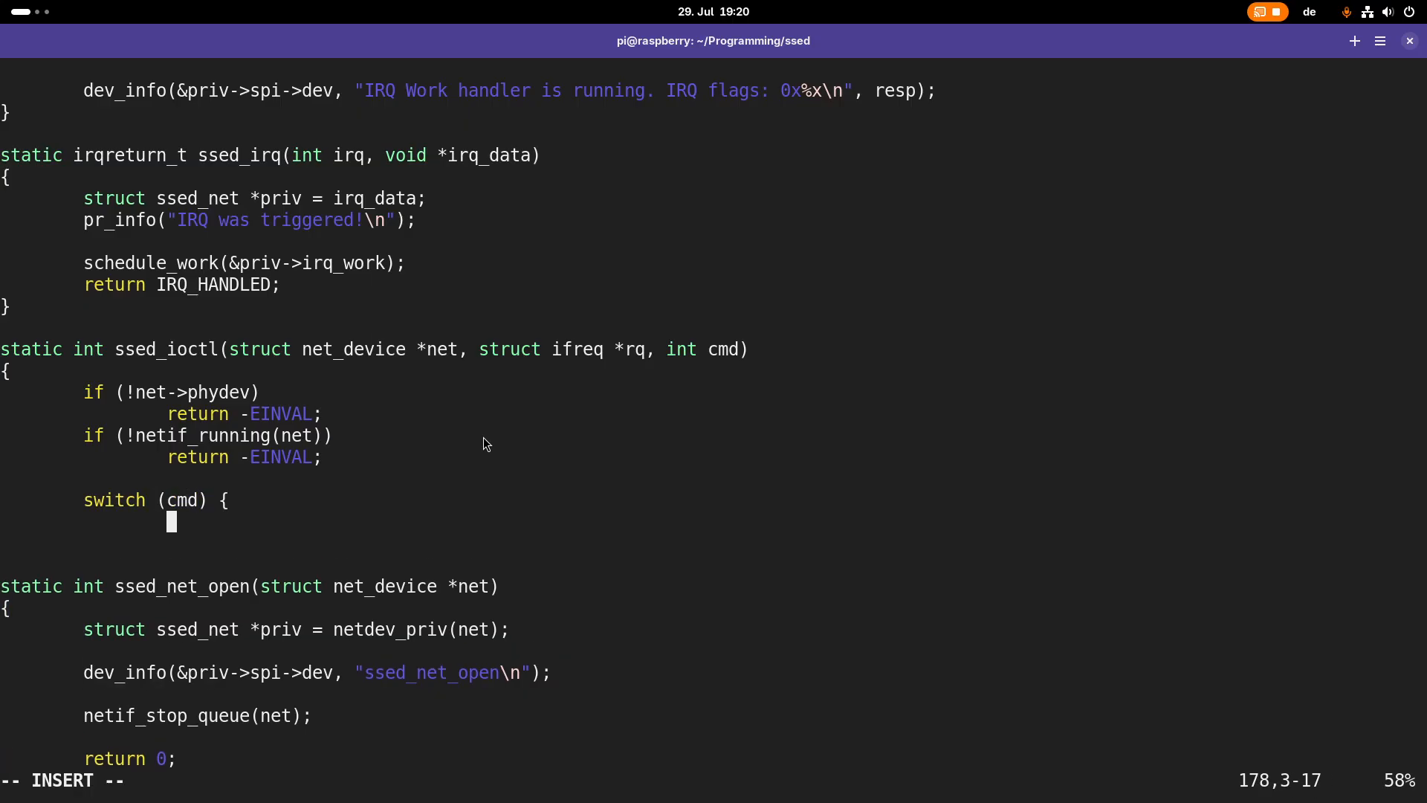
{"action": "type", "text": "case :"}
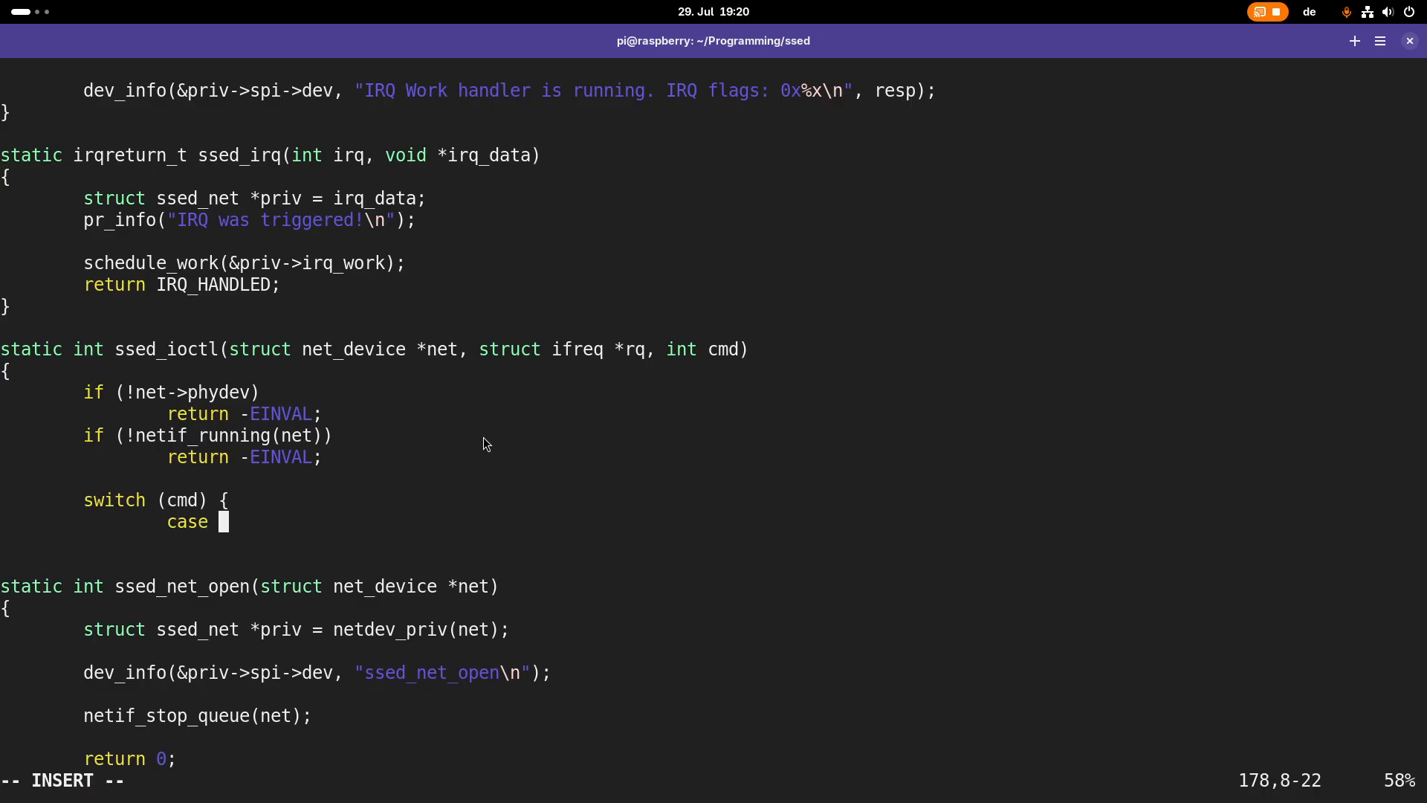
{"action": "type", "text": "SIOC"}
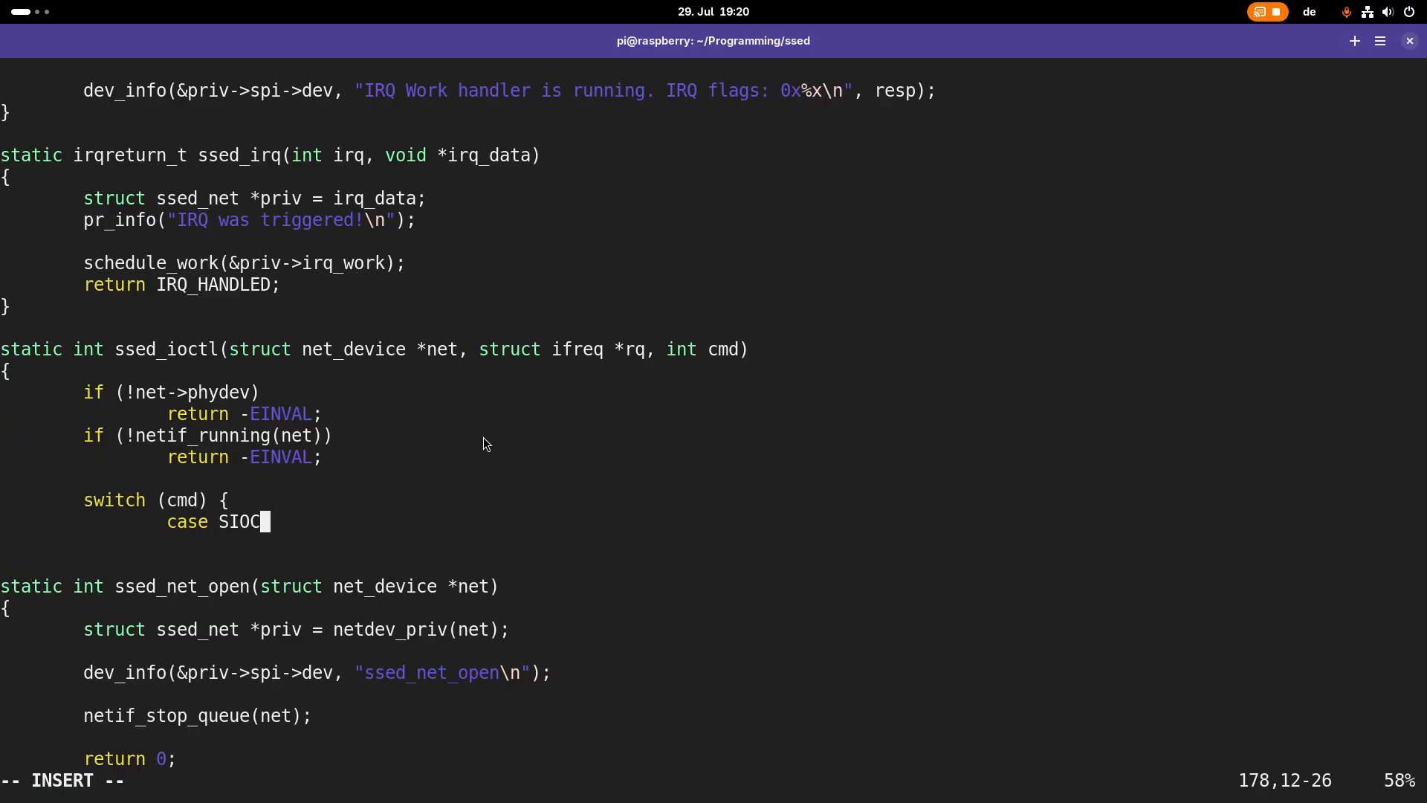
{"action": "type", "text": "GMIIPHY:"}
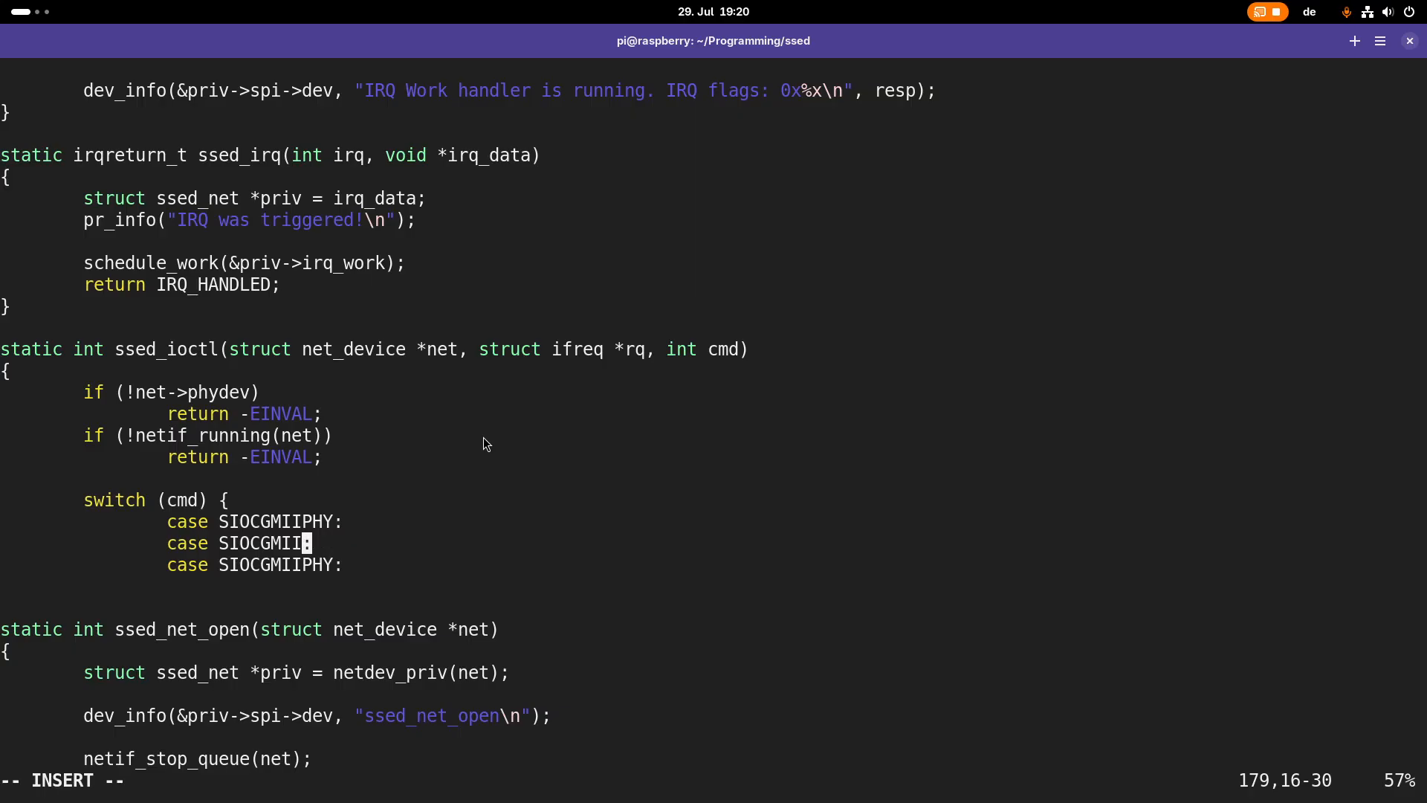
{"action": "type", "text": "REG:"}
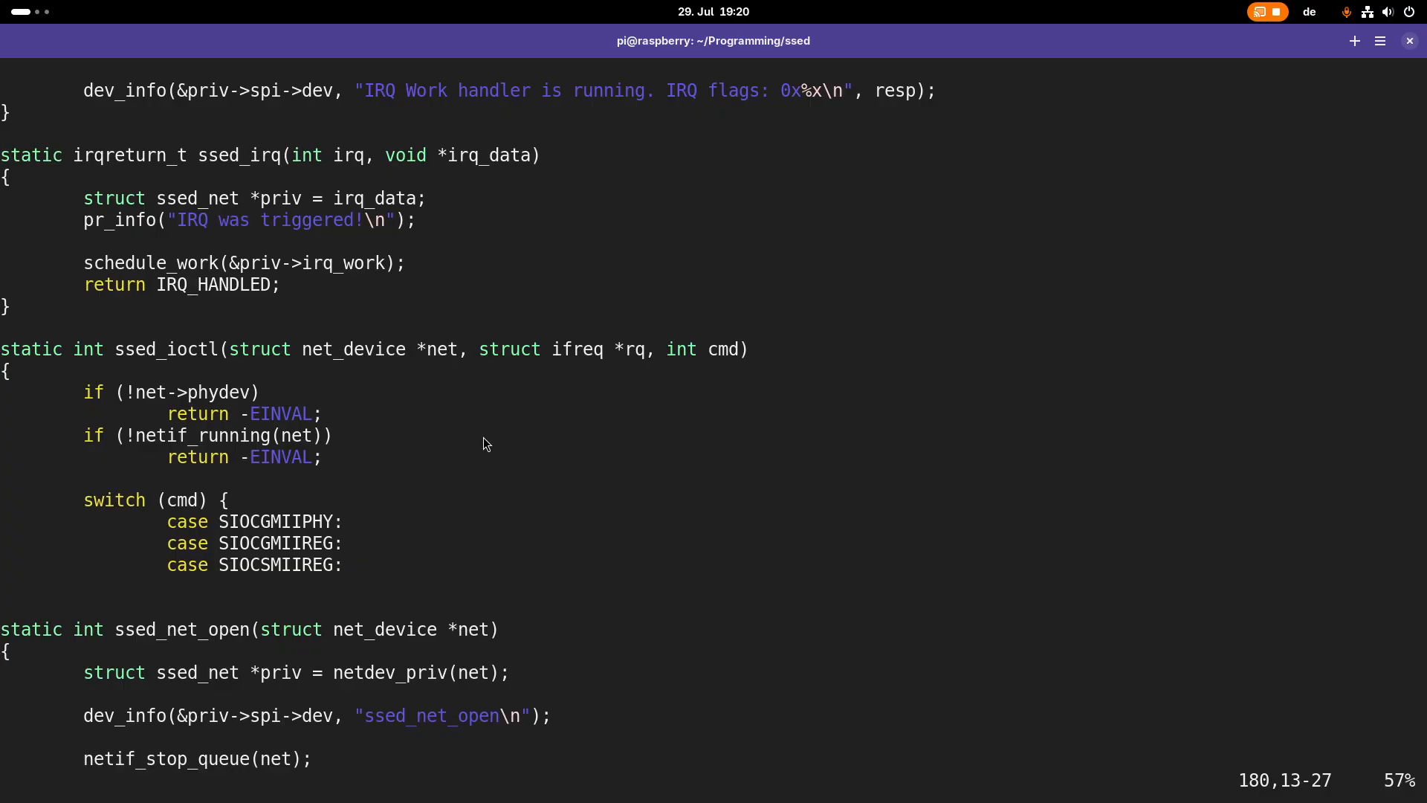
Make the MII cases return phy_mii_ioctl(net->phydev, rq, cmd)
{"action": "type", "text": "return"}
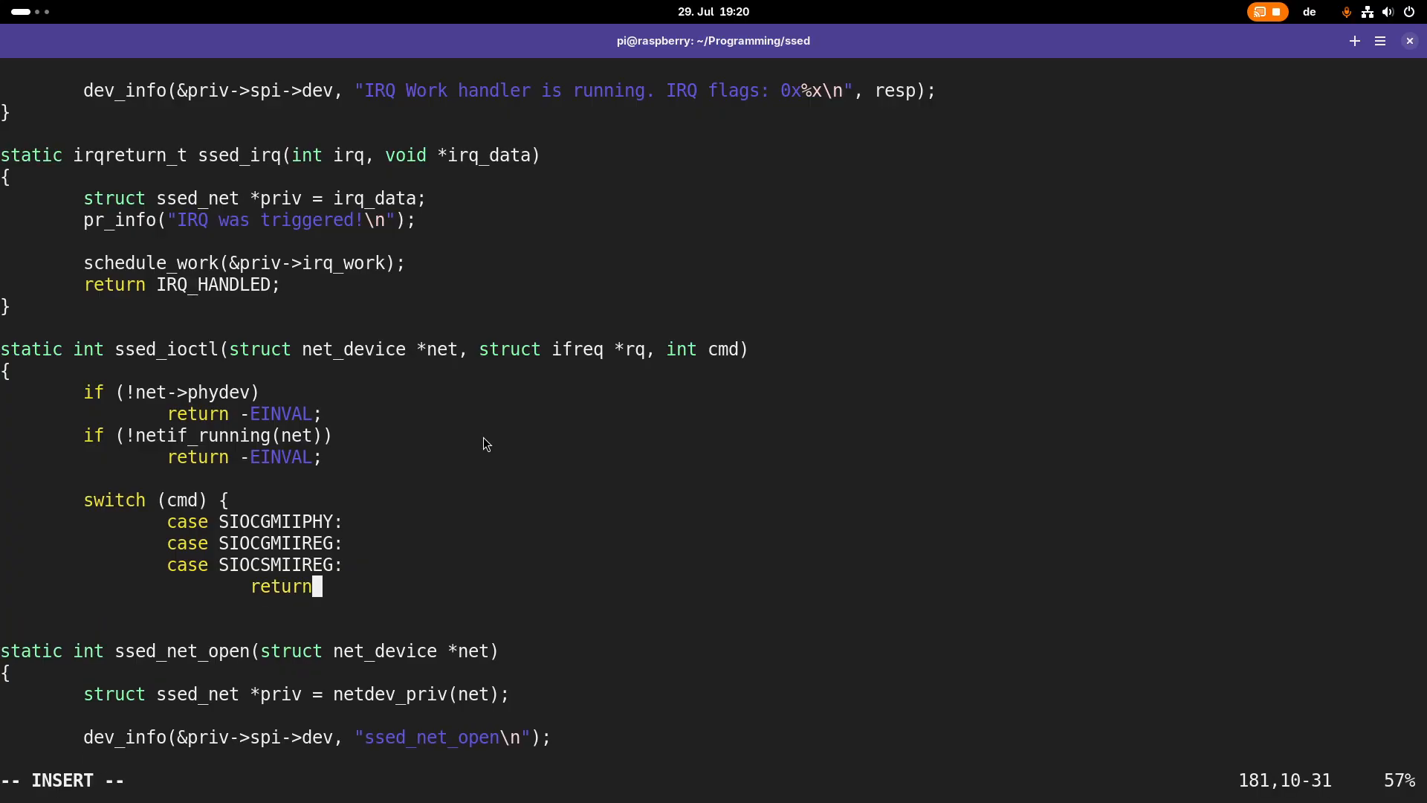
{"action": "type", "text": "phy"}
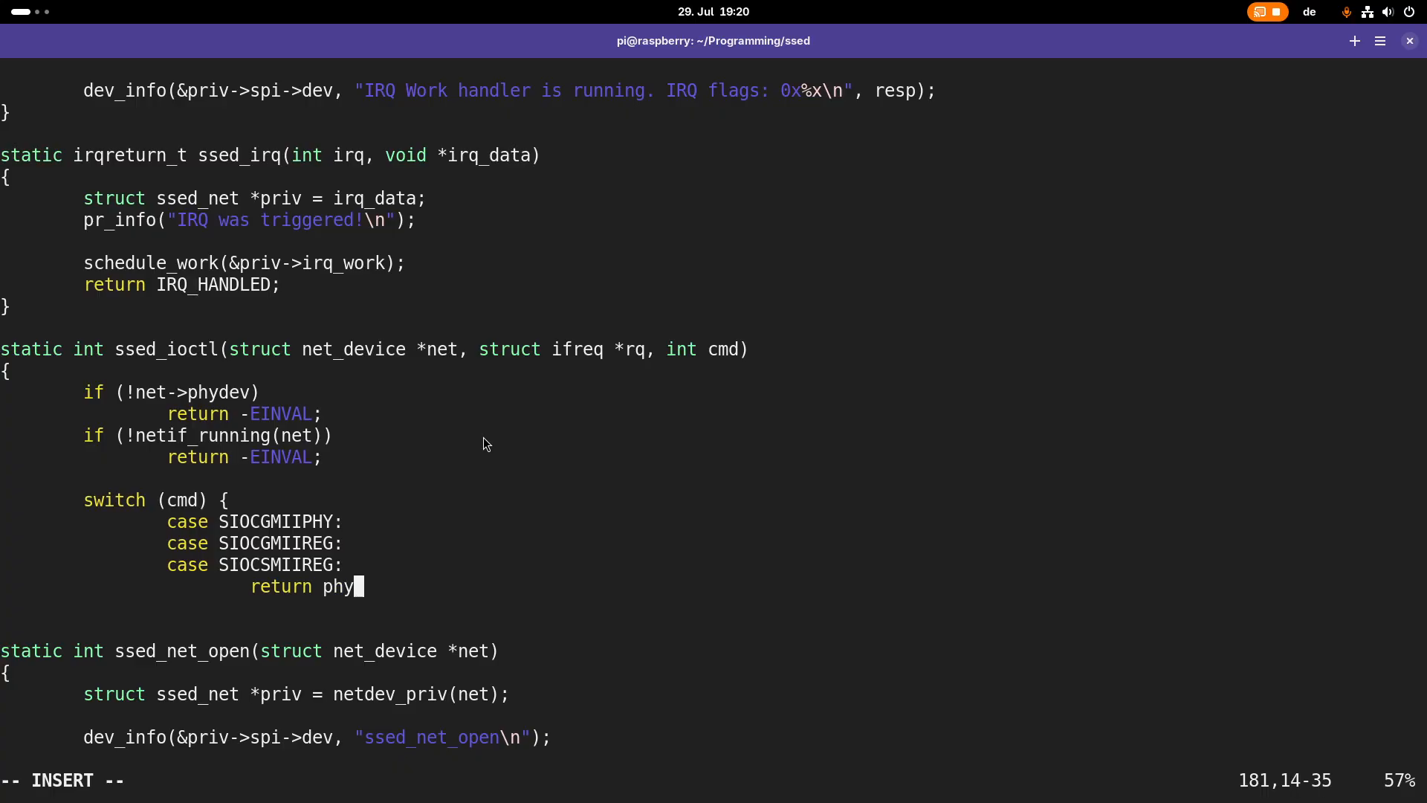
{"action": "type", "text": "_m"}
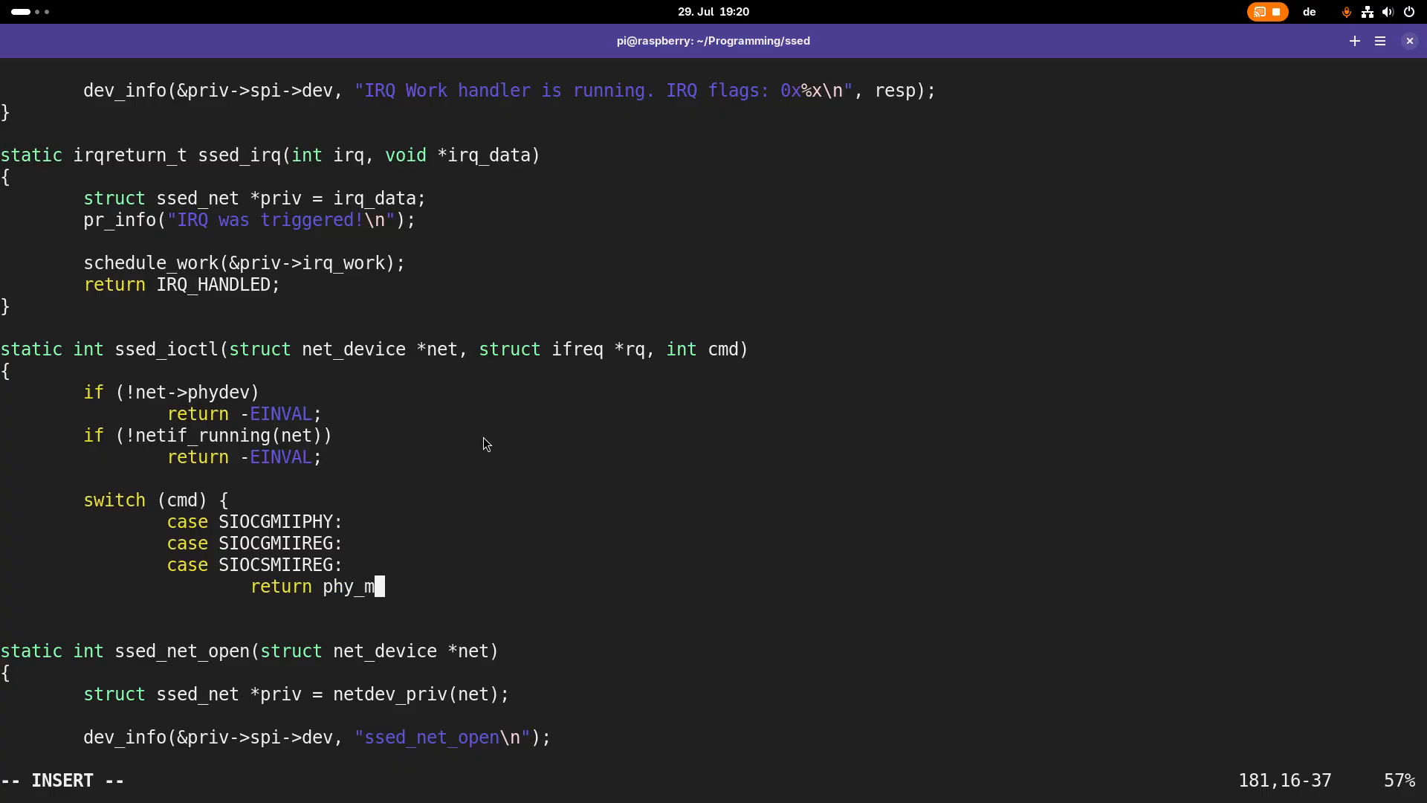
{"action": "type", "text": "ii_io"}
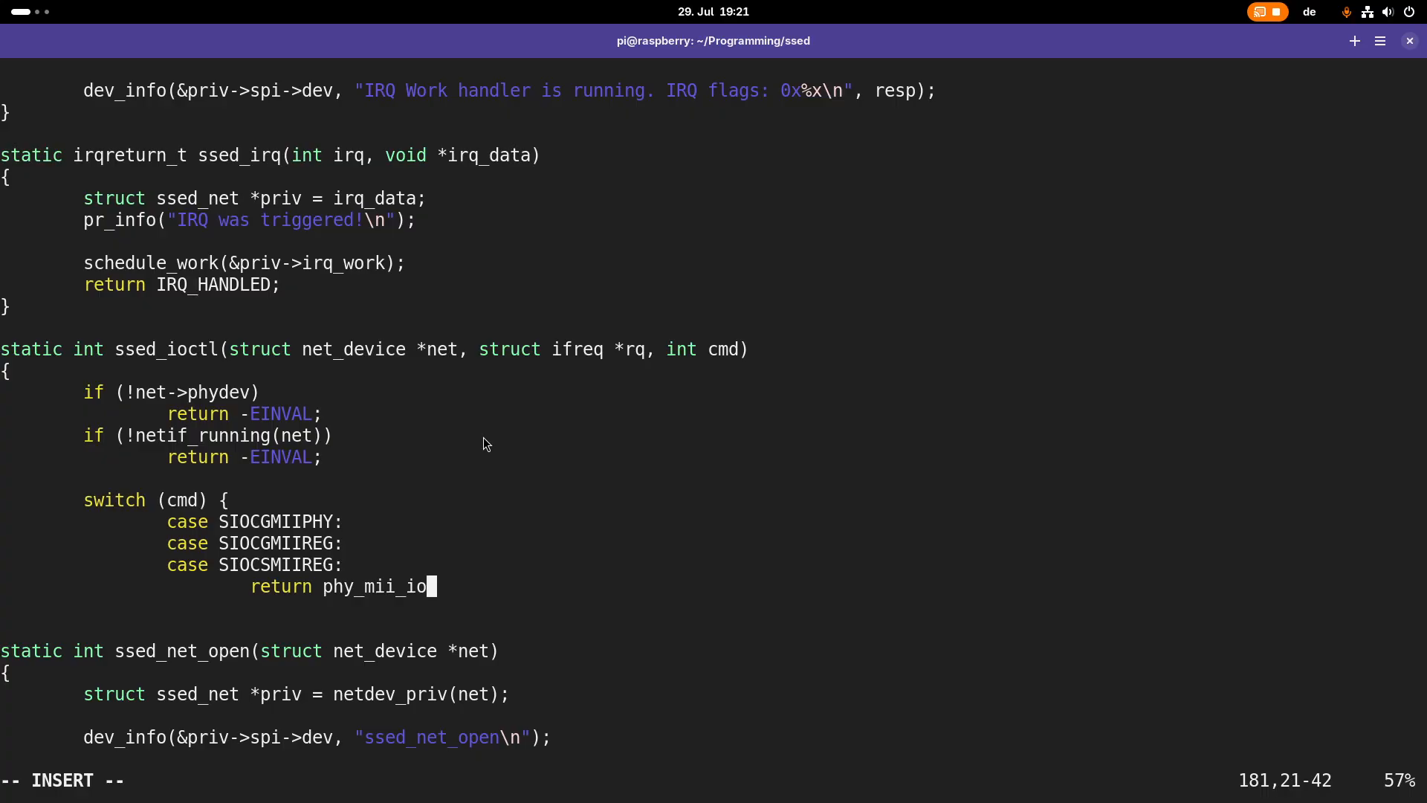
{"action": "type", "text": "clt("}
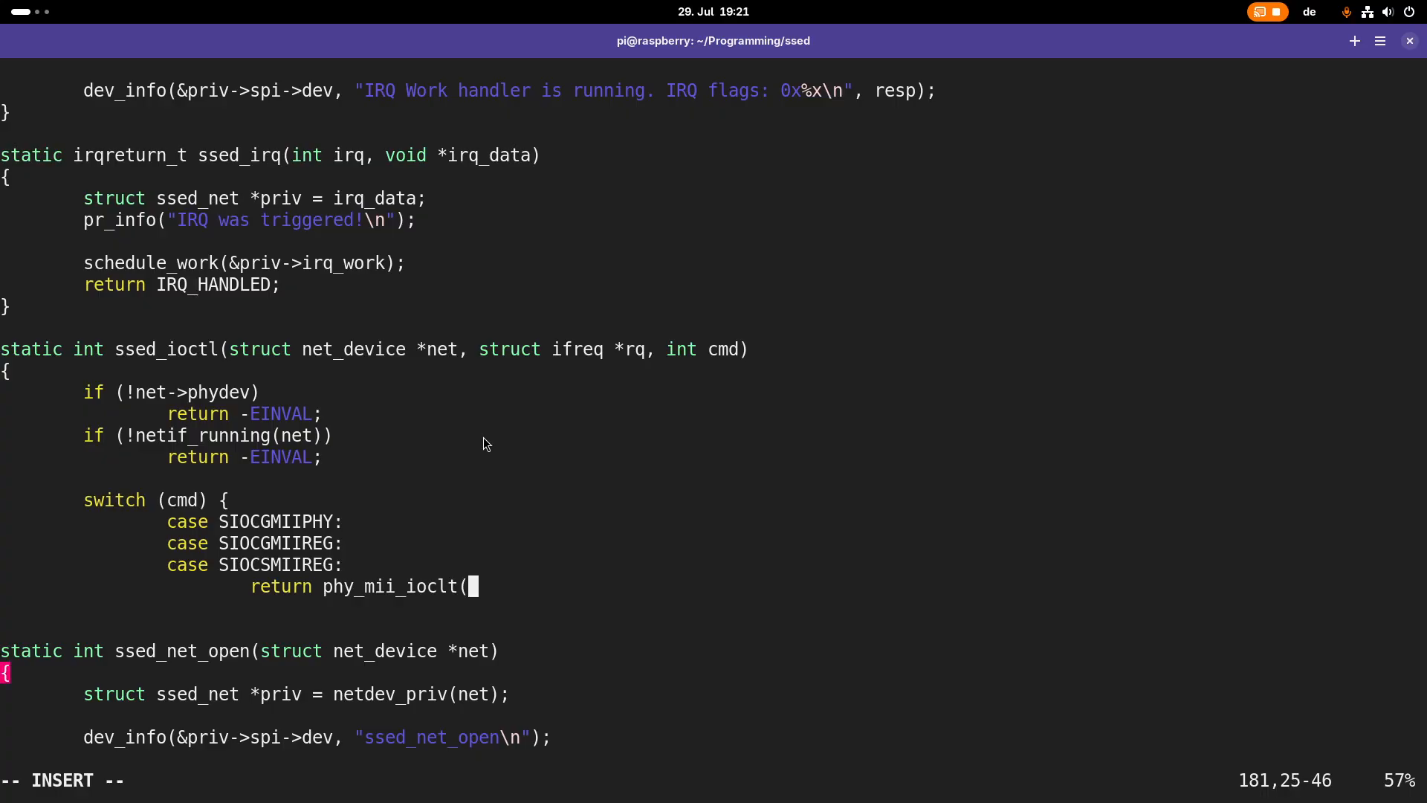
{"action": "key", "text": "BackSpace"}
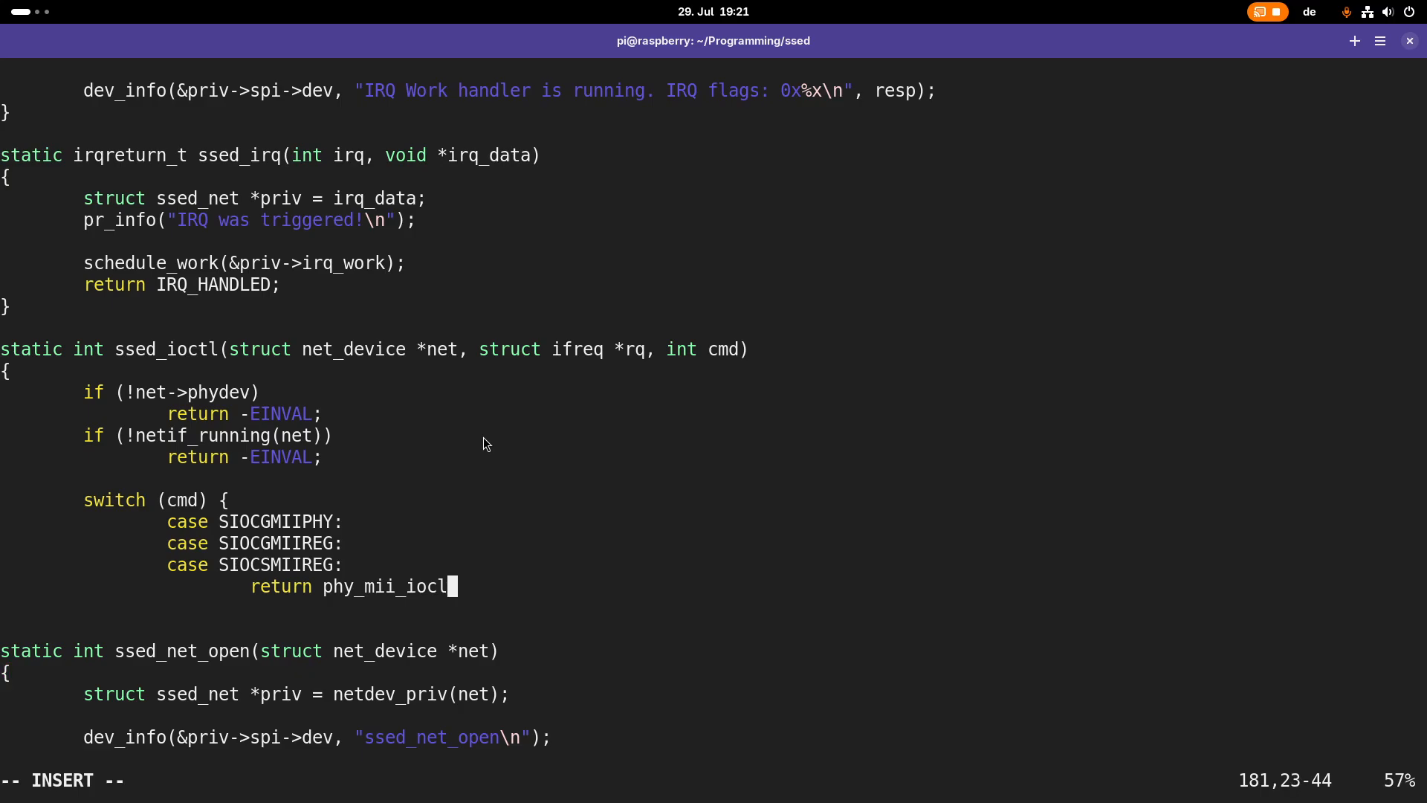
{"action": "type", "text": "t"}
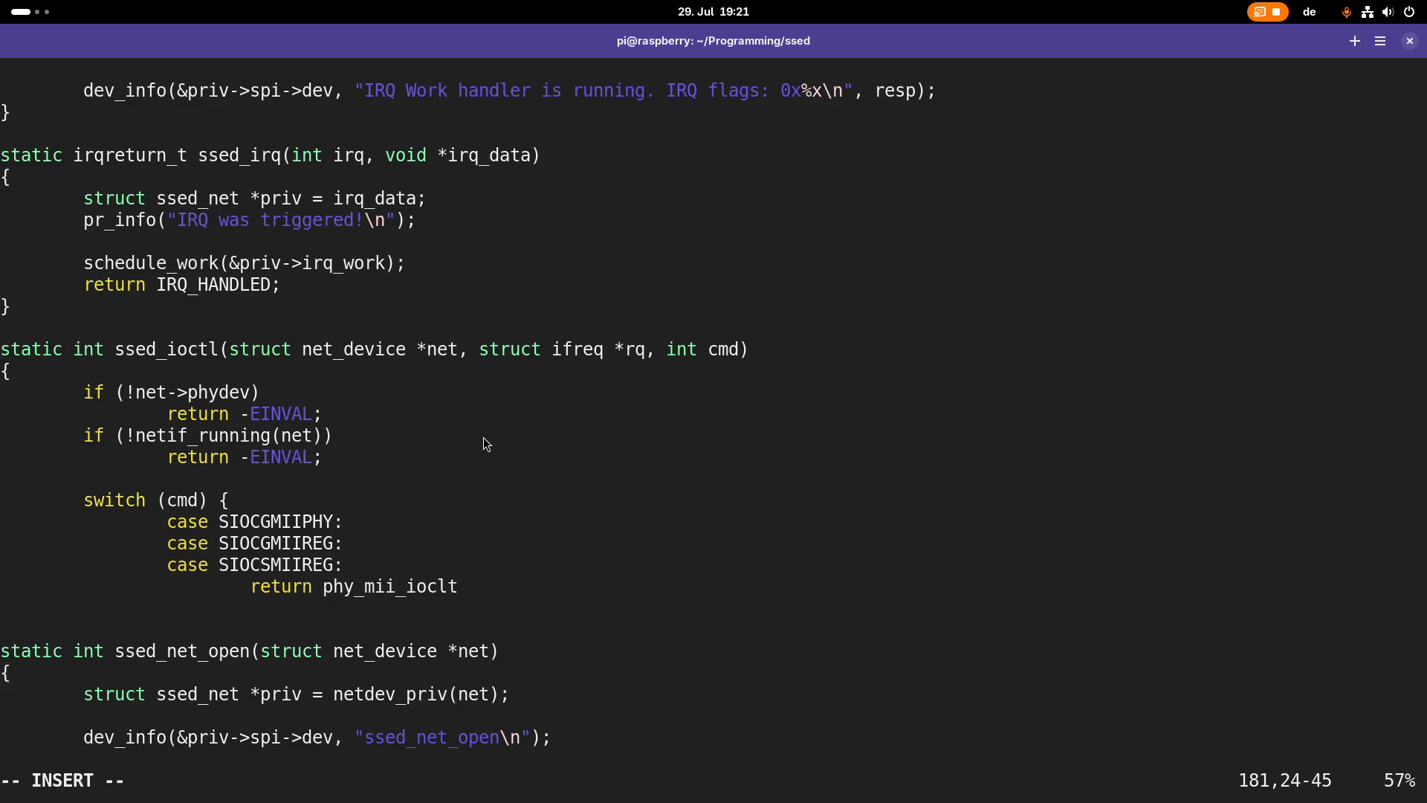
{"action": "key", "text": "BackSpace"}
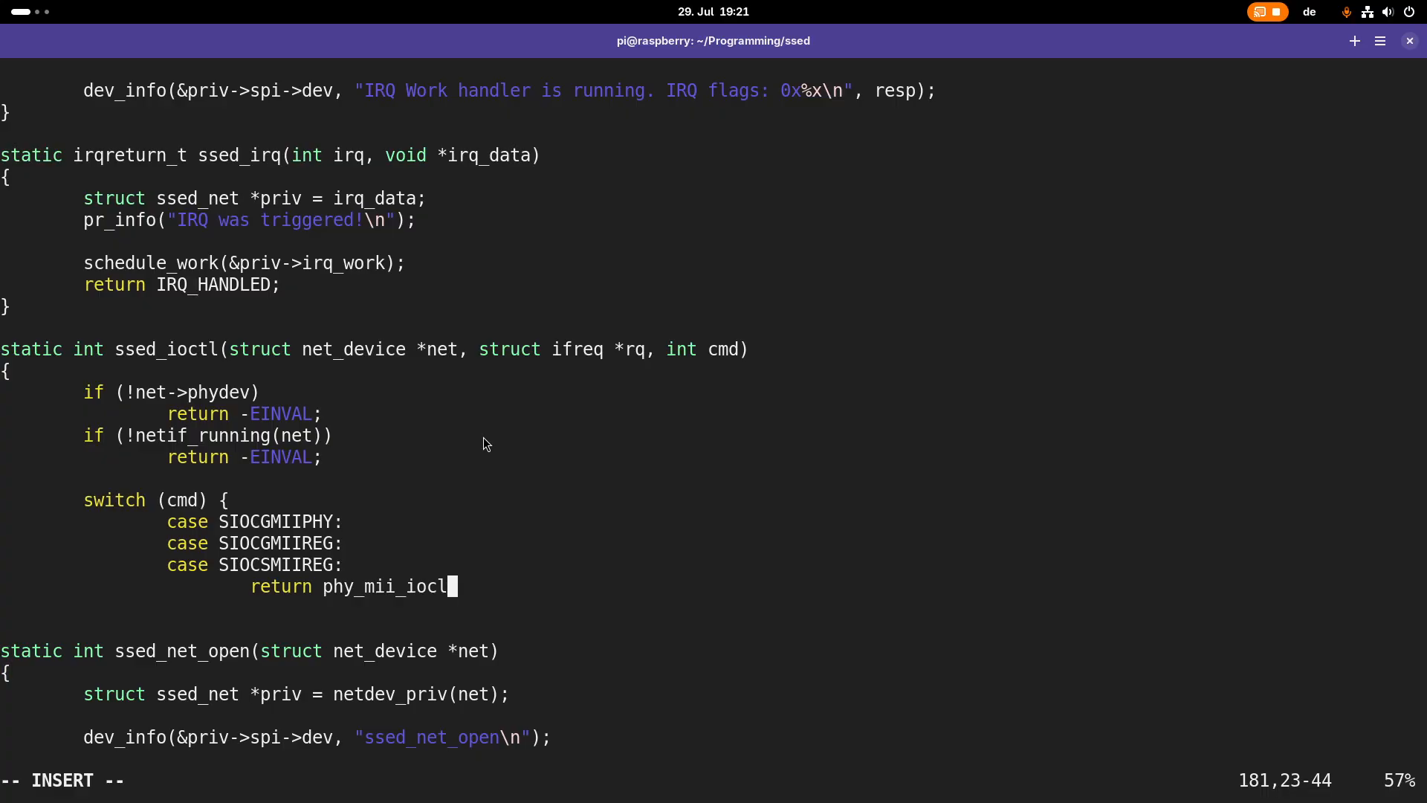
{"action": "type", "text": "(p"}
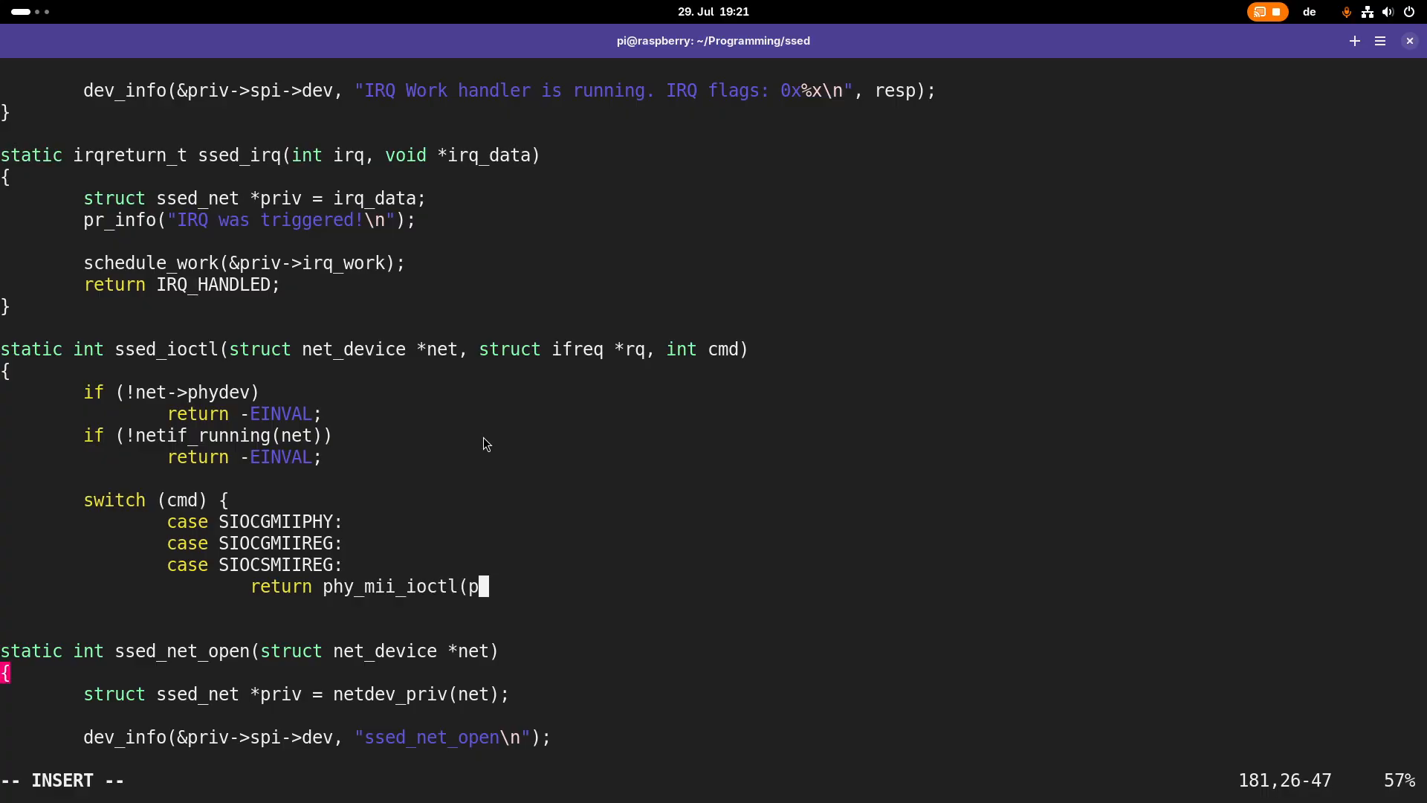
{"action": "type", "text": "net->phd"}
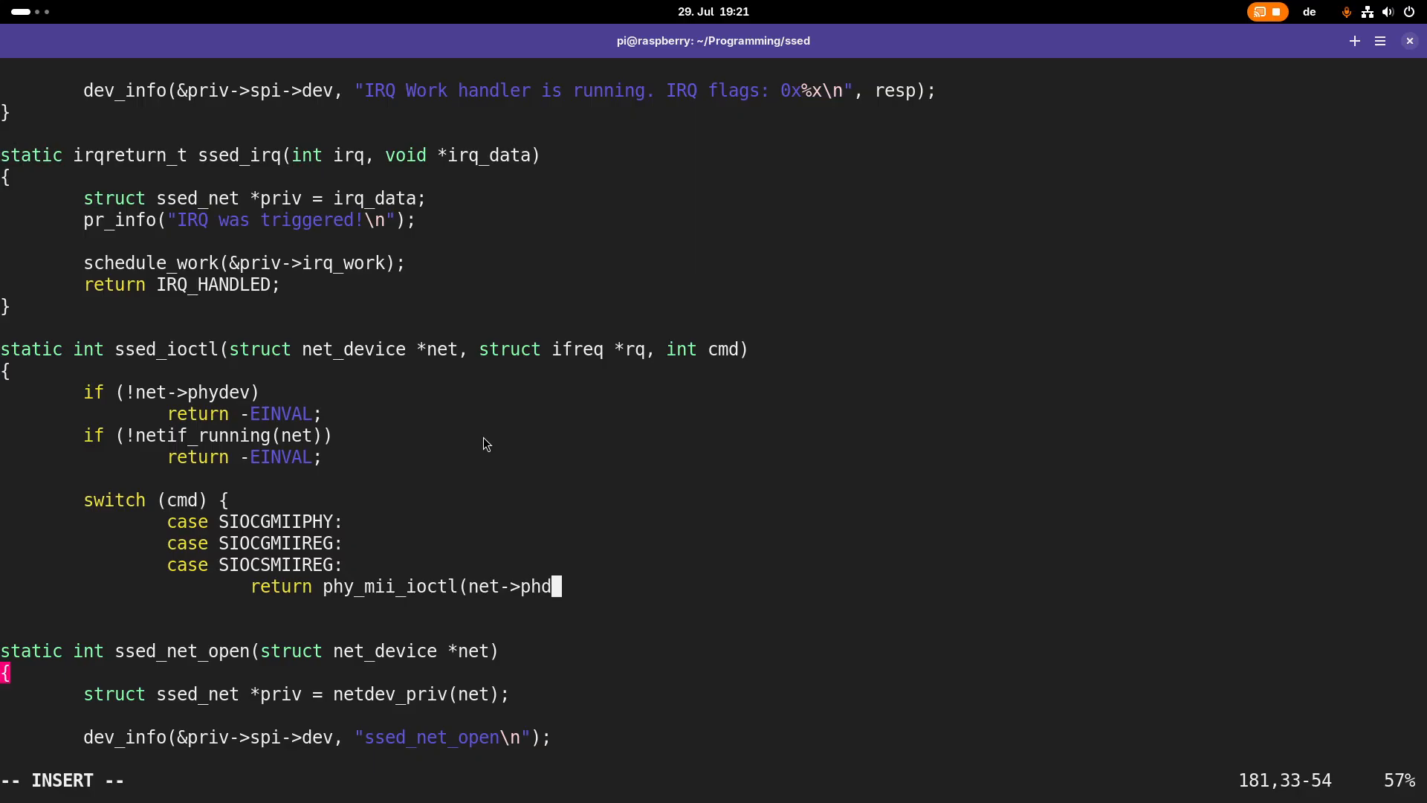
{"action": "type", "text": "ev"}
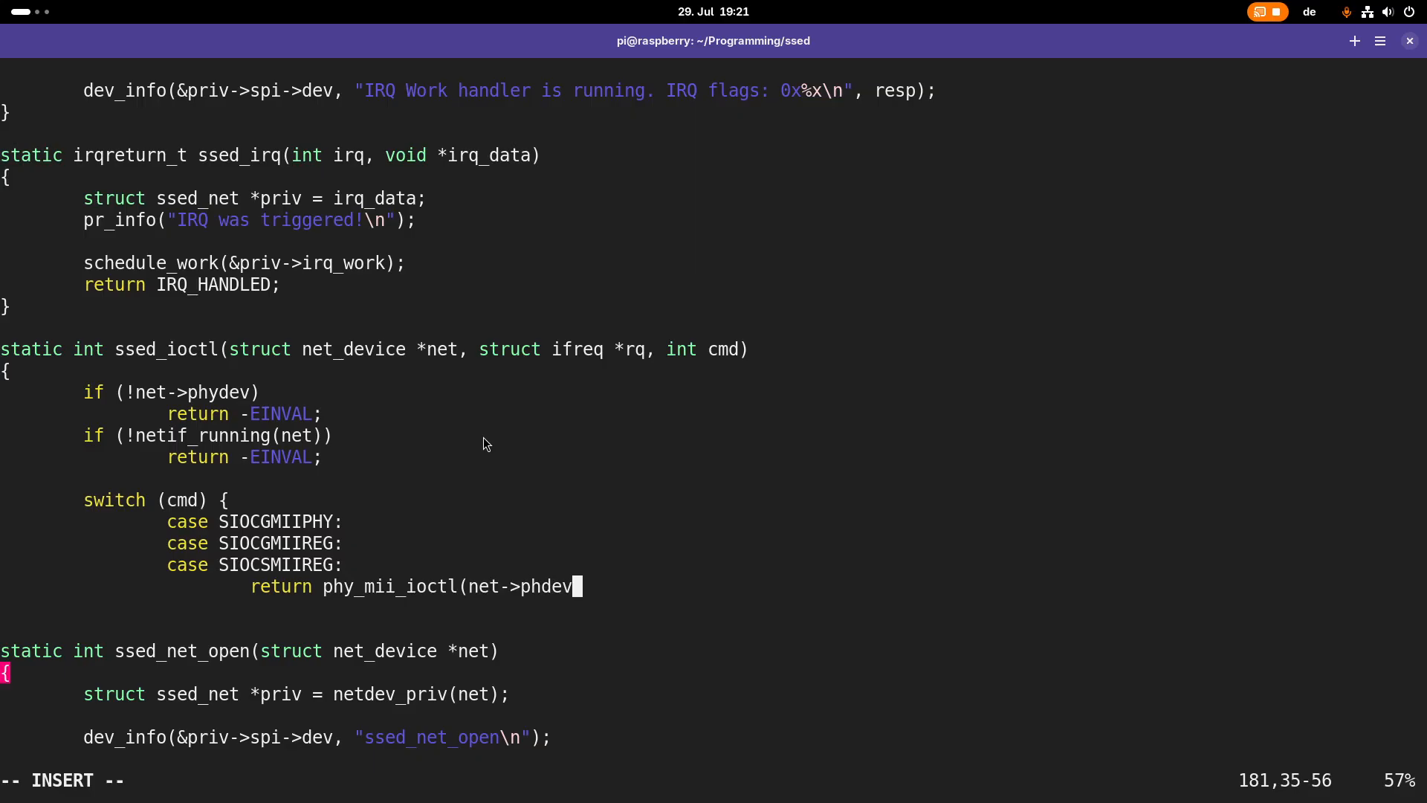
{"action": "type", "text": "y,"}
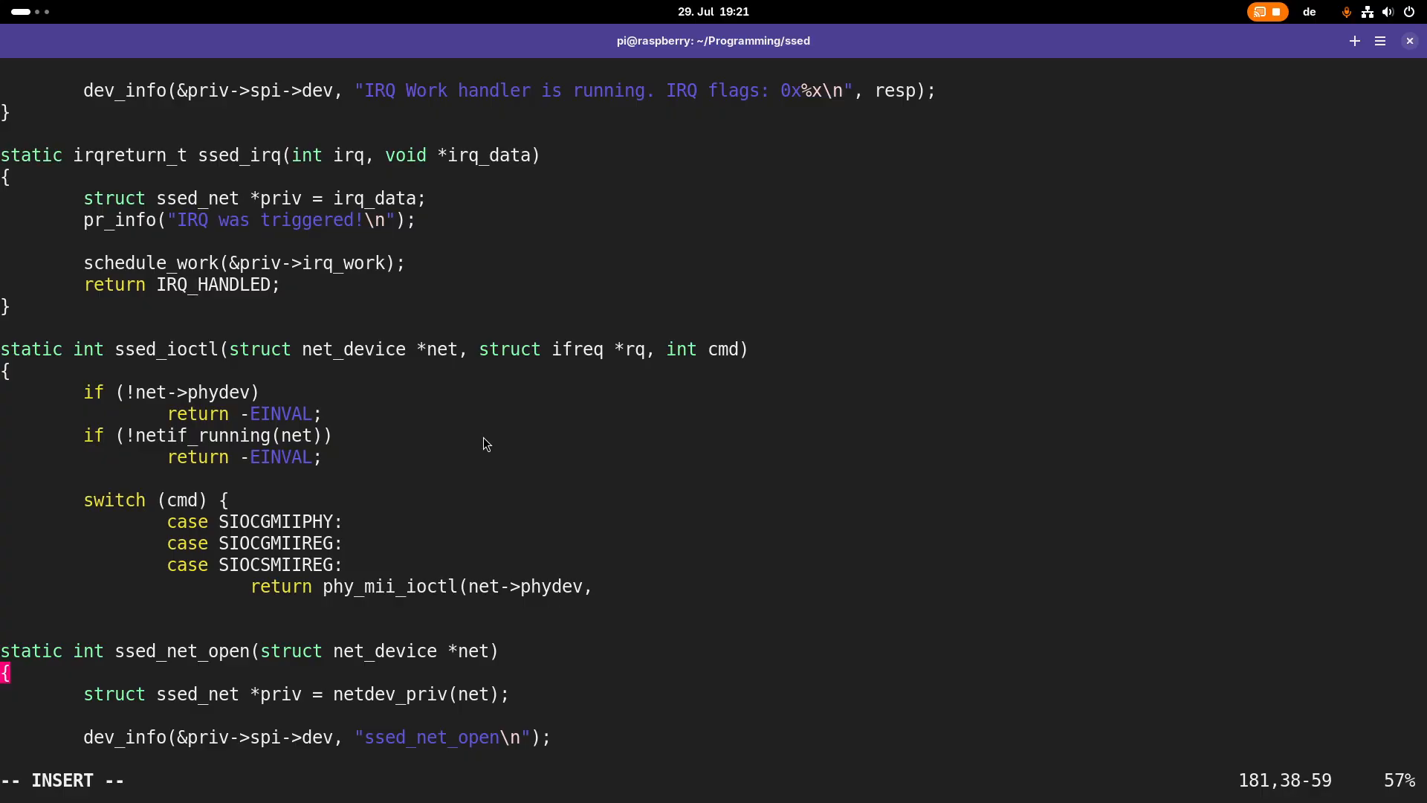
{"action": "type", "text": "rq"}
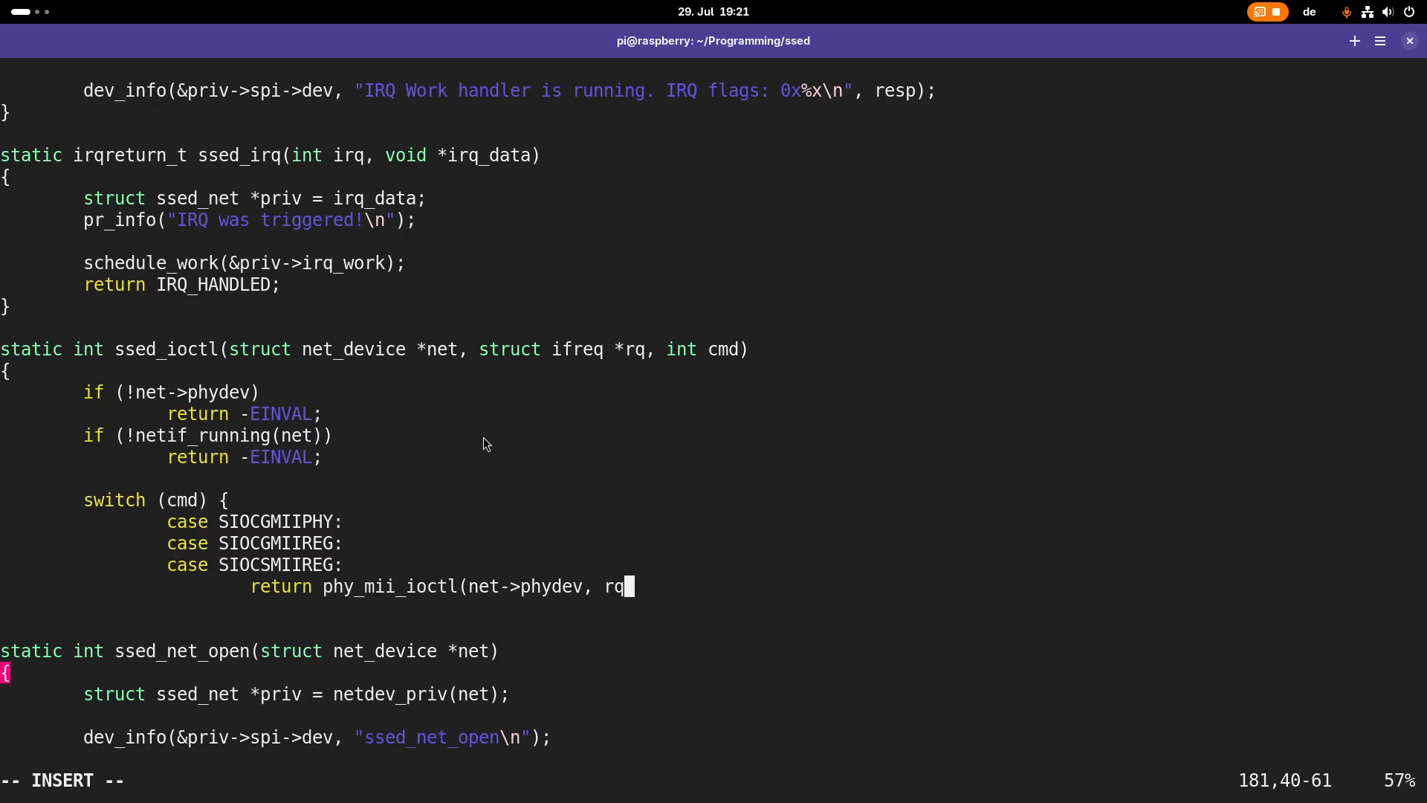
{"action": "type", "text": ", cmd)"}
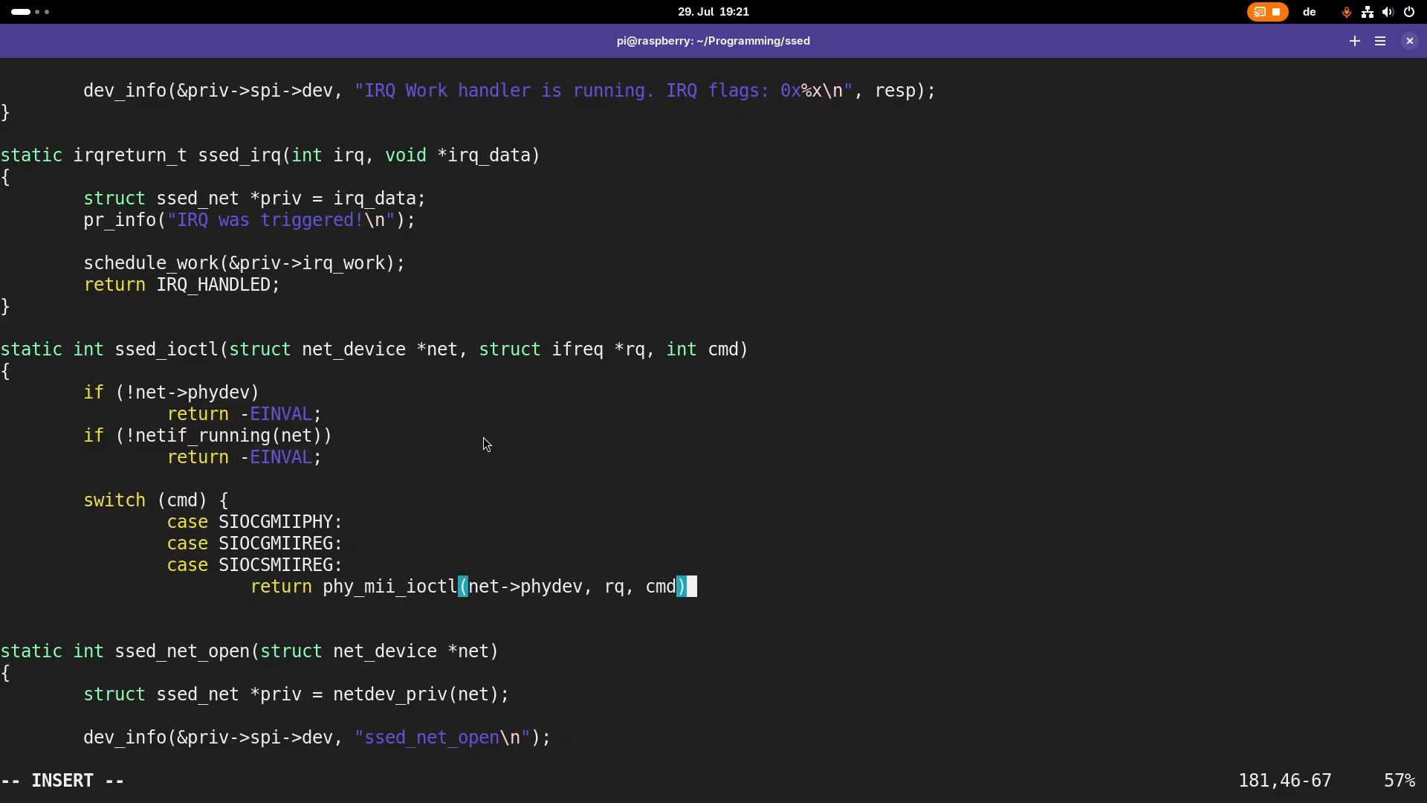
Add a default case returning -EOPNOTSUPP and close the switch braces
{"action": "type", "text": "default:"}
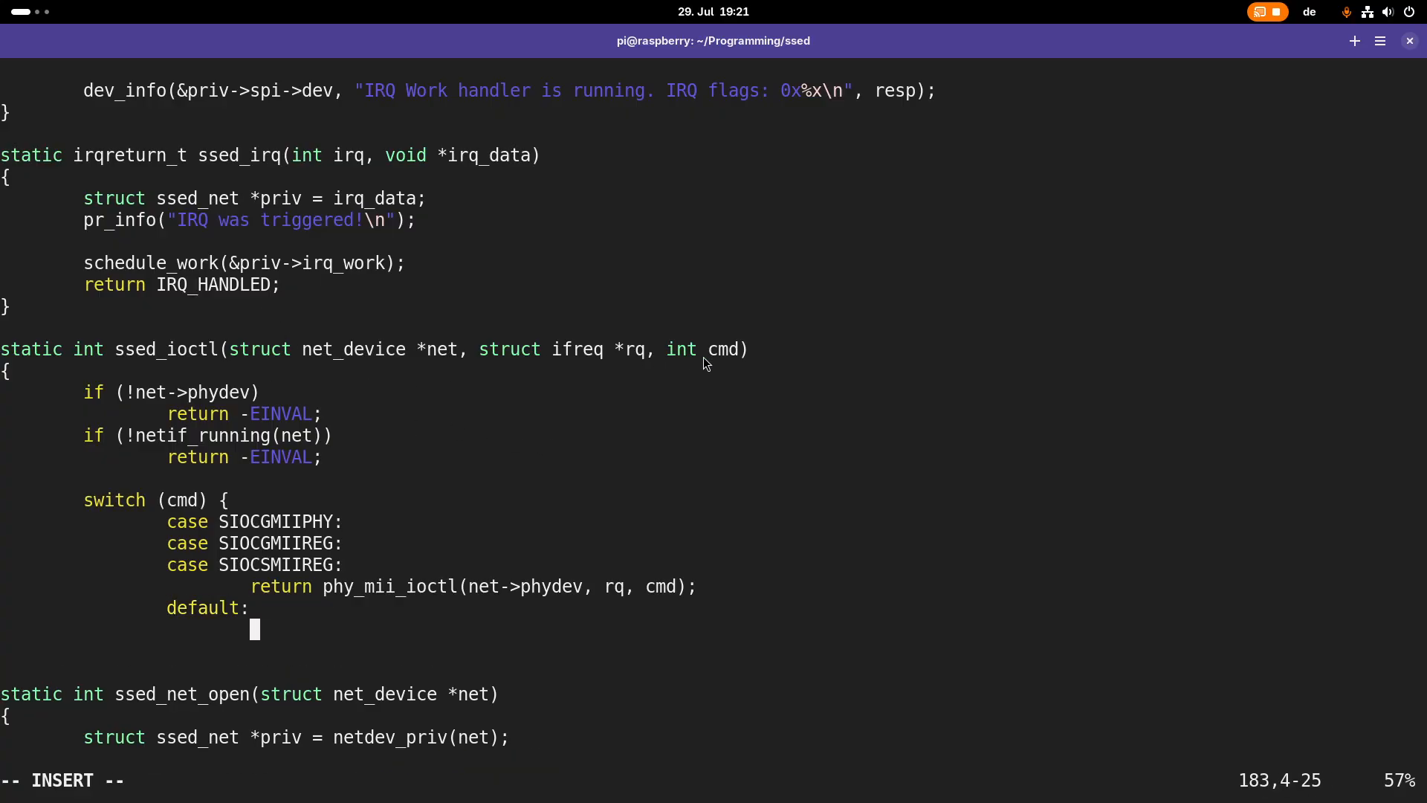
{"action": "mouse_move", "coordinate": [676, 483]}
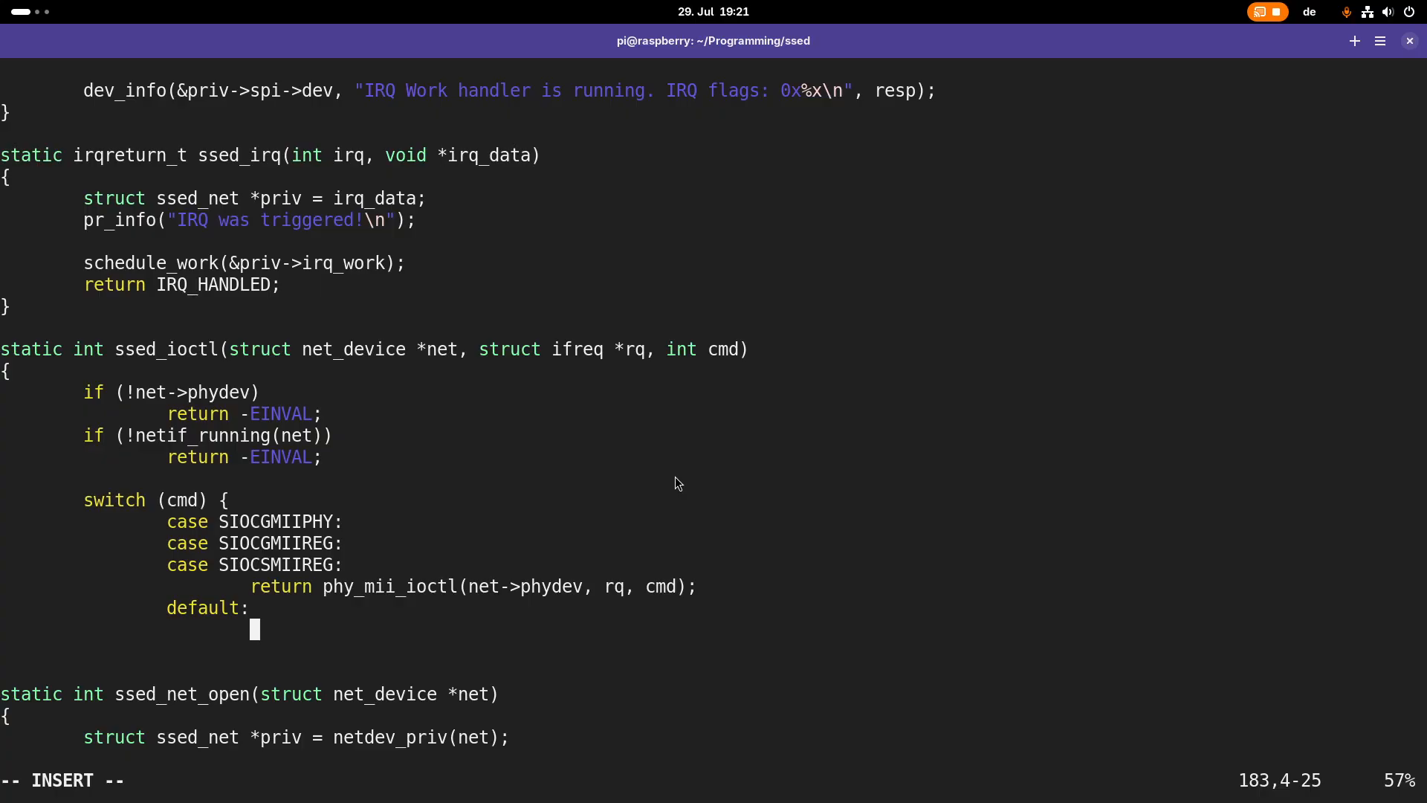
{"action": "type", "text": "return -EN"}
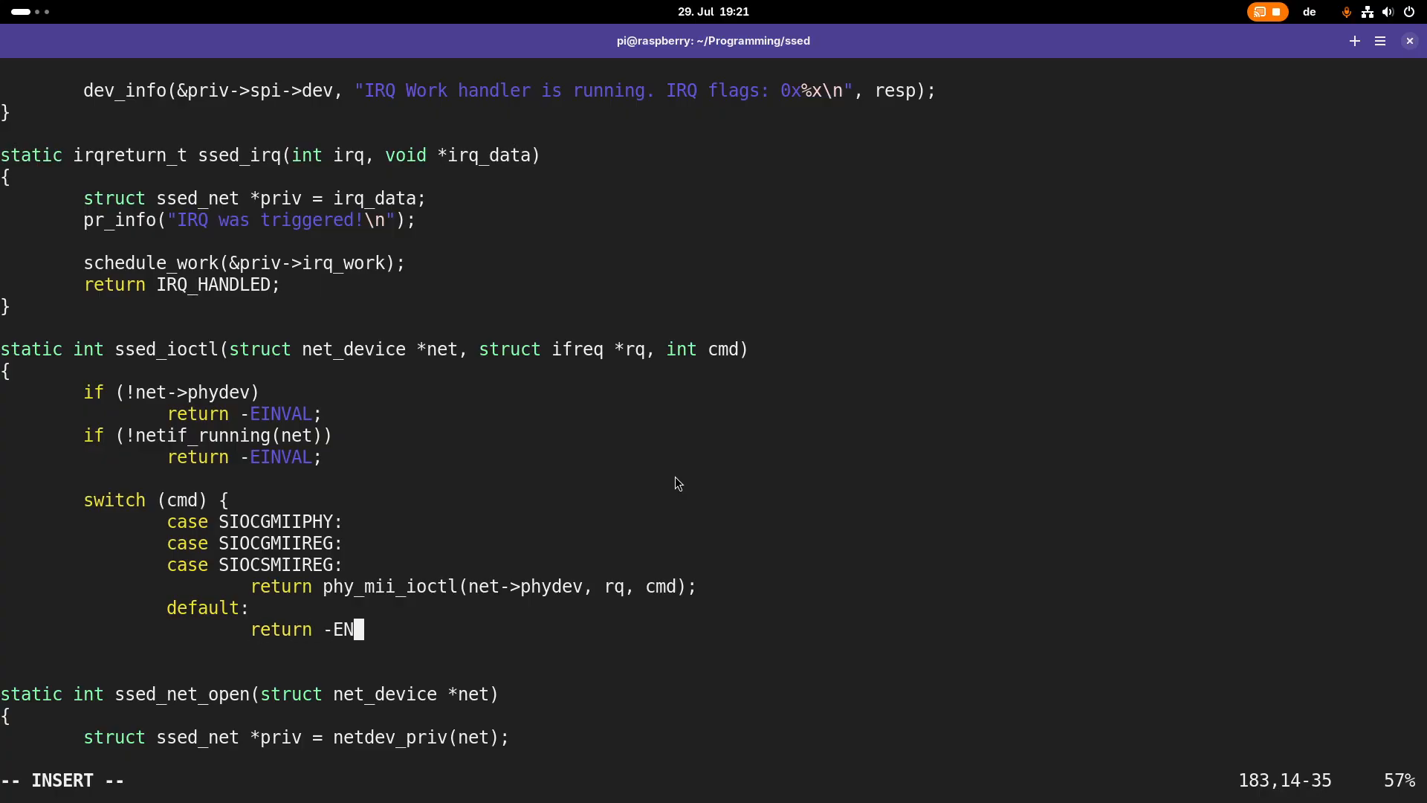
{"action": "type", "text": "OP"}
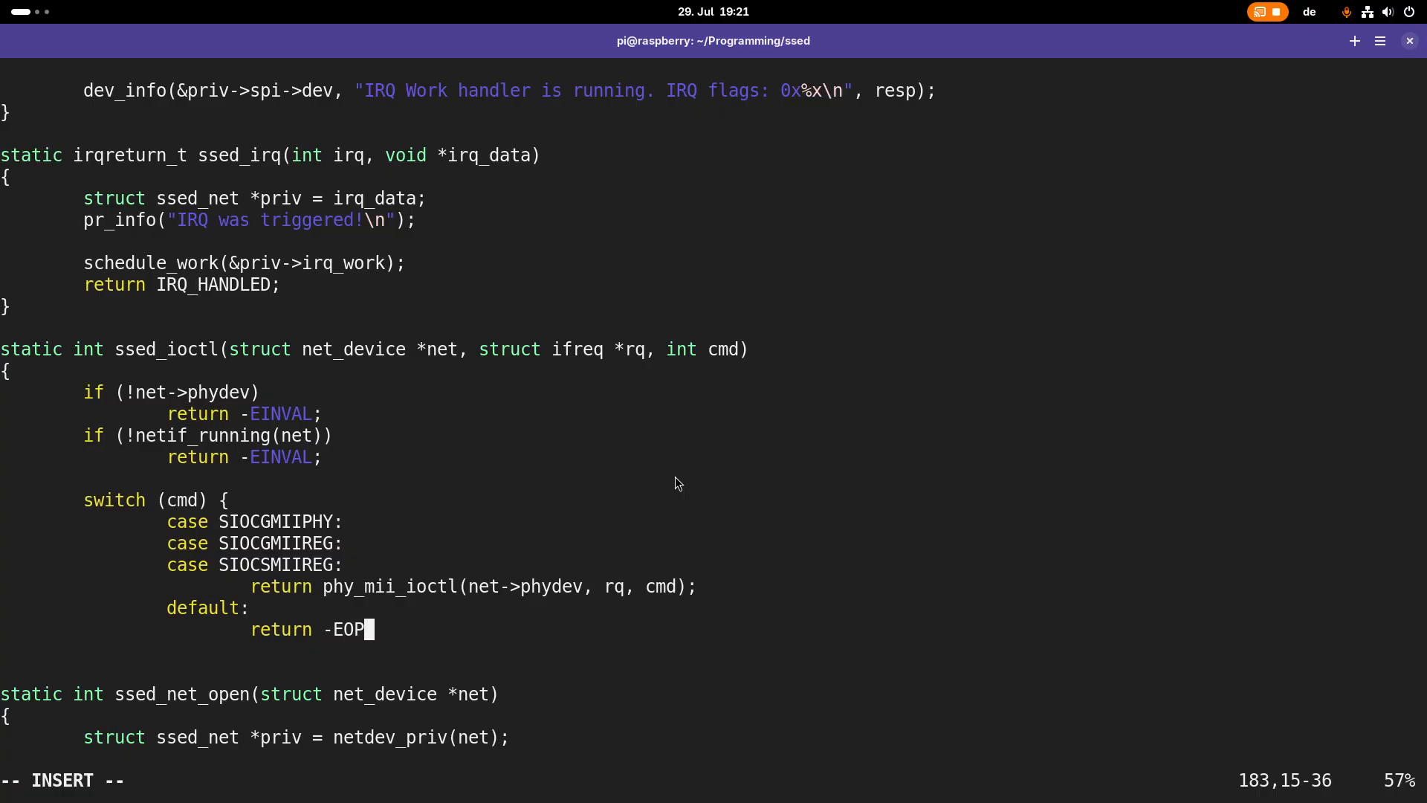
{"action": "type", "text": "NOTSUPP;"}
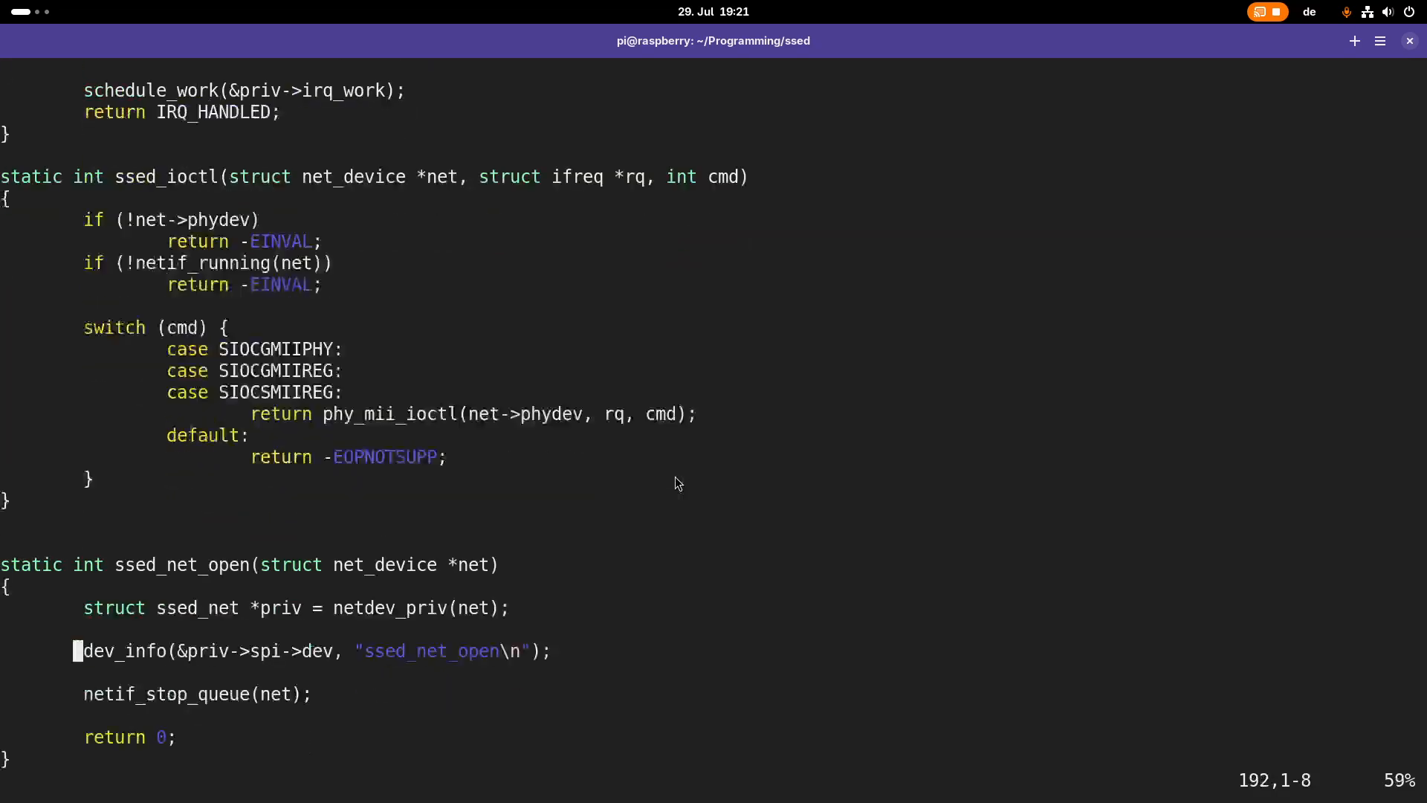
Add '.ndo_eth_ioctl = ssed_ioctl,' to the ssed_net_ops table
{"action": "scroll", "scroll_direction": "down", "scroll_amount": 3}
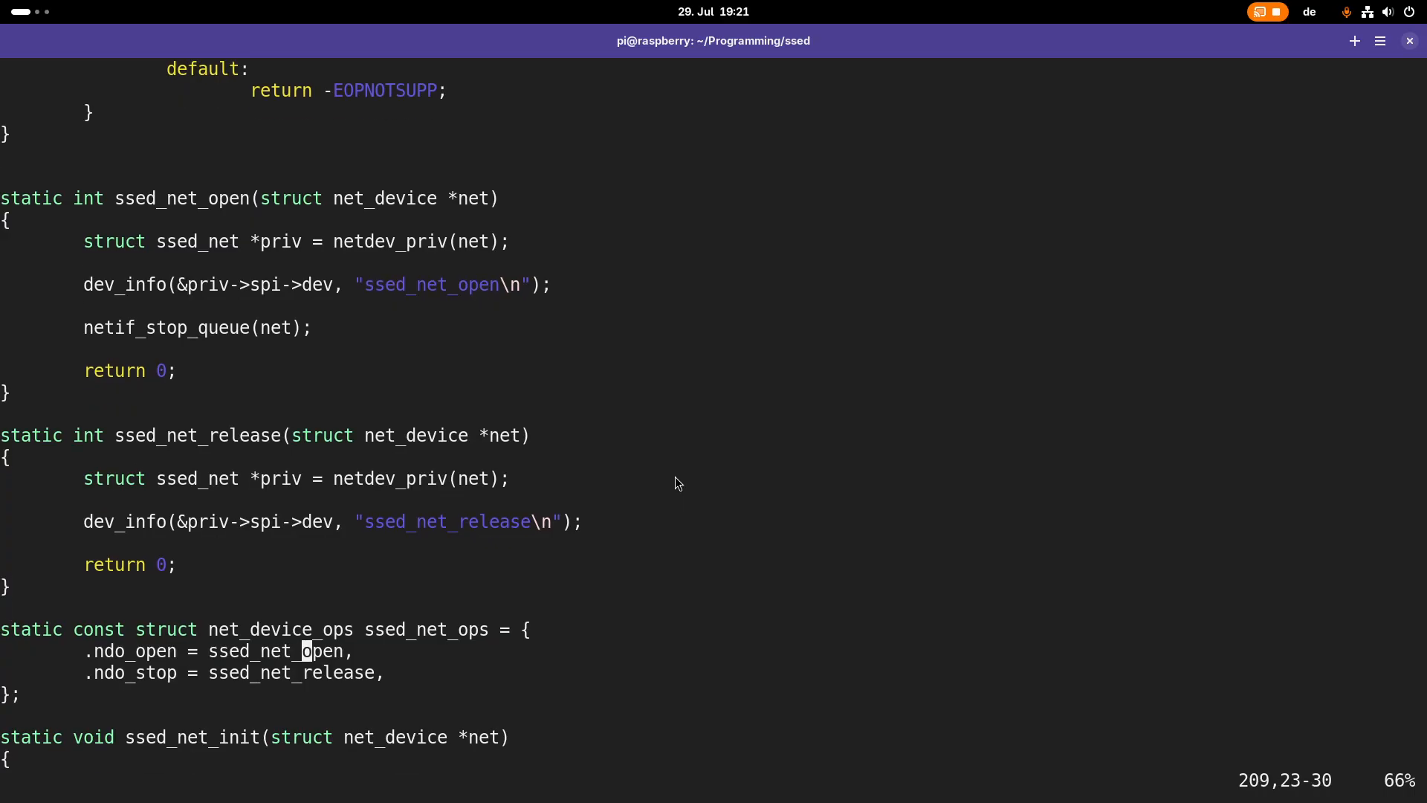
{"action": "type", "text": "ndi"}
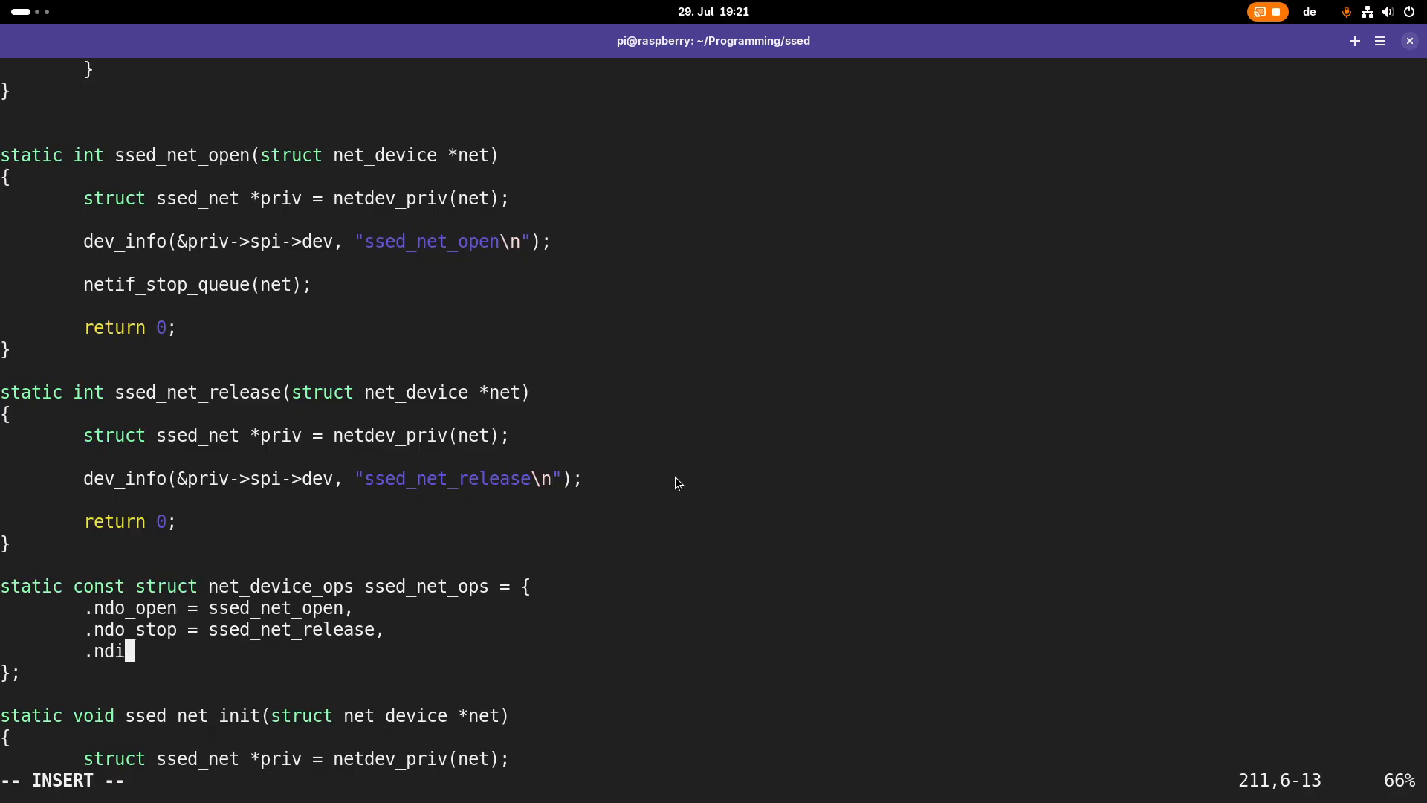
{"action": "type", "text": "o_e"}
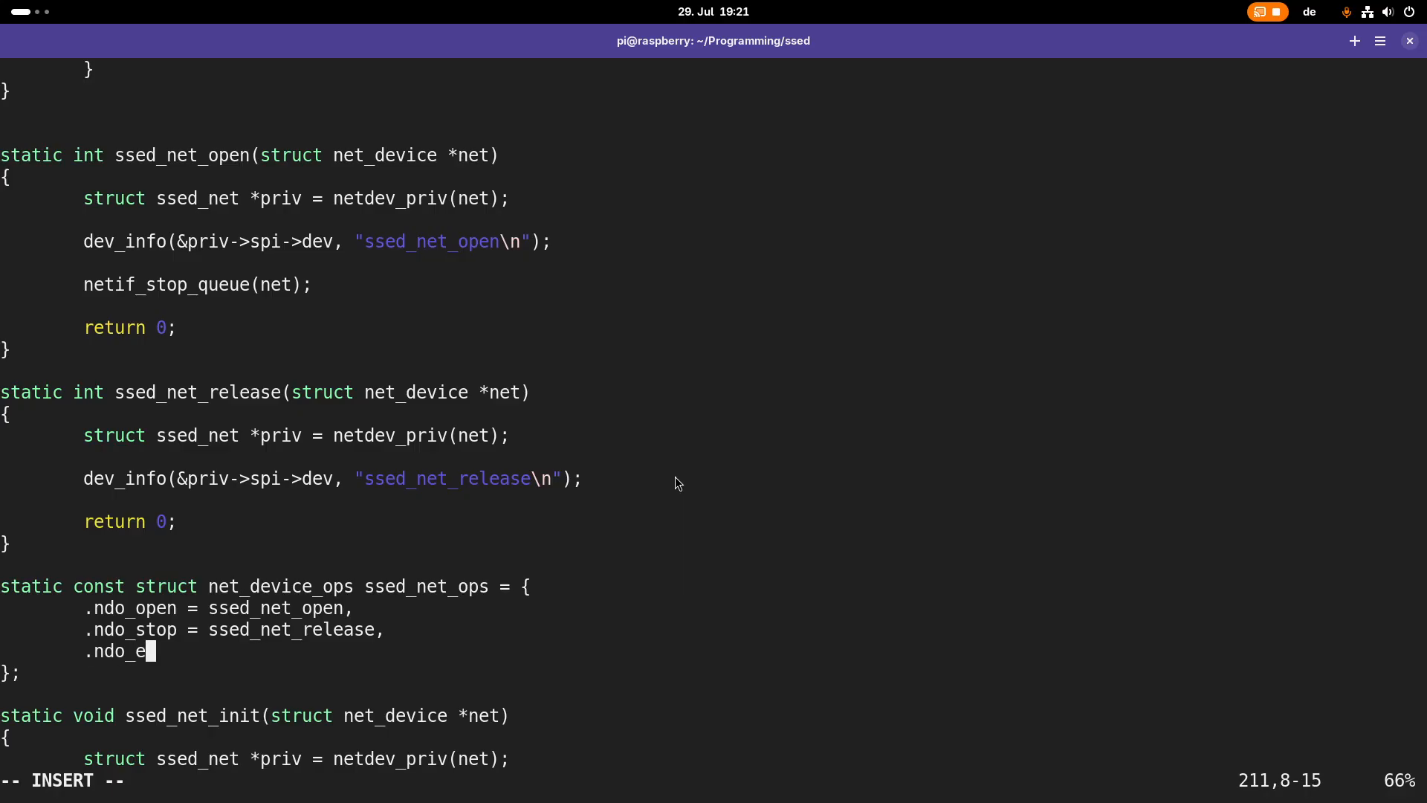
{"action": "type", "text": "th_"}
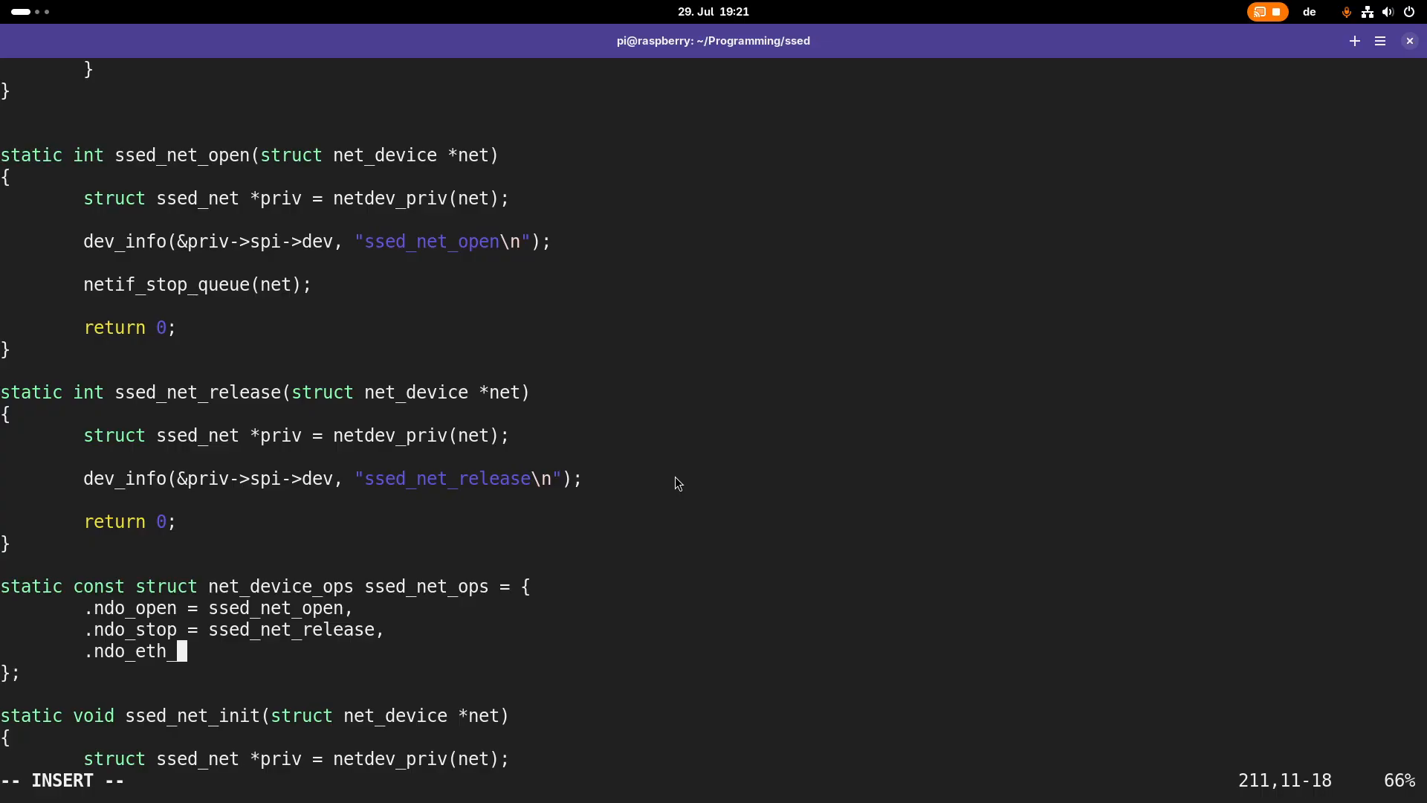
{"action": "type", "text": "_ioctl"}
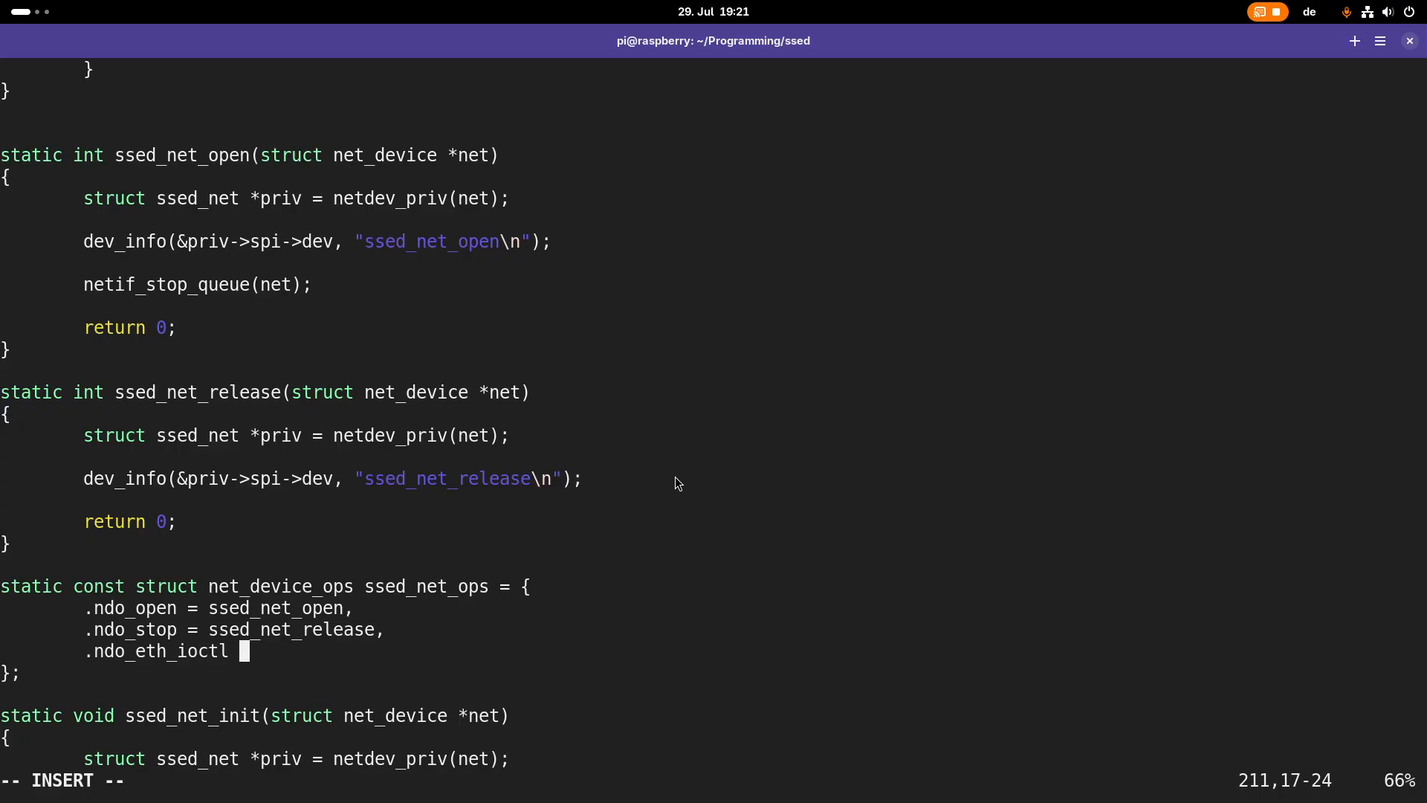
{"action": "type", "text": "= ssed_"}
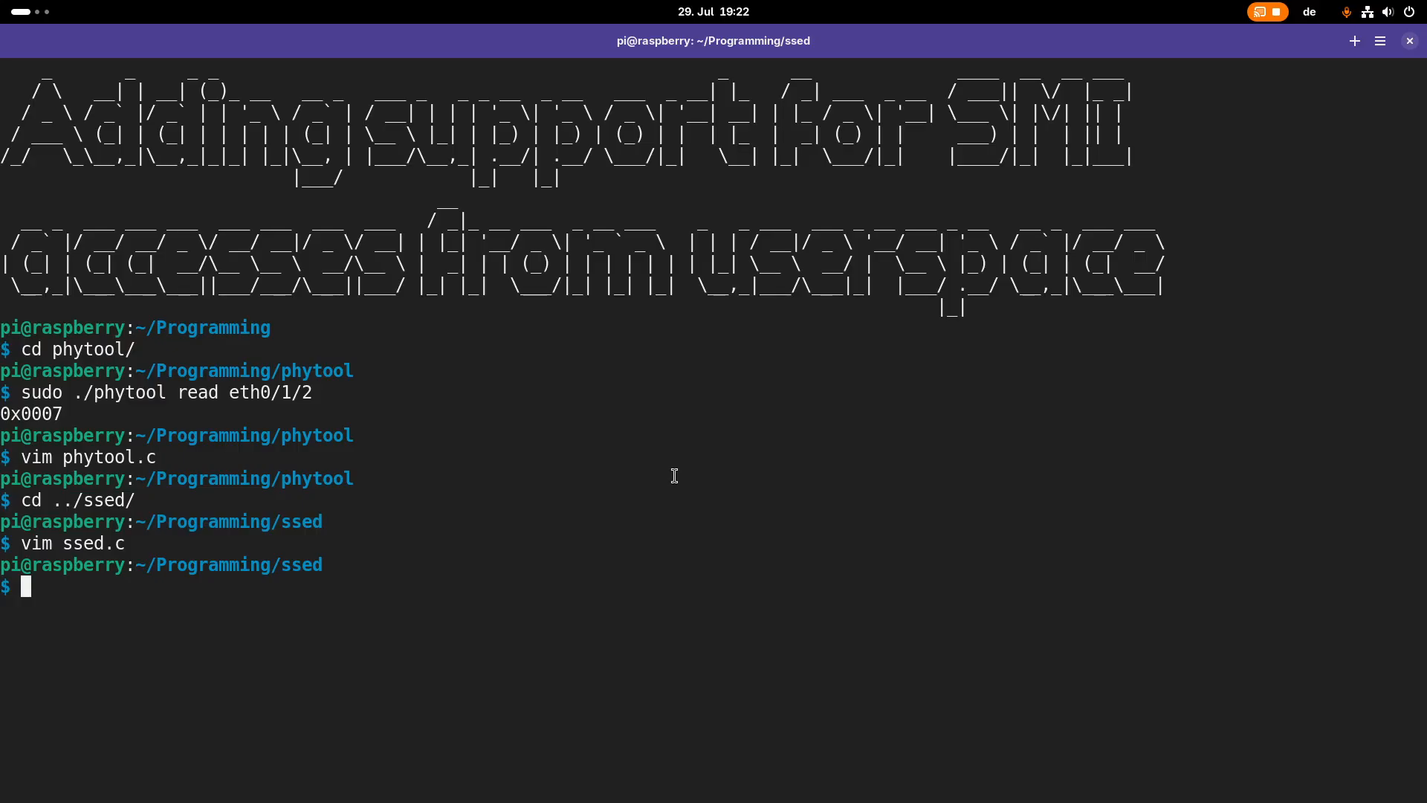
Run make, fix the undeclared 'net' line in ssed.c, and rebuild ssed.ko cleanly
{"action": "type", "text": "make"}
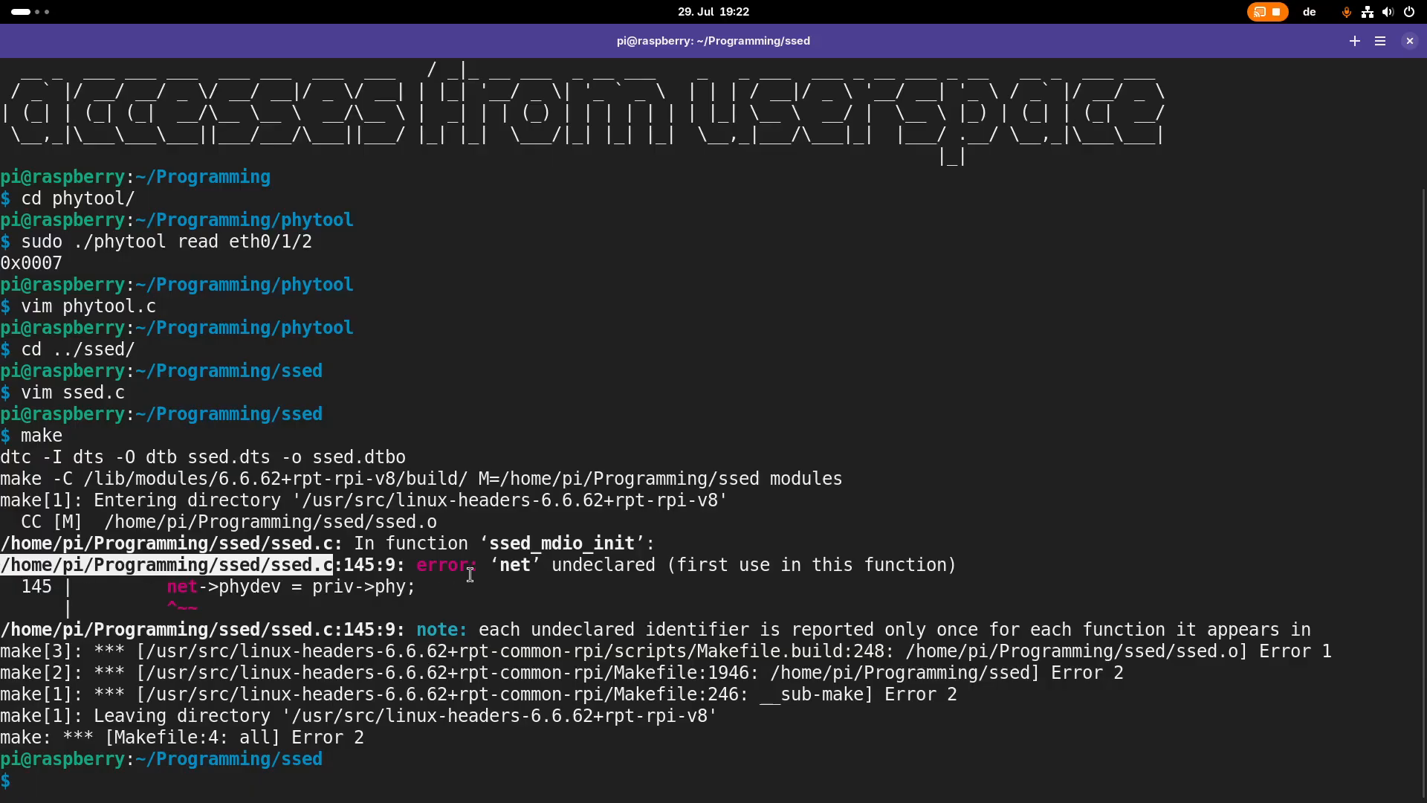
{"action": "key", "text": "Return"}
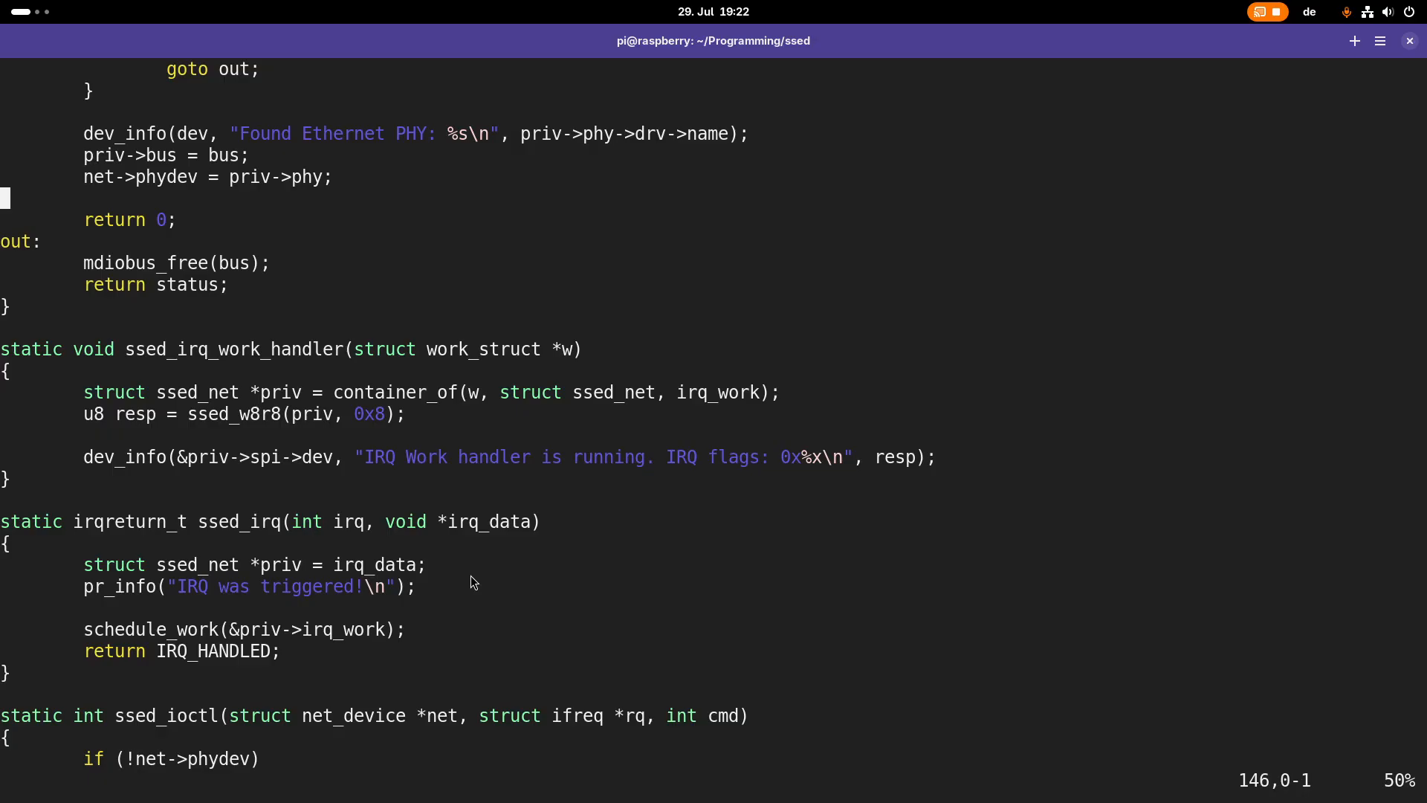
{"action": "key", "text": "i"}
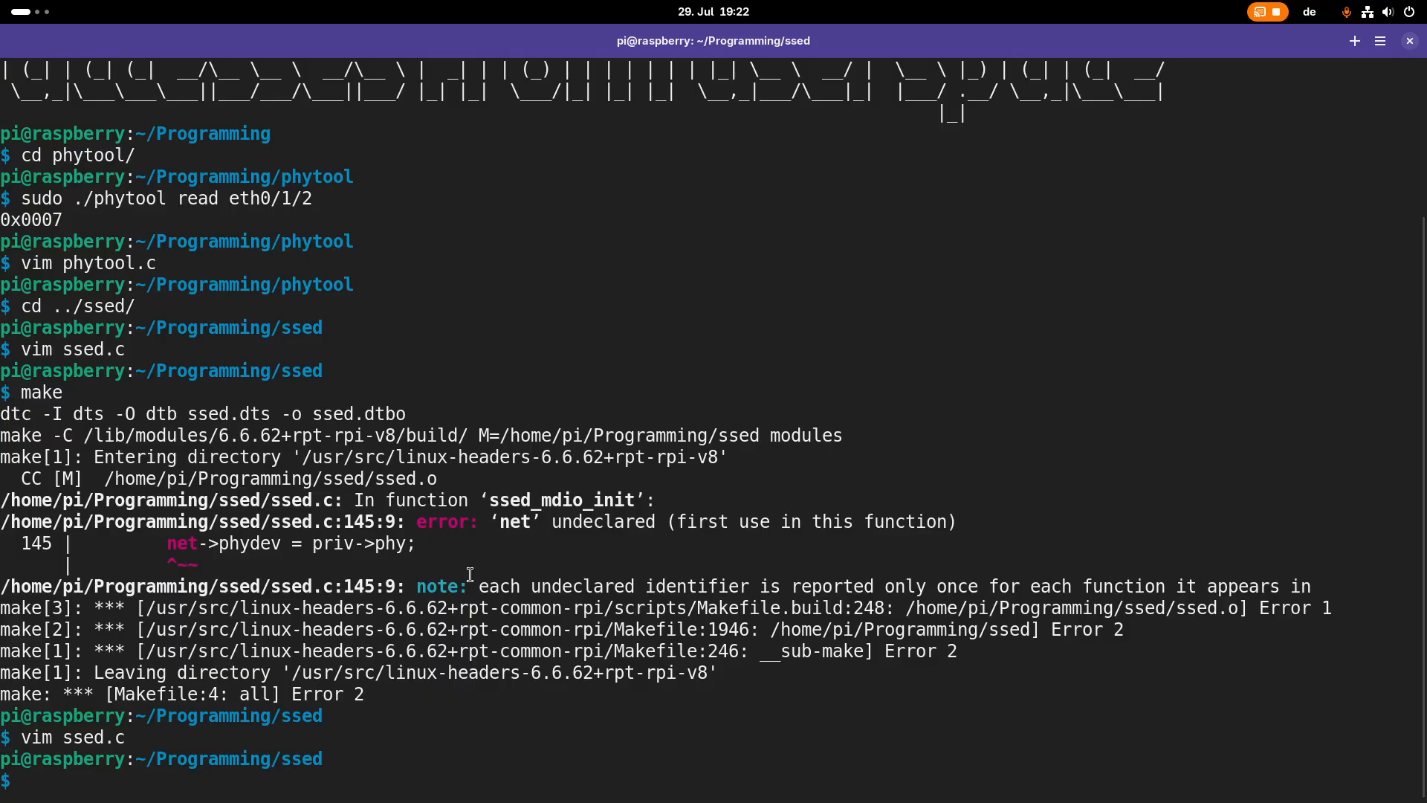
{"action": "key", "text": "Return"}
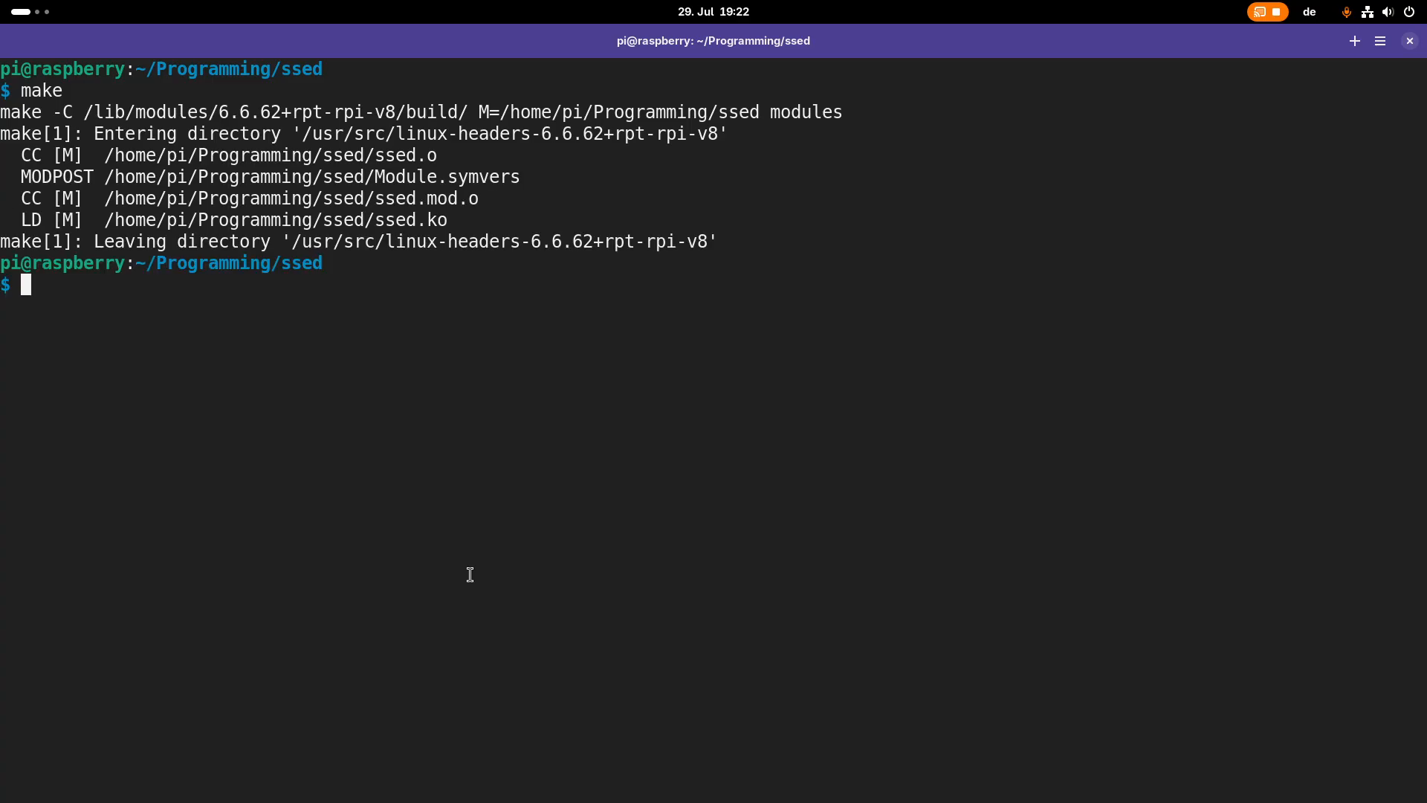
Start tmux, apply the ssed.dtbo overlay, insert ssed.ko, and restart sudo dmesg -W
{"action": "type", "text": "tm"}
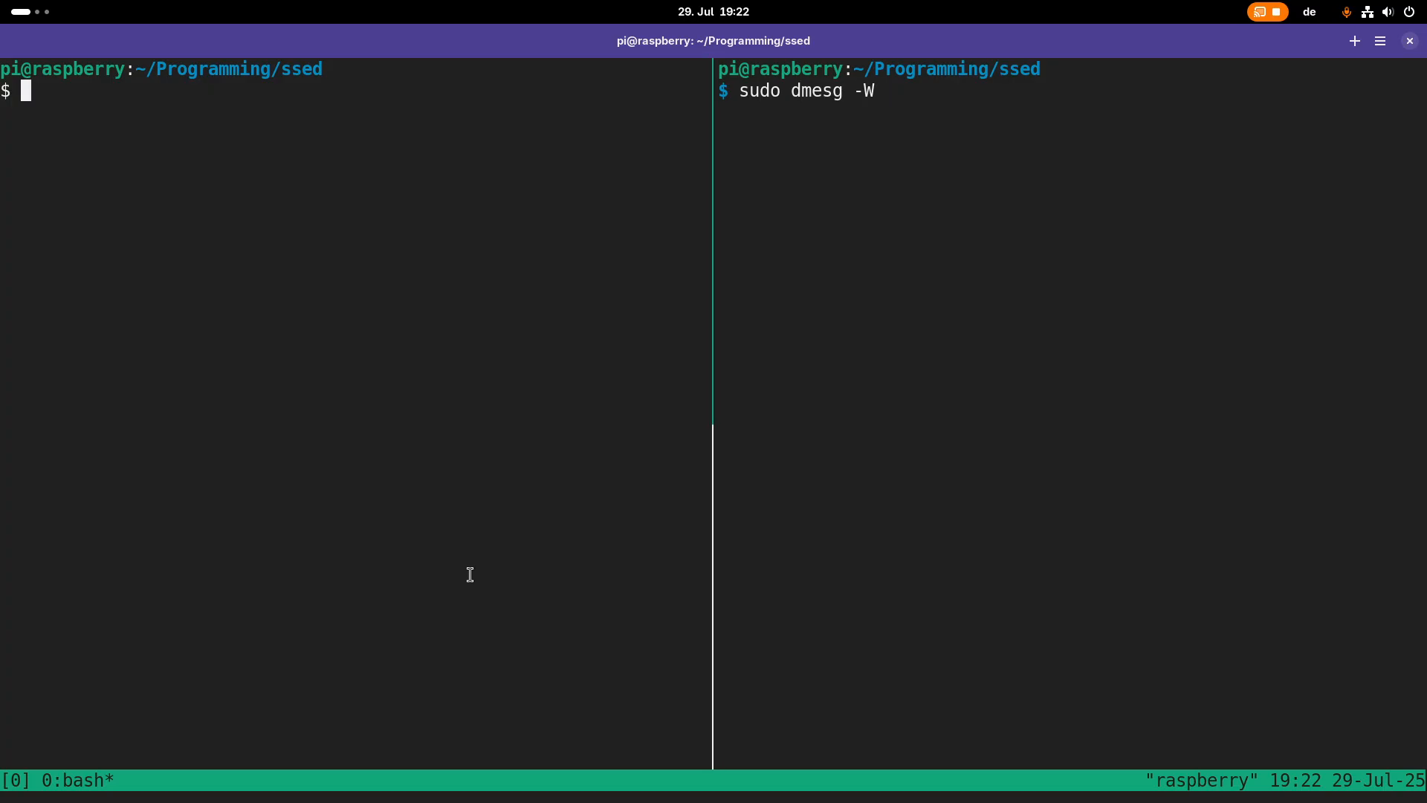
{"action": "type", "text": "sudo dtoverlay"}
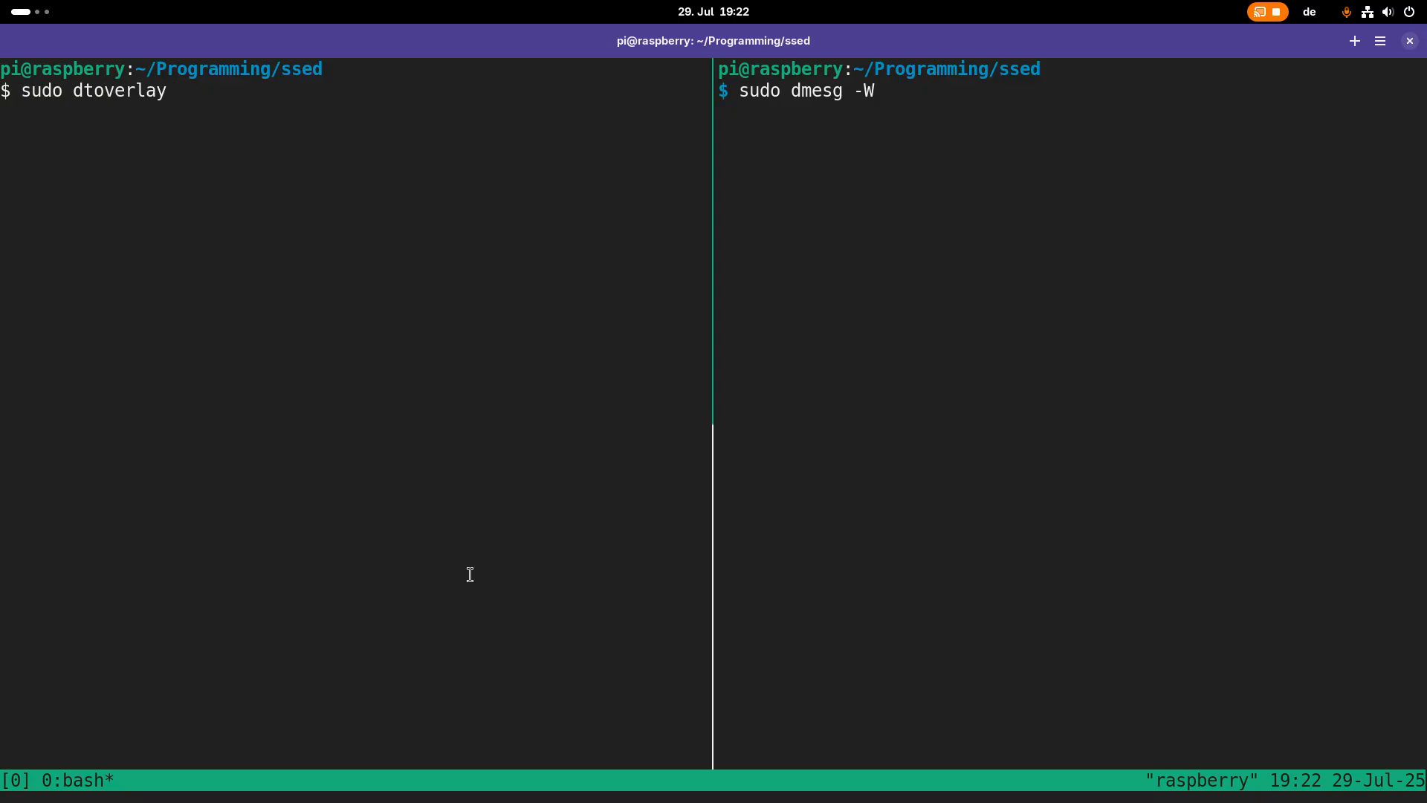
{"action": "type", "text": "ssed.dtbo"}
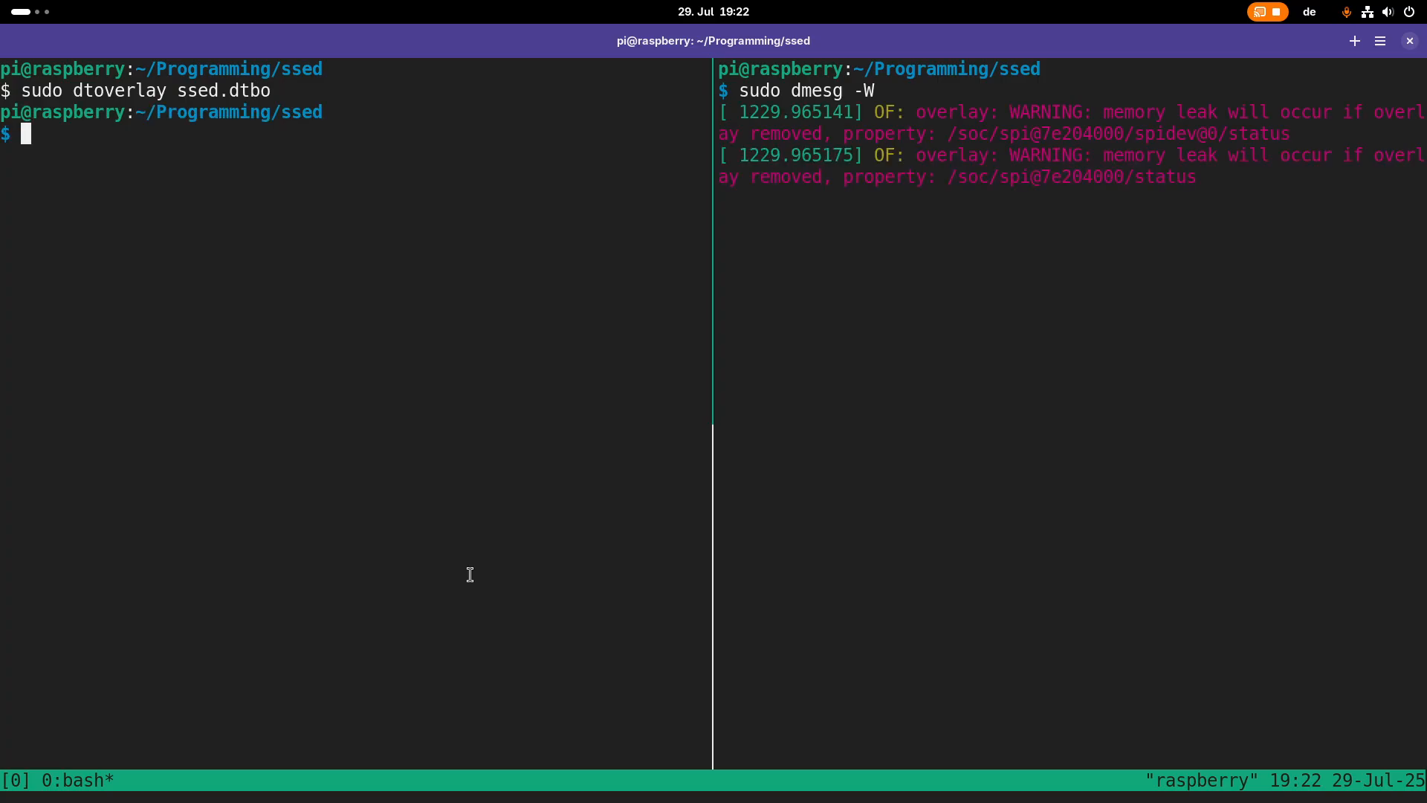
{"action": "type", "text": "sudo insmod ssed.ko"}
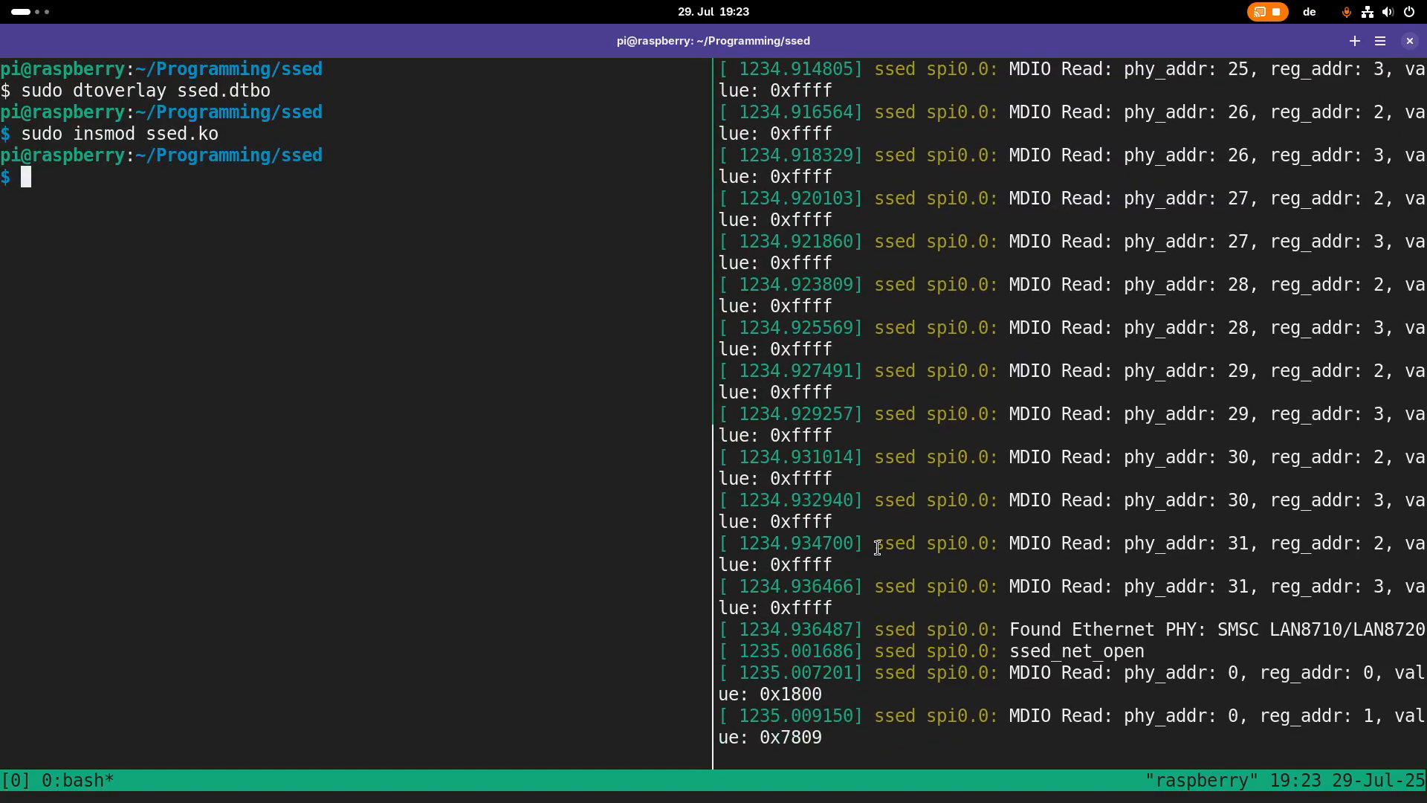
{"action": "mouse_move", "coordinate": [1260, 246]}
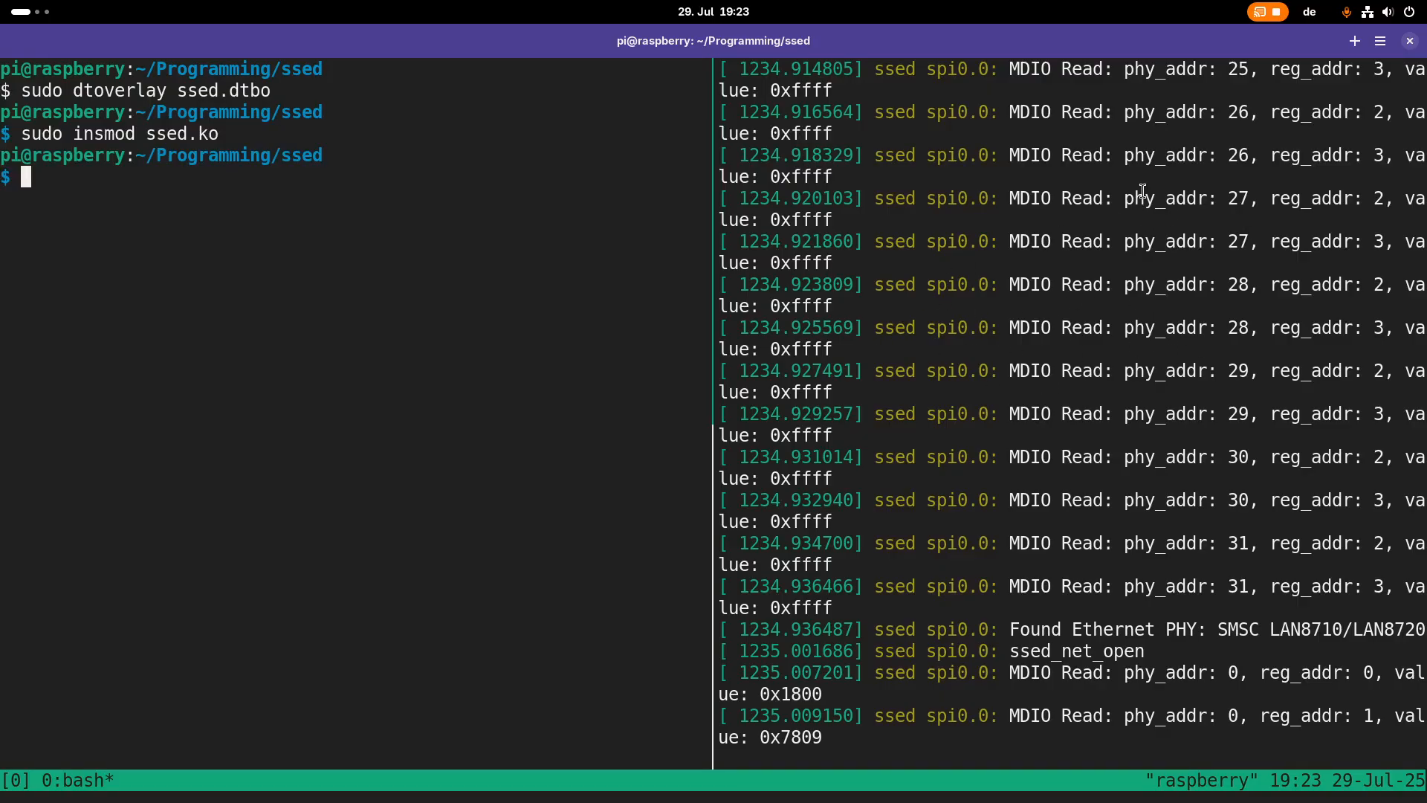
{"action": "mouse_move", "coordinate": [956, 490]}
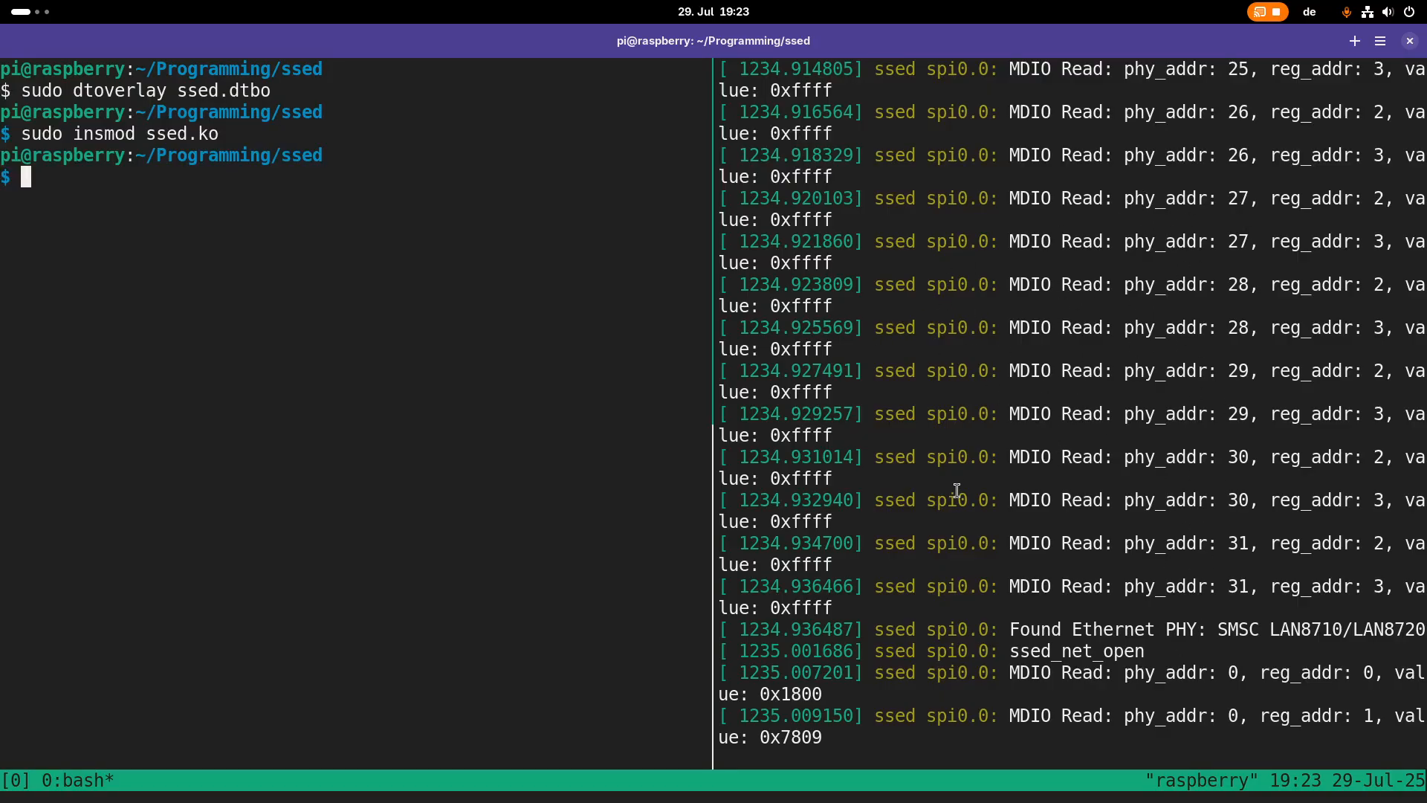
{"action": "key", "text": "ctrl+c"}
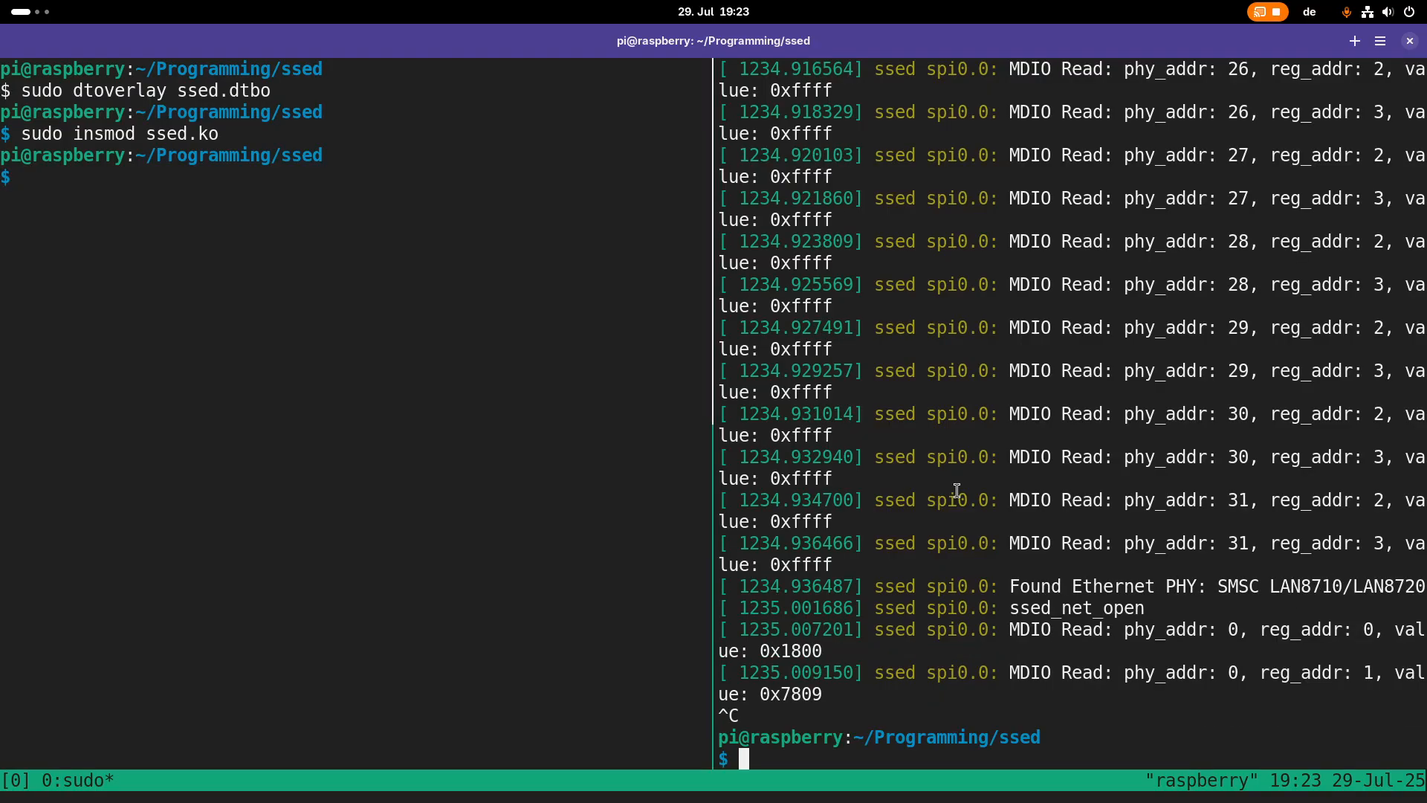
{"action": "type", "text": "sudo dmesg -W"}
{"action": "left_click", "coordinate": [355, 177]}
{"action": "type", "text": "ip l"}
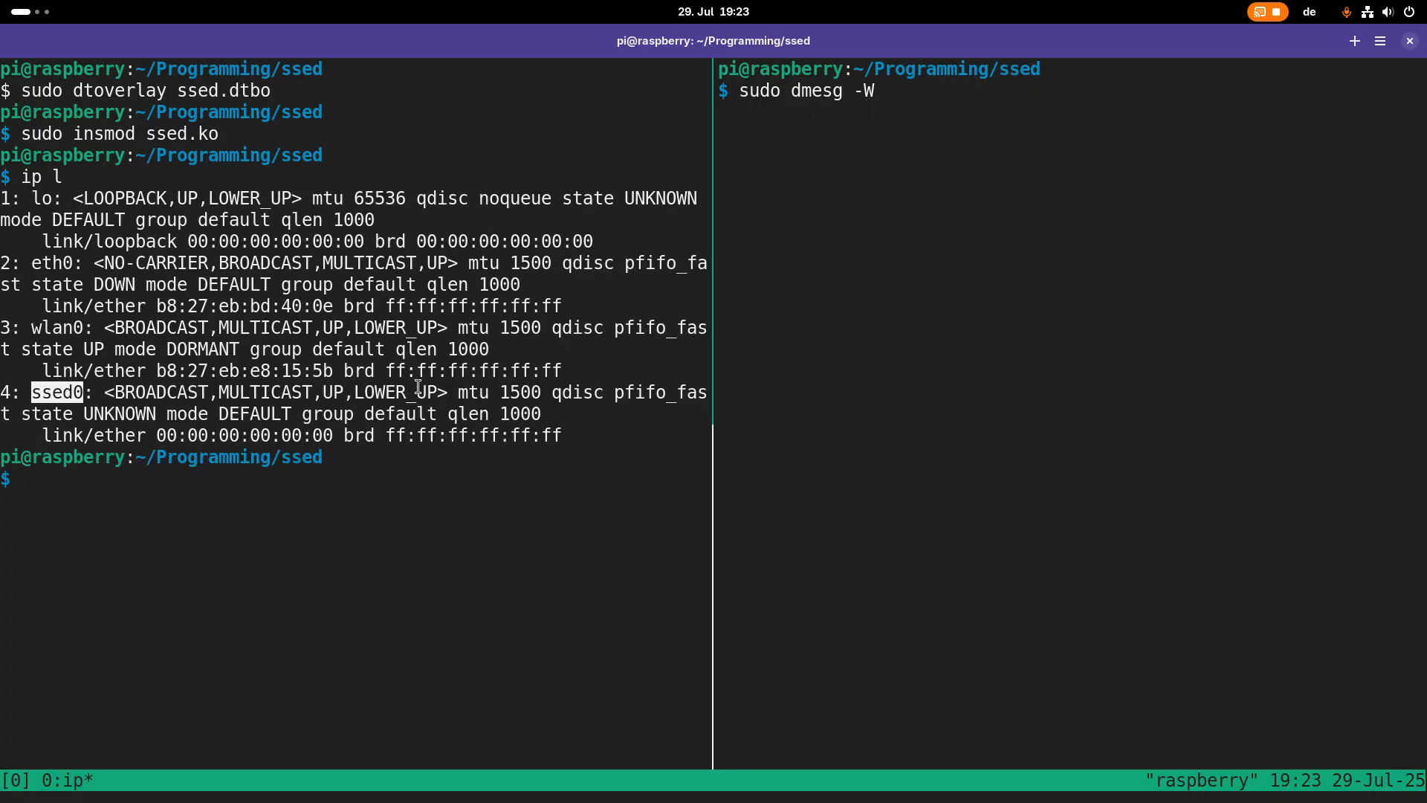
{"action": "mouse_move", "coordinate": [344, 416]}
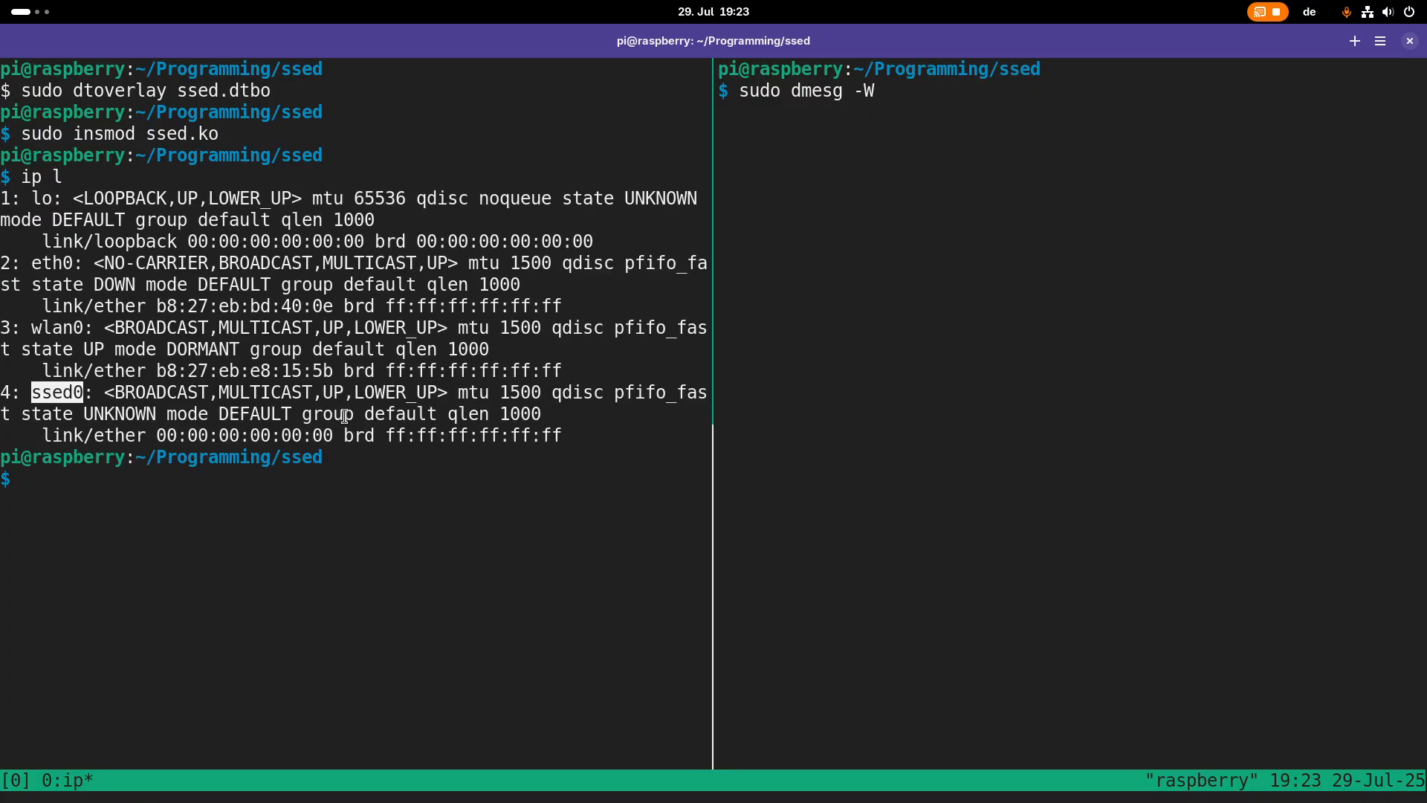
Change into phytool and read registers 2 and 3 of PHY 0 over ssed0
{"action": "type", "text": "cd ../phytool/"}
{"action": "type", "text": "s"}
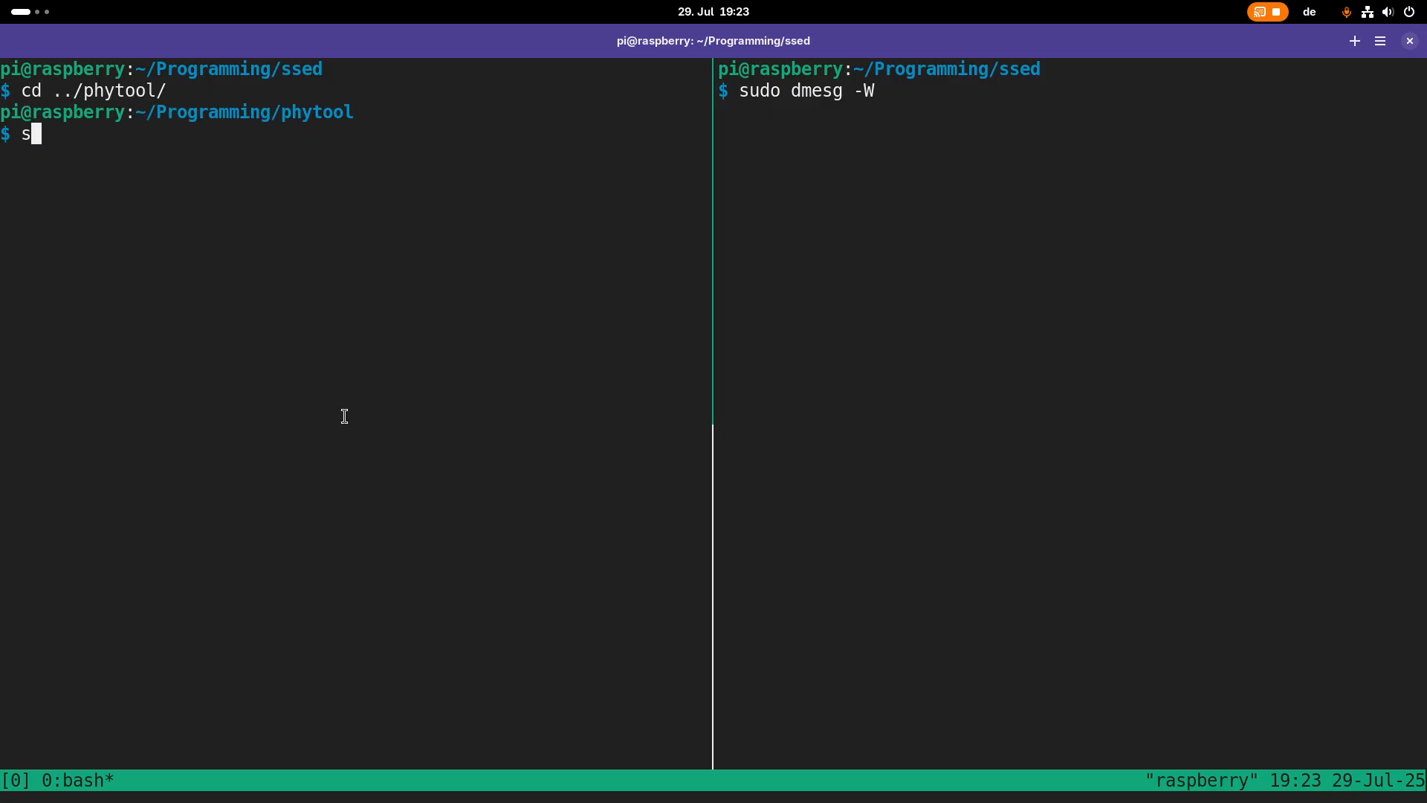
{"action": "type", "text": "udo ."}
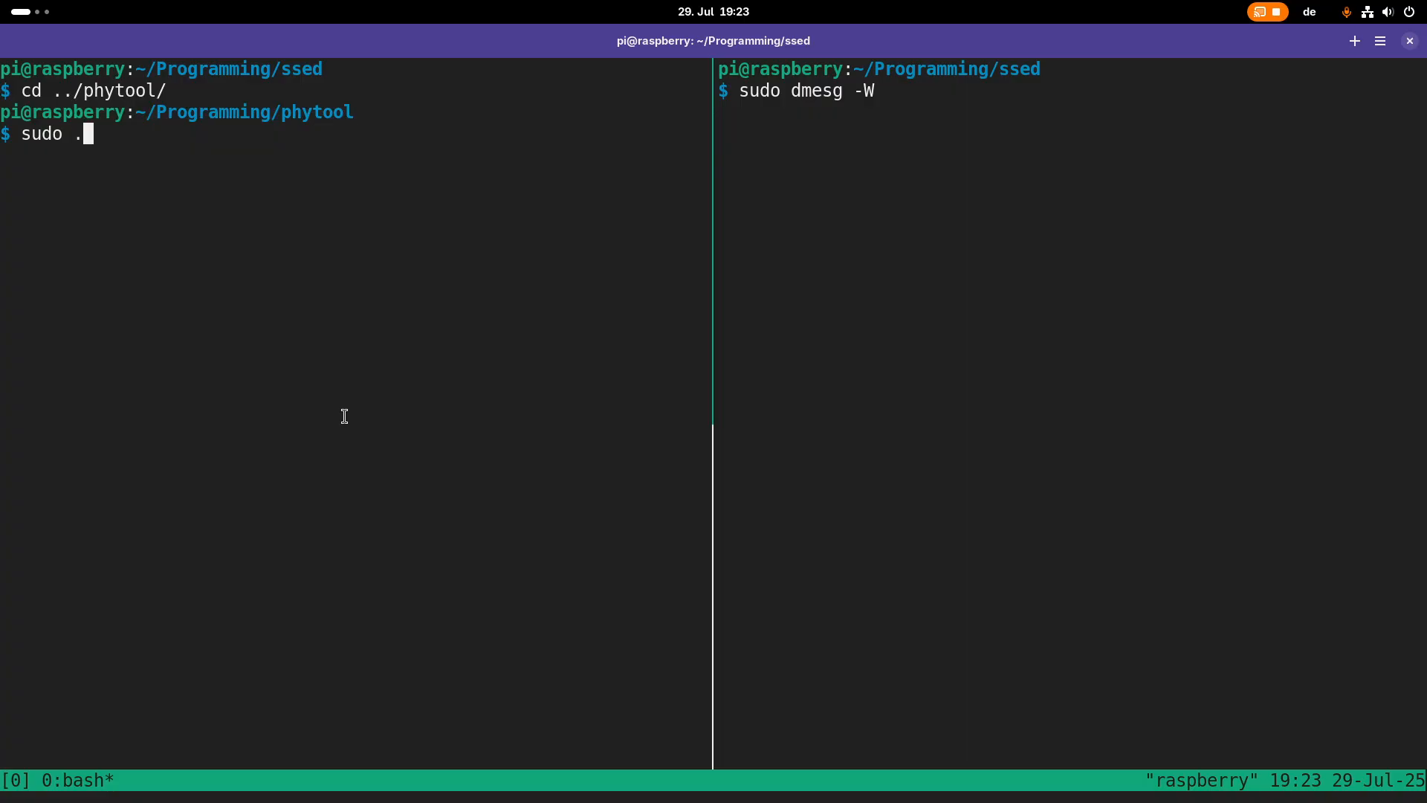
{"action": "type", "text": "./phytool read"}
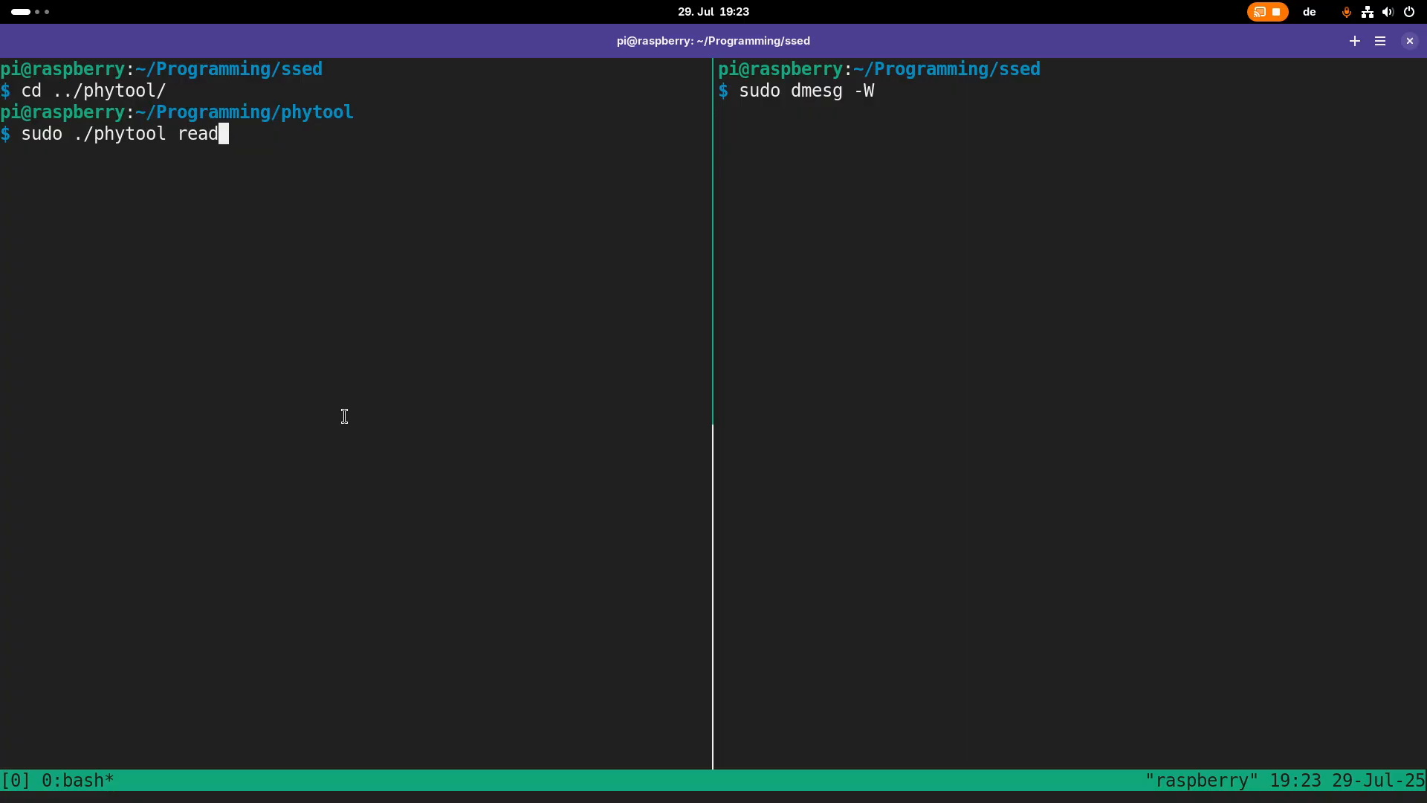
{"action": "type", "text": "ssed0"}
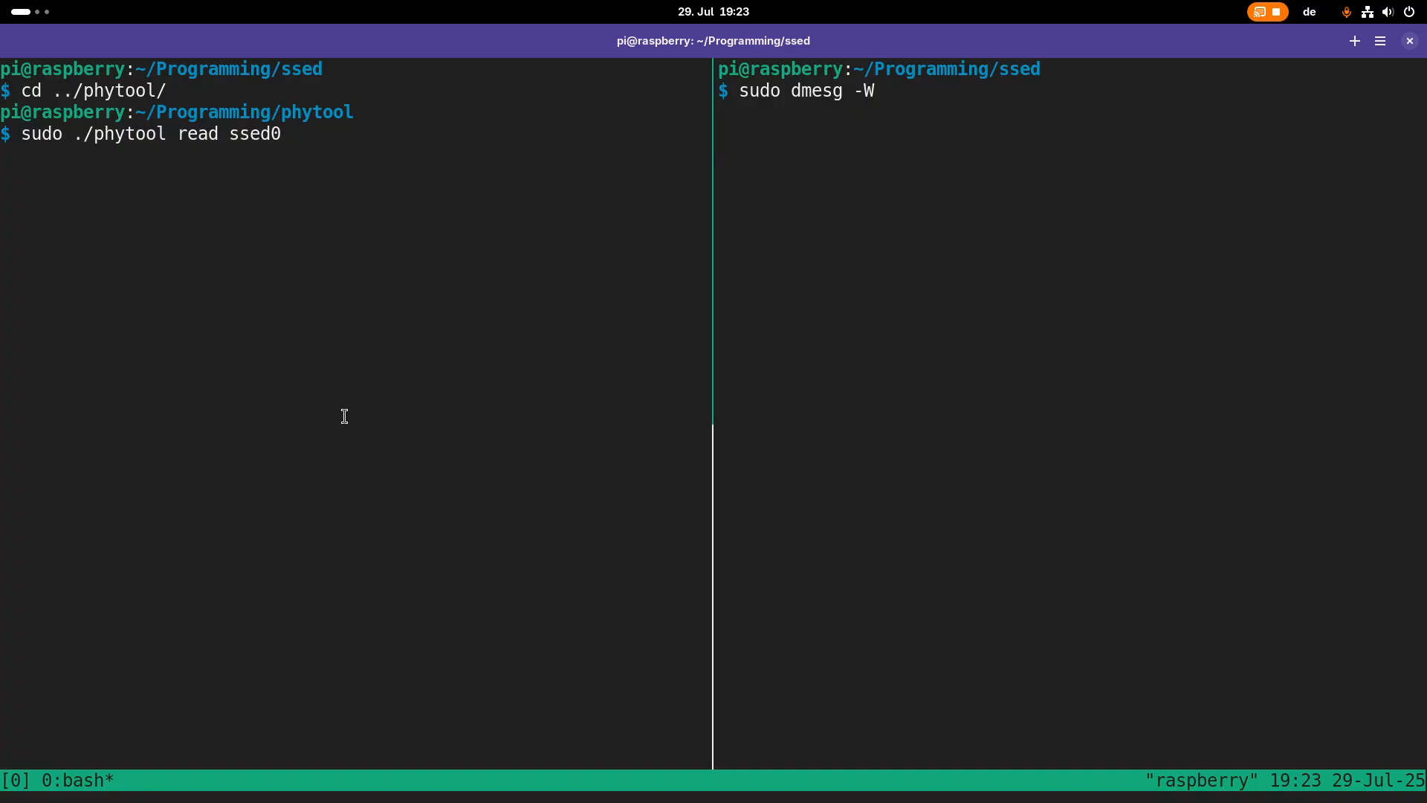
{"action": "type", "text": "/0("}
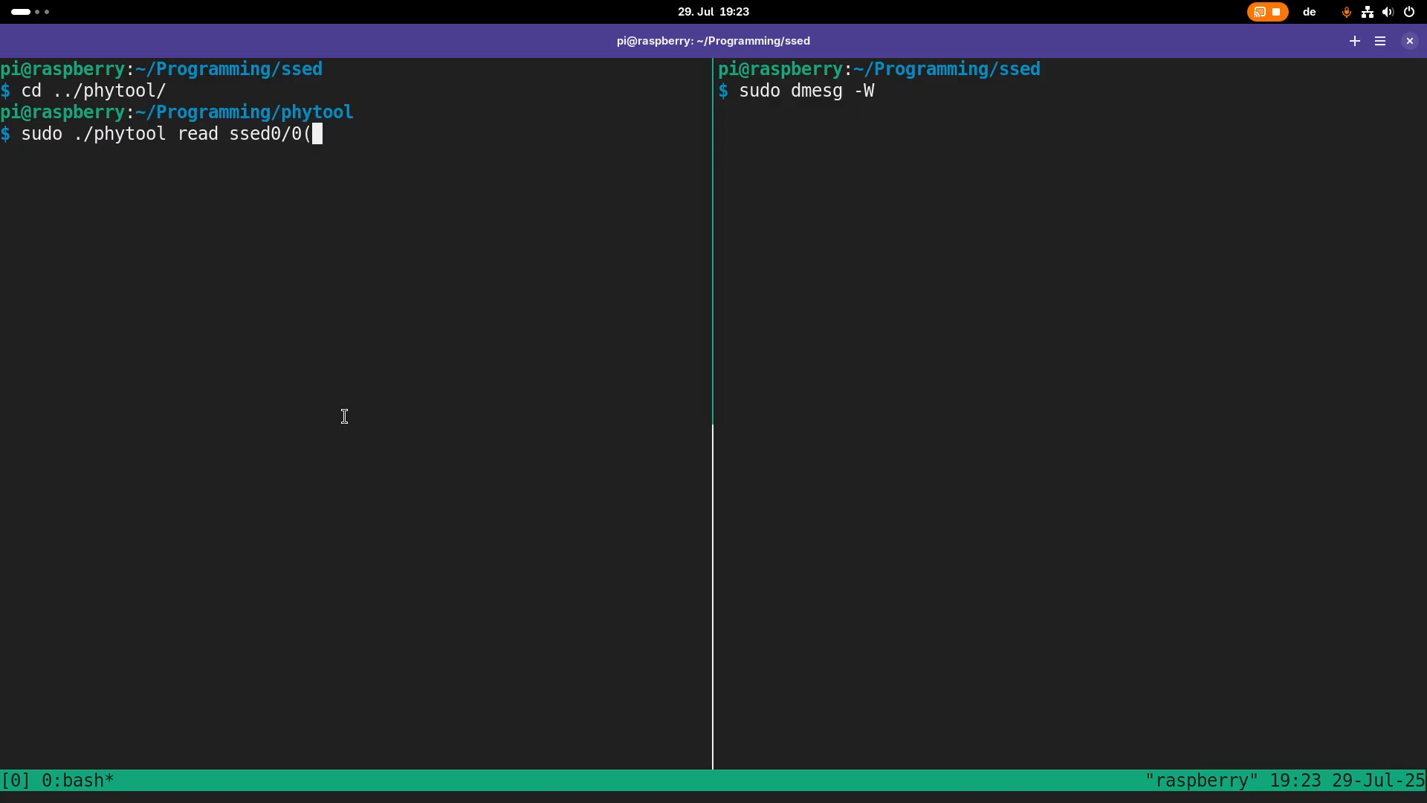
{"action": "key", "text": "BackSpace"}
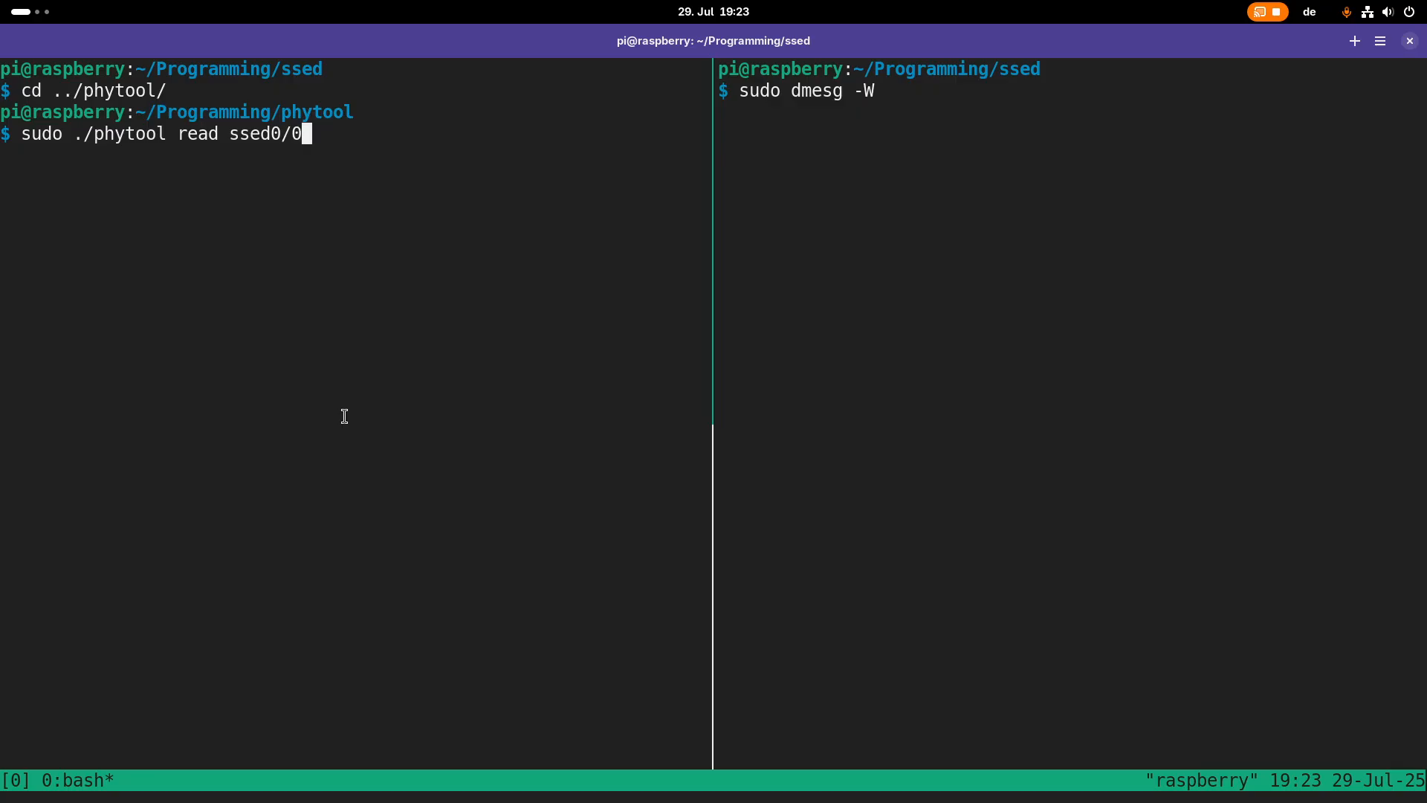
{"action": "key", "text": "Return"}
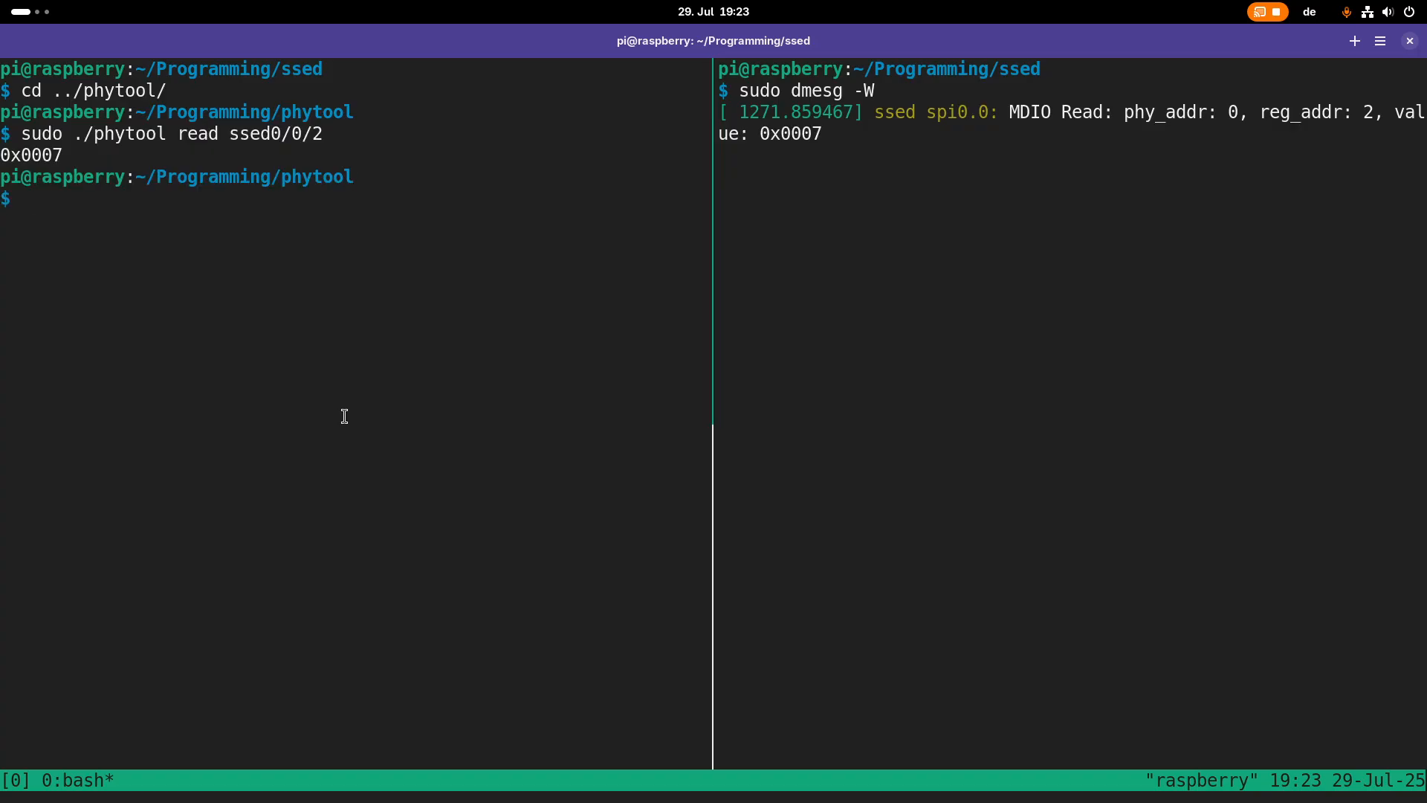
{"action": "type", "text": "sudo ./phytool read ssed0/0/2"}
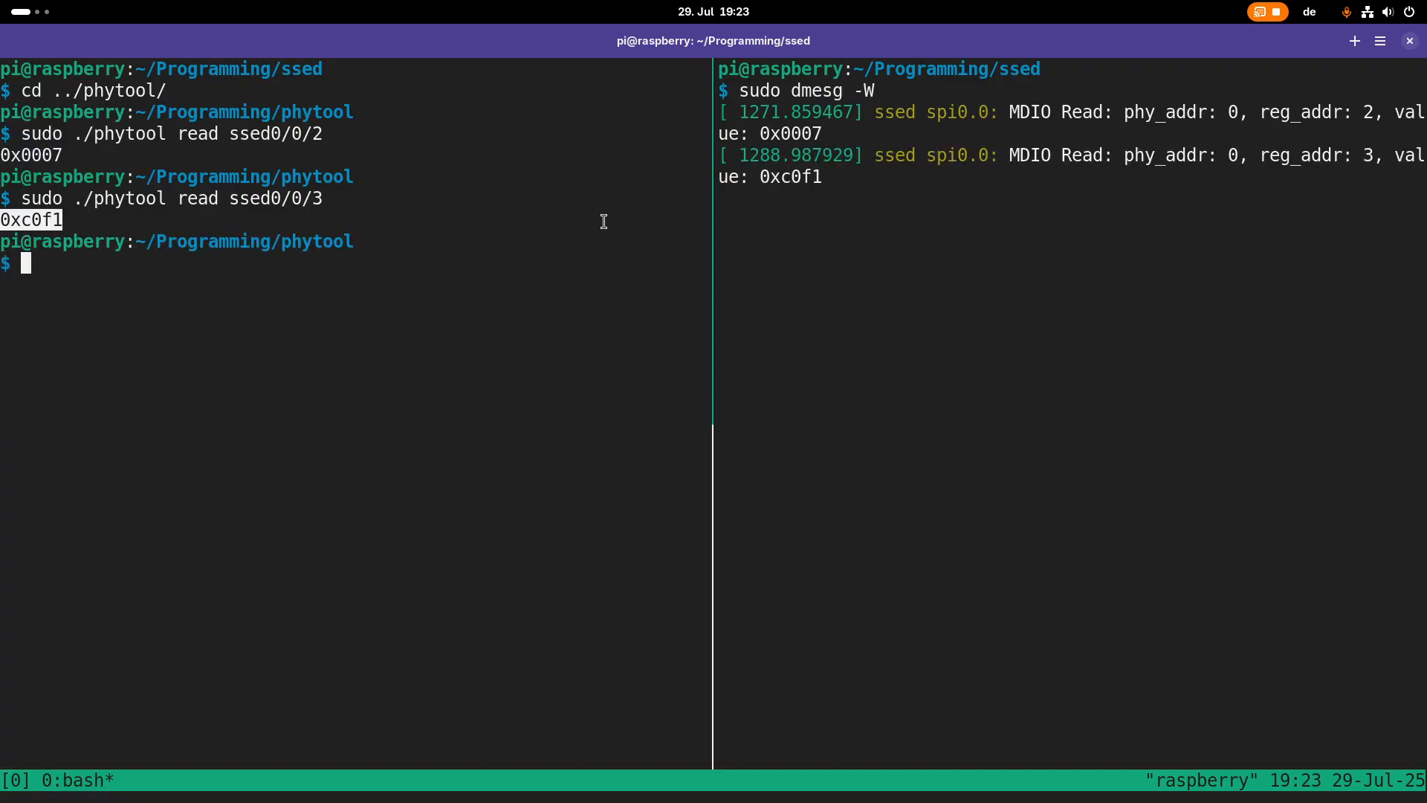
{"action": "mouse_move", "coordinate": [414, 178]}
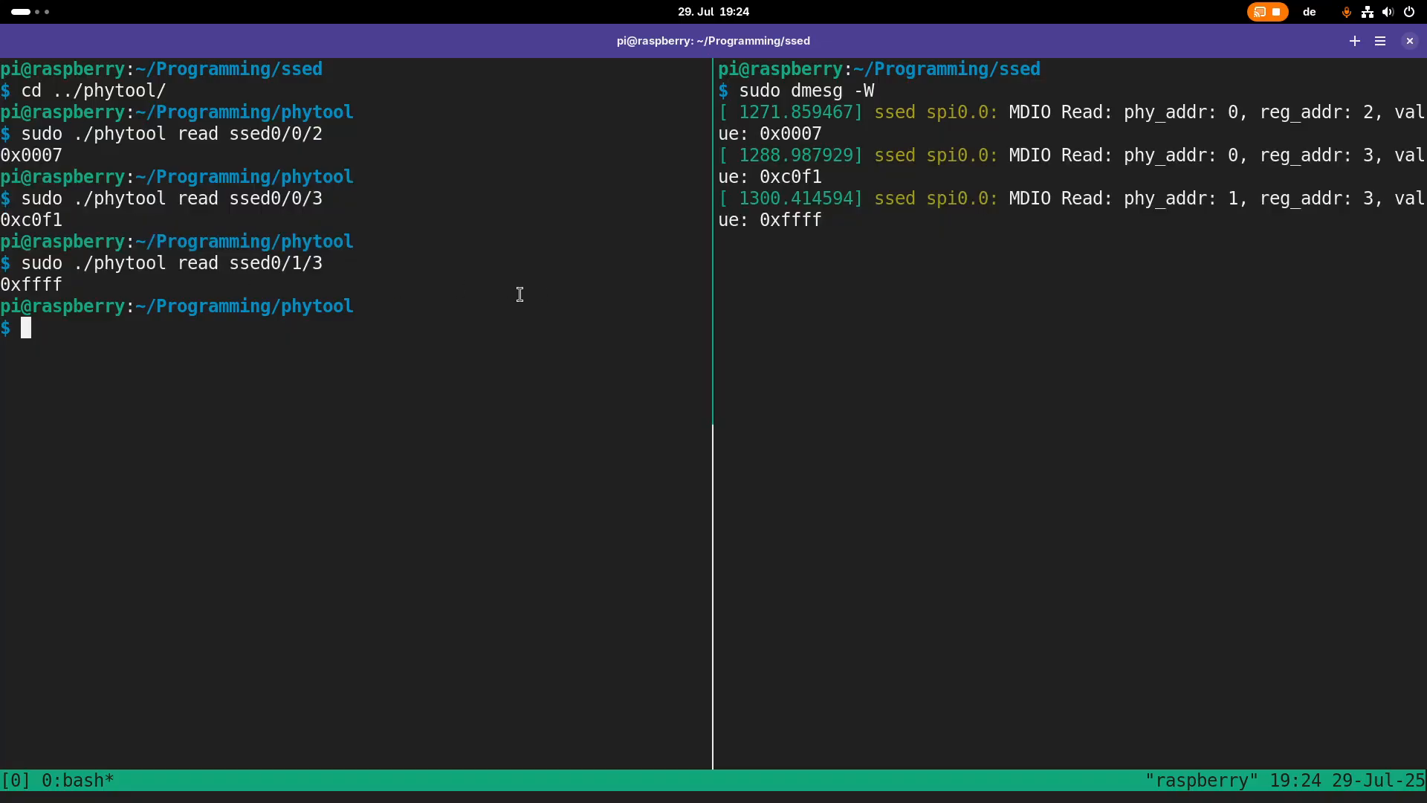
{"action": "type", "text": "sudo ./phytool read ssed0/0/3"}
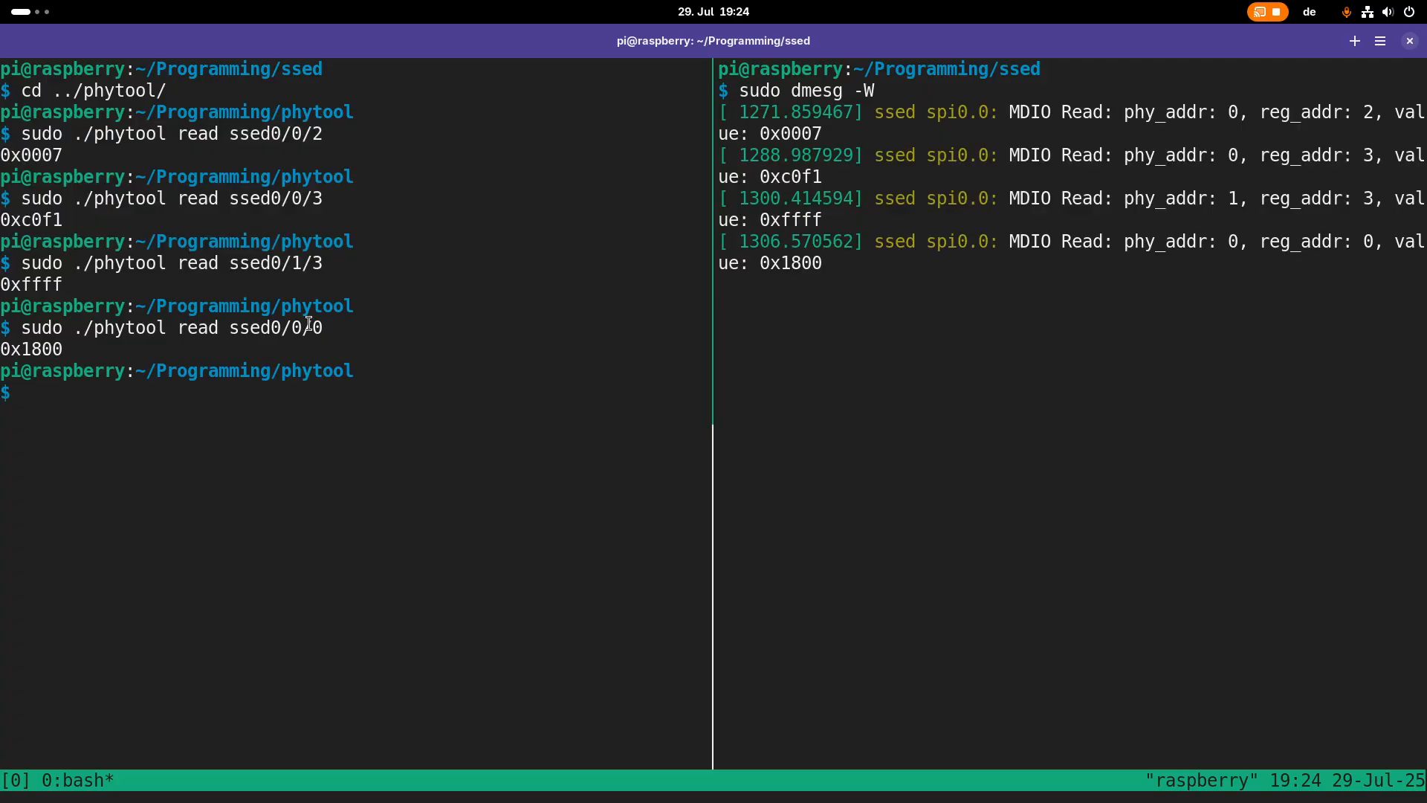
Read register 0 of PHY 0 on ssed0, write 0x3100 to it, and read it back
{"action": "double_click", "coordinate": [29, 349]}
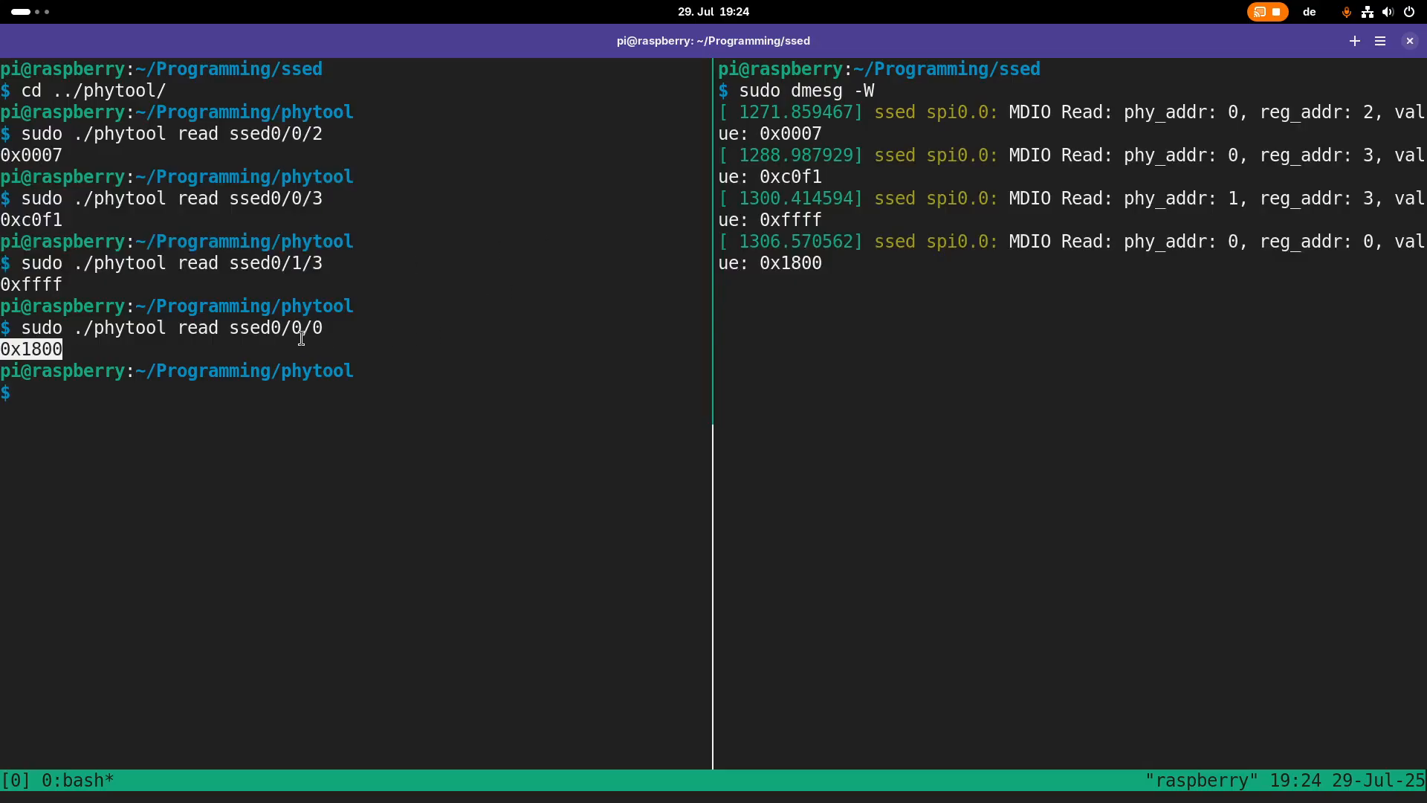
{"action": "type", "text": "sudo ./phytool read ssed0/0/0"}
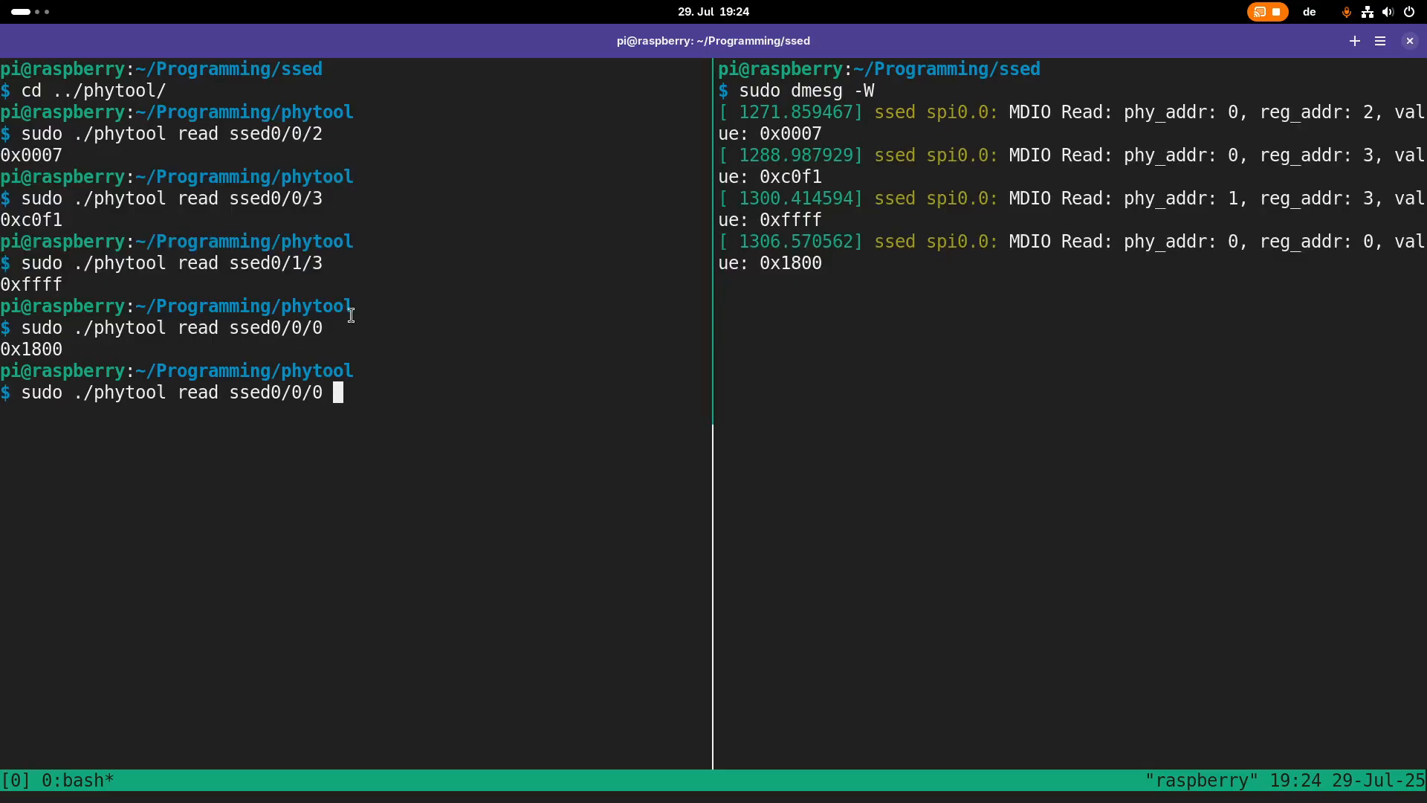
{"action": "type", "text": "0x3100"}
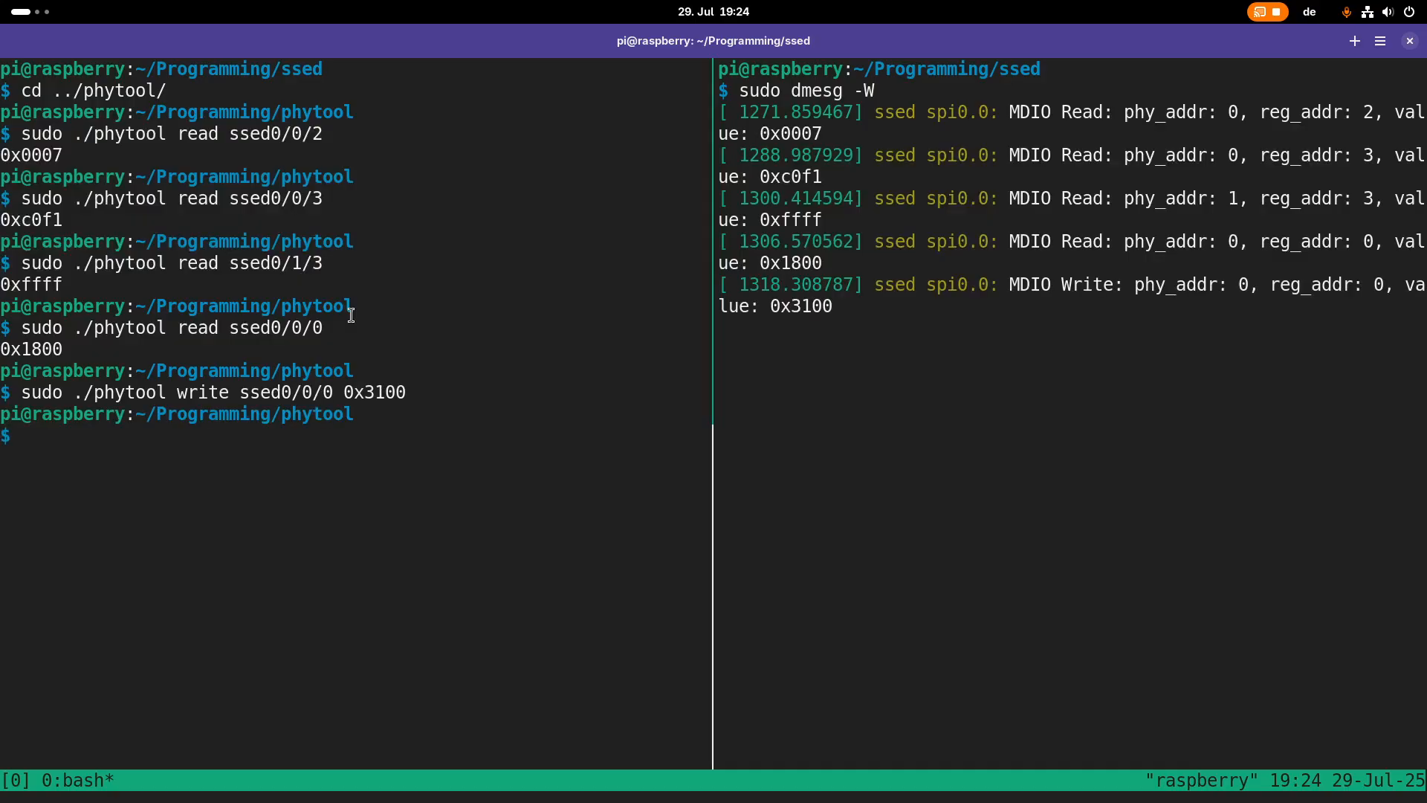
{"action": "double_click", "coordinate": [1042, 285]}
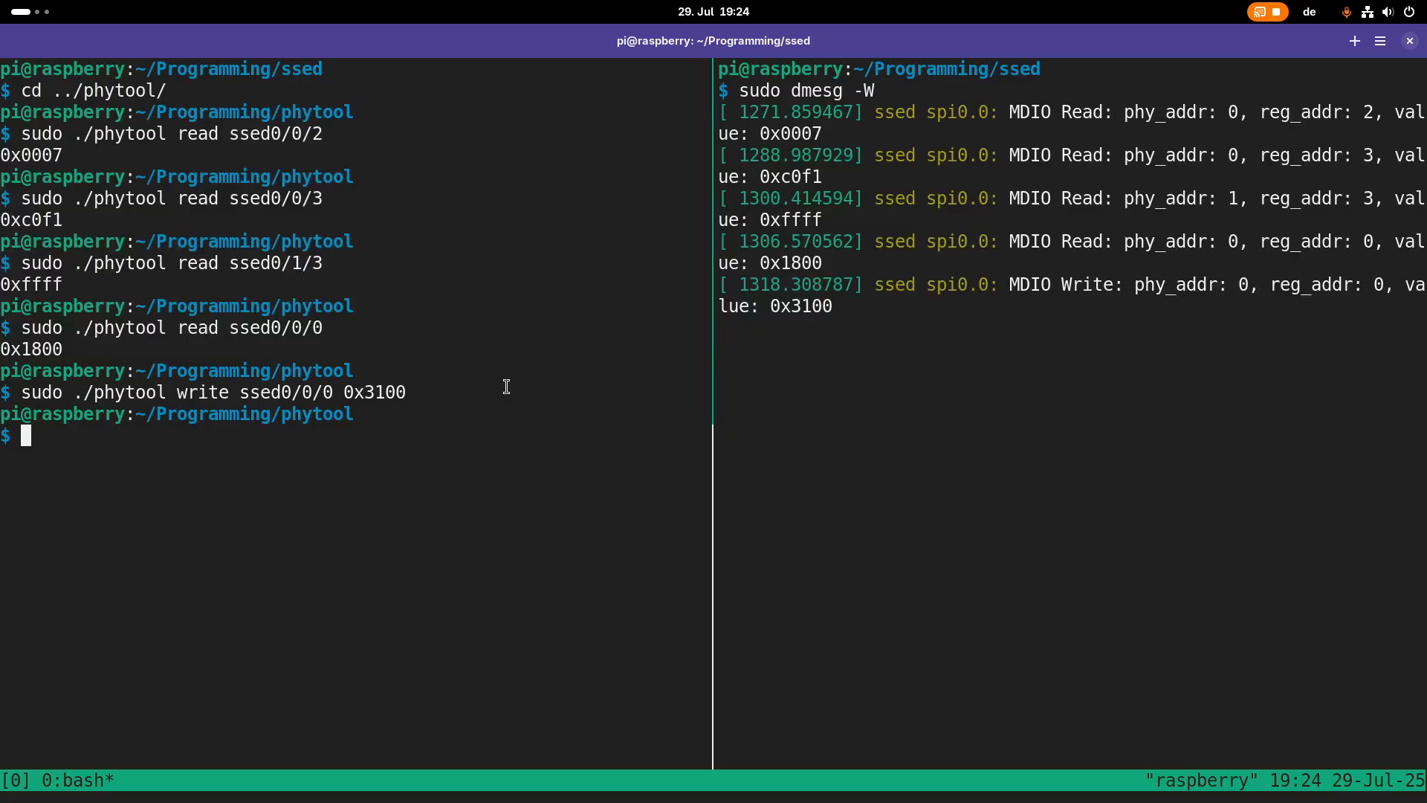
{"action": "type", "text": "sudo ./phytool read ssed0/0/0"}
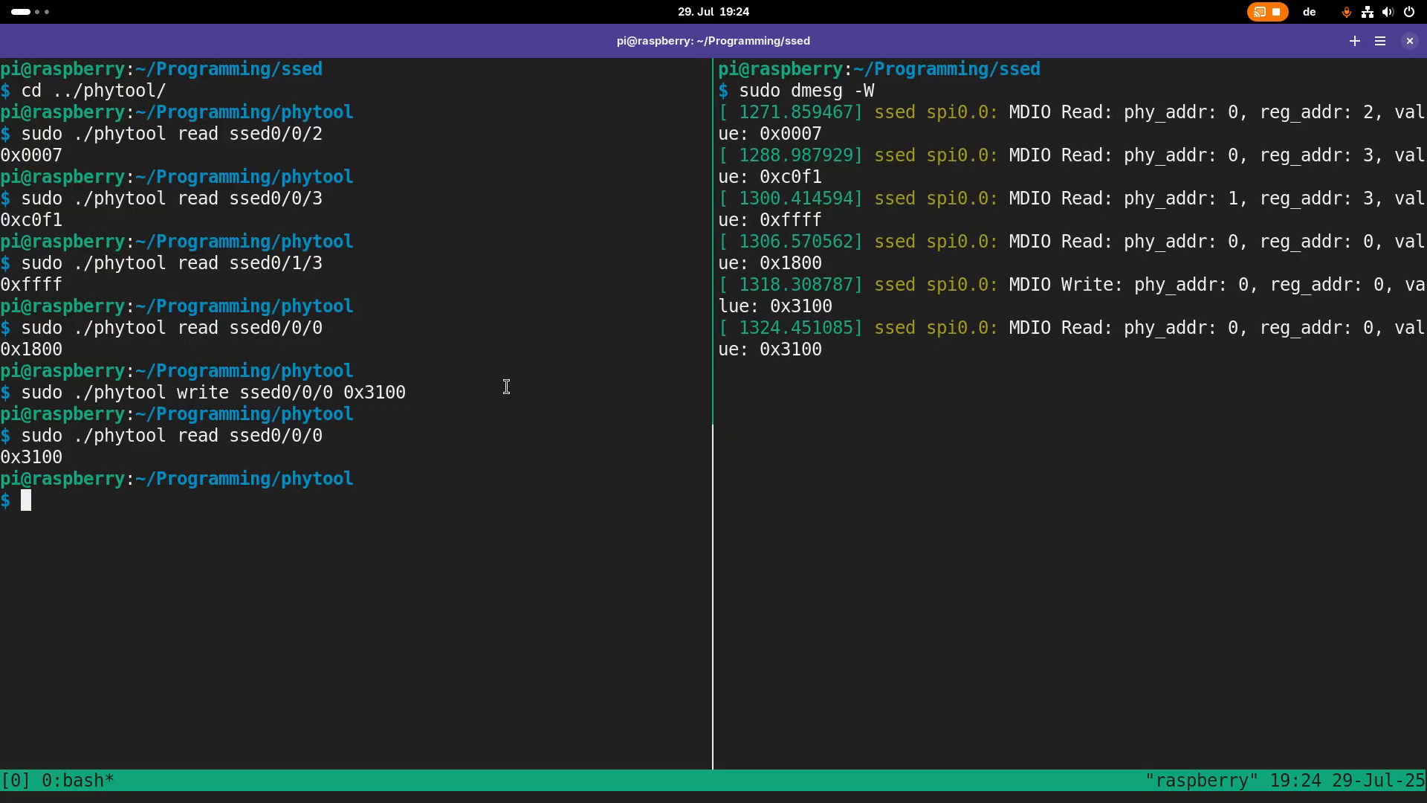